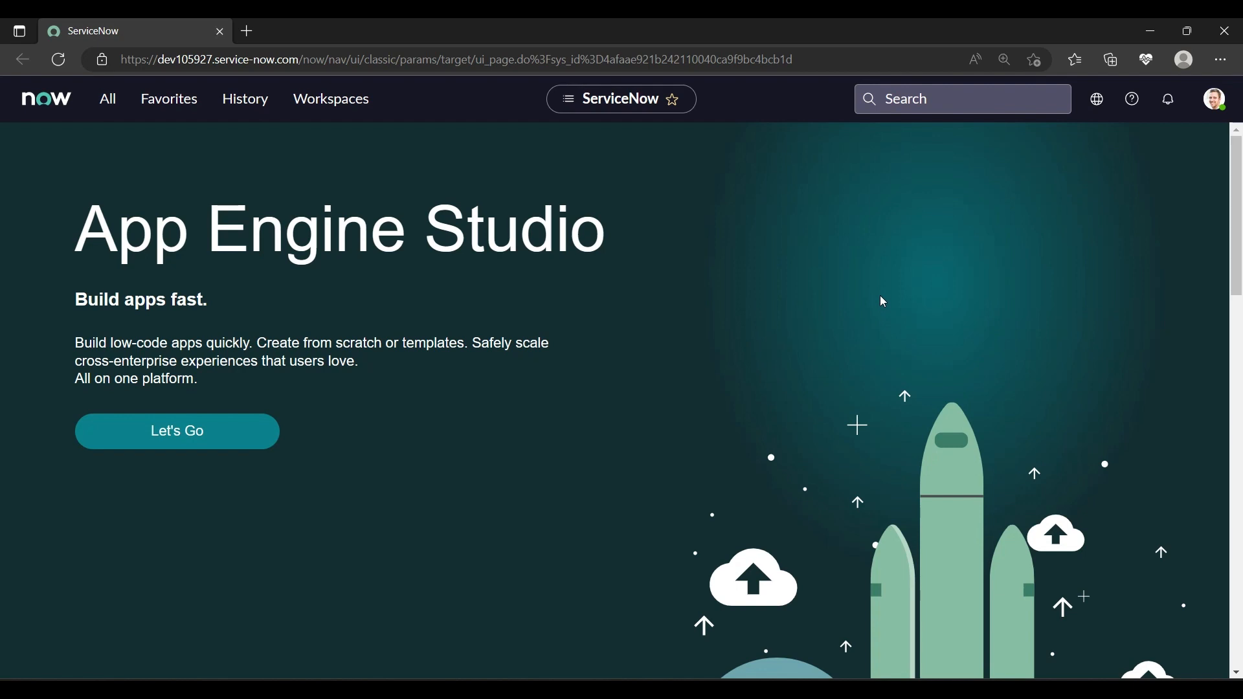
pyautogui.moveTo(849, 173)
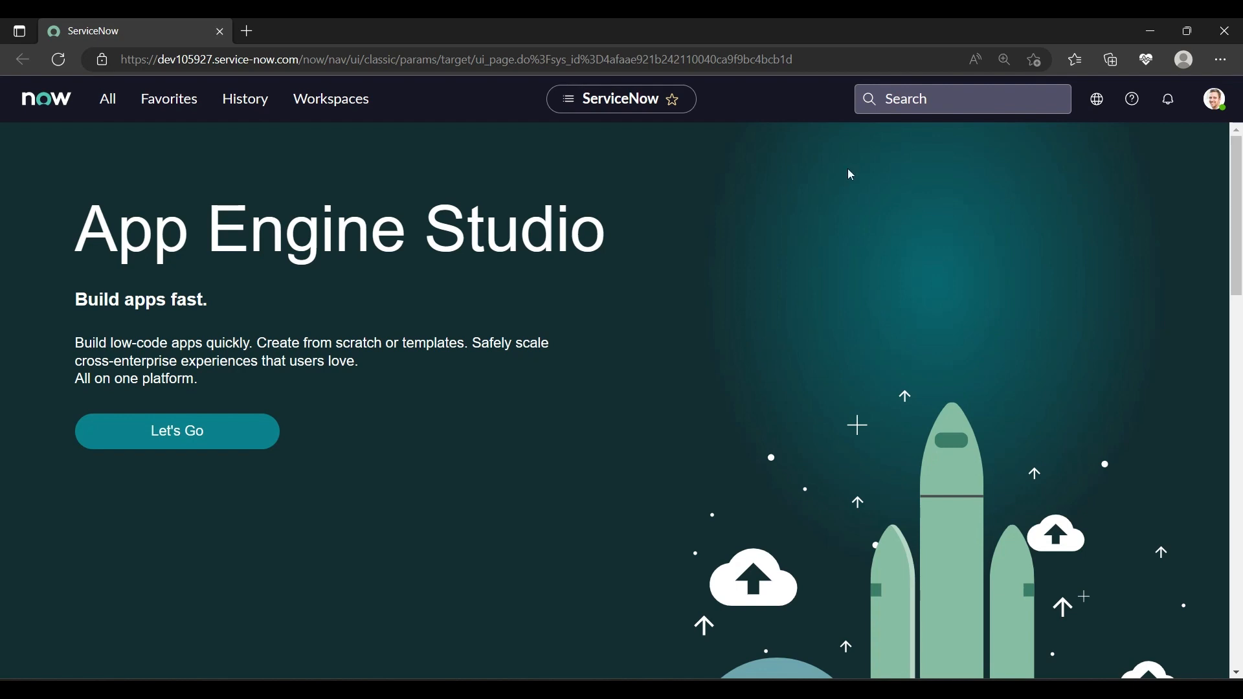
# Step: Navigate to System Definition > Fix Scripts and start a new fix script record
pyautogui.click(108, 99)
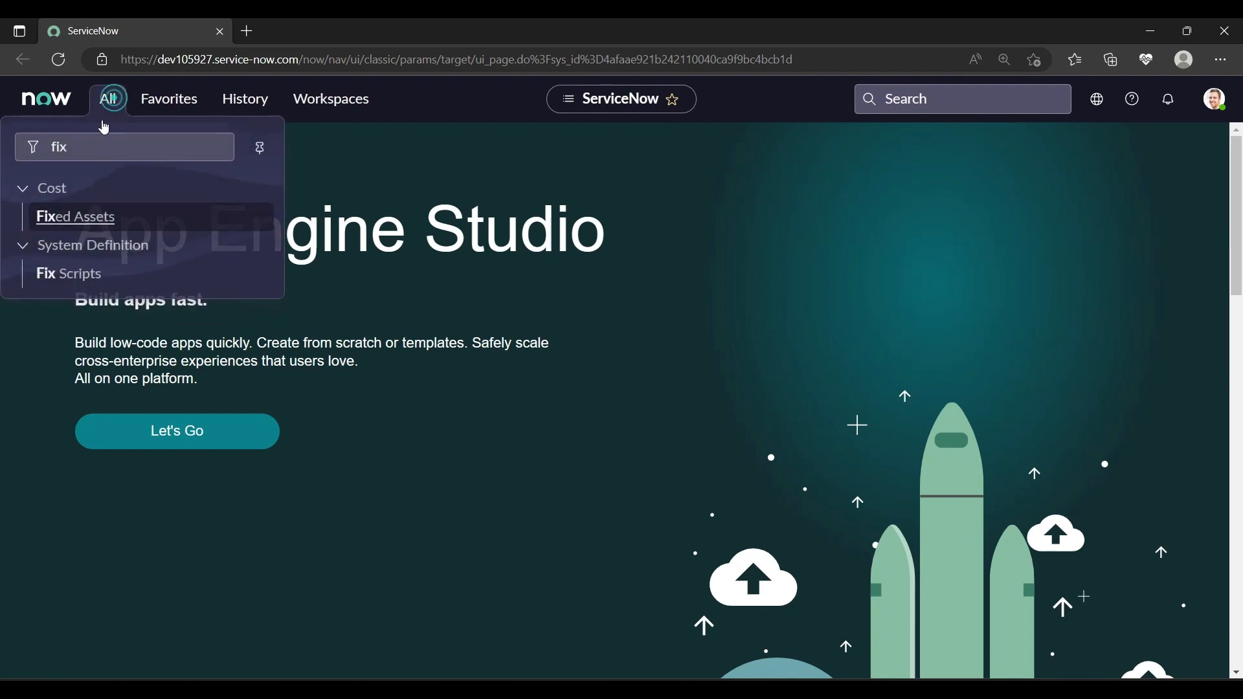
pyautogui.click(69, 273)
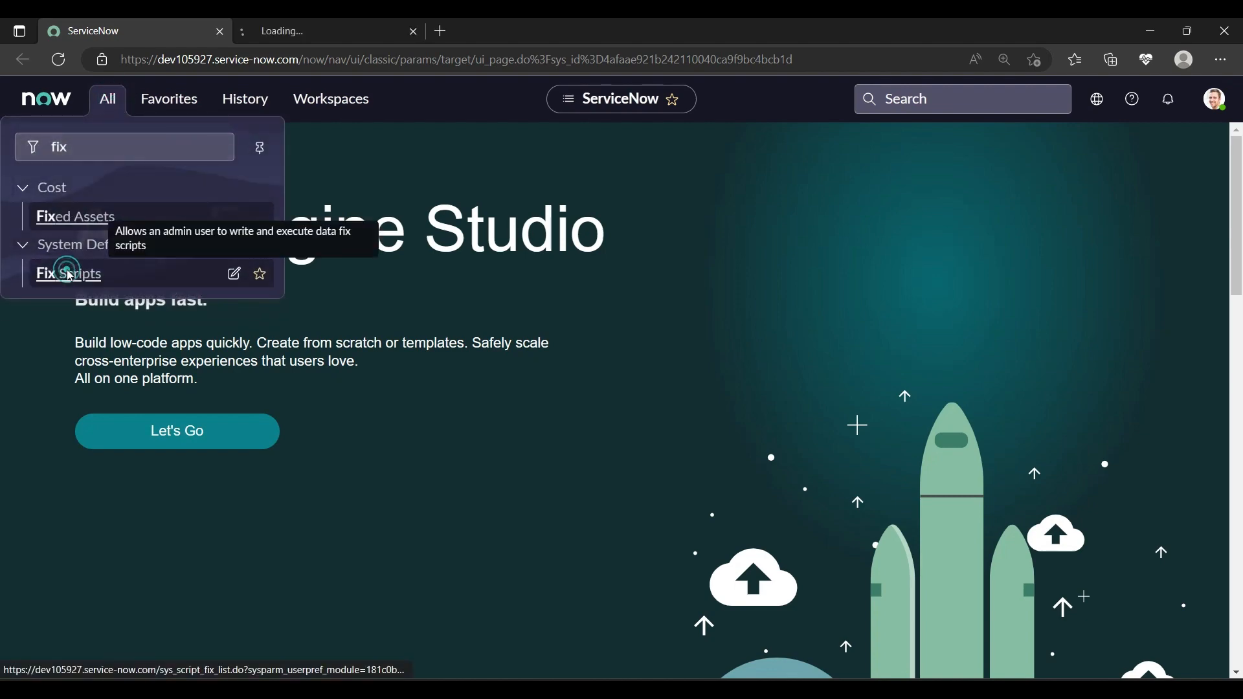
pyautogui.click(68, 273)
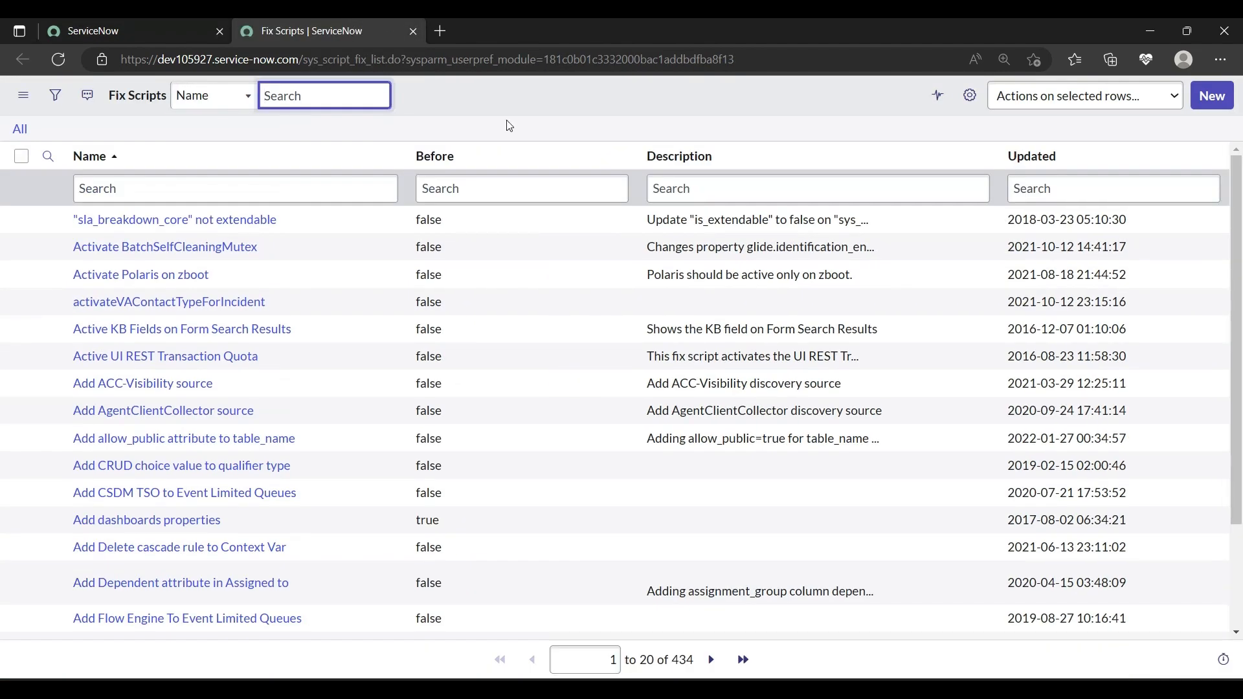
pyautogui.click(1212, 94)
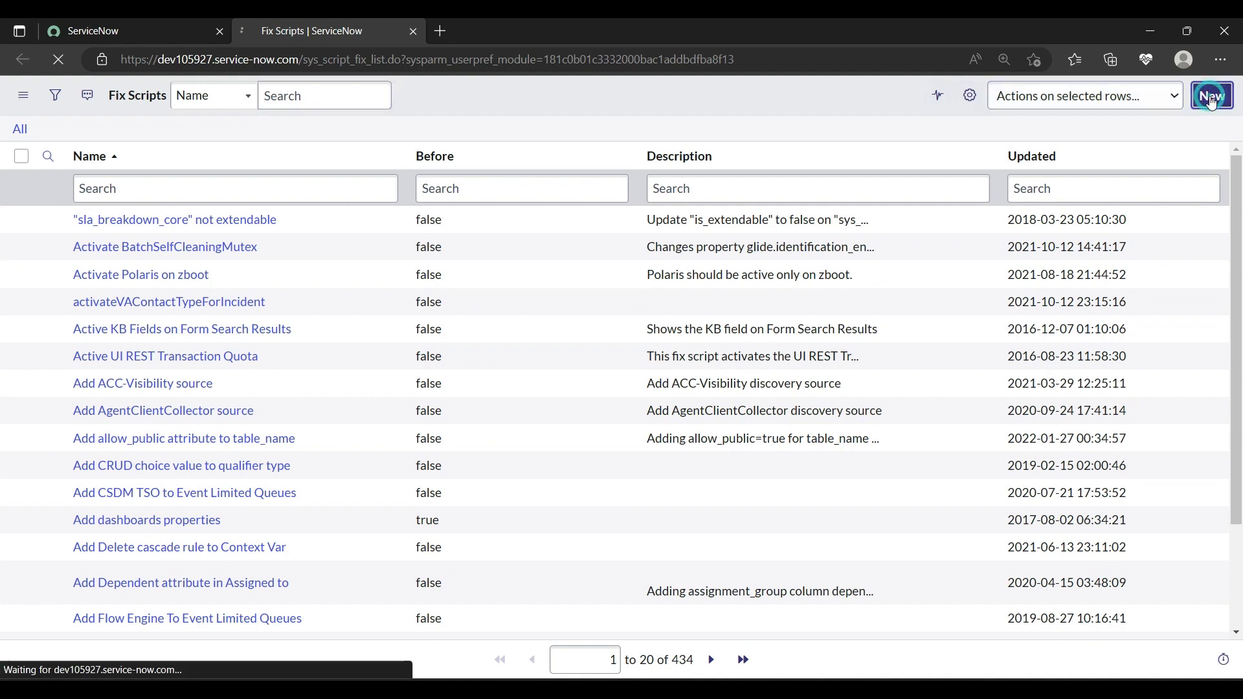
pyautogui.click(1210, 95)
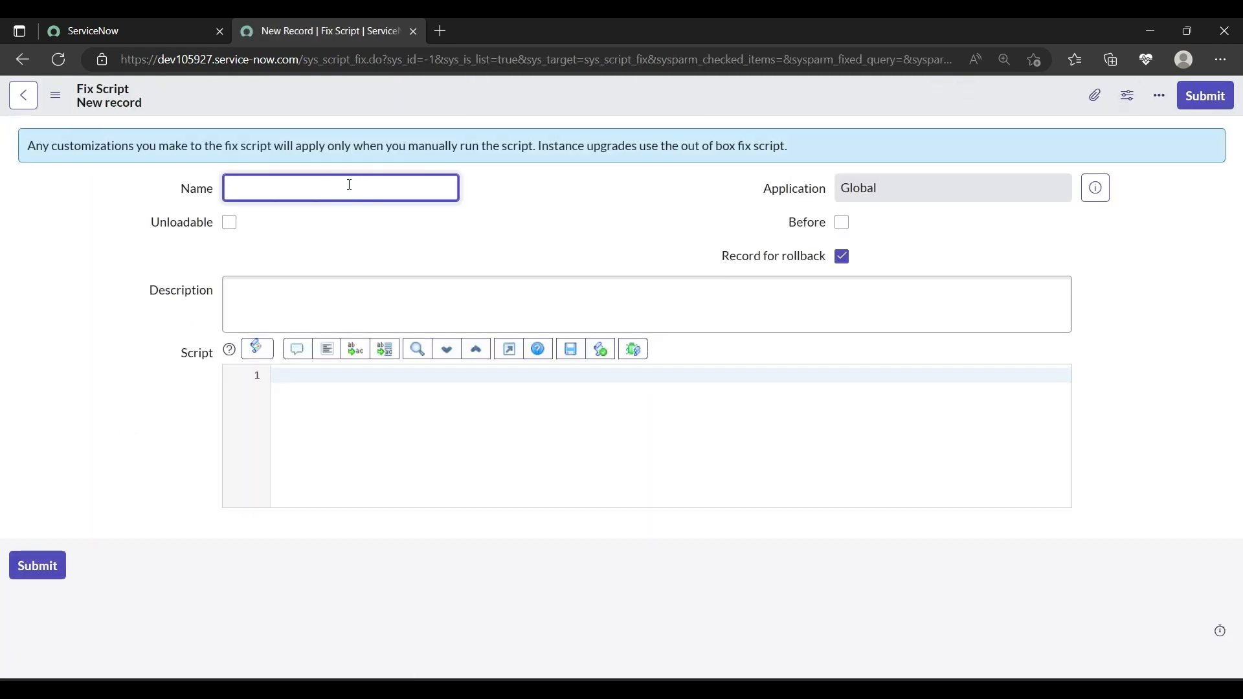
# Step: Name the fix script 'Test: latest incidents' and save the record
pyautogui.write('Test')
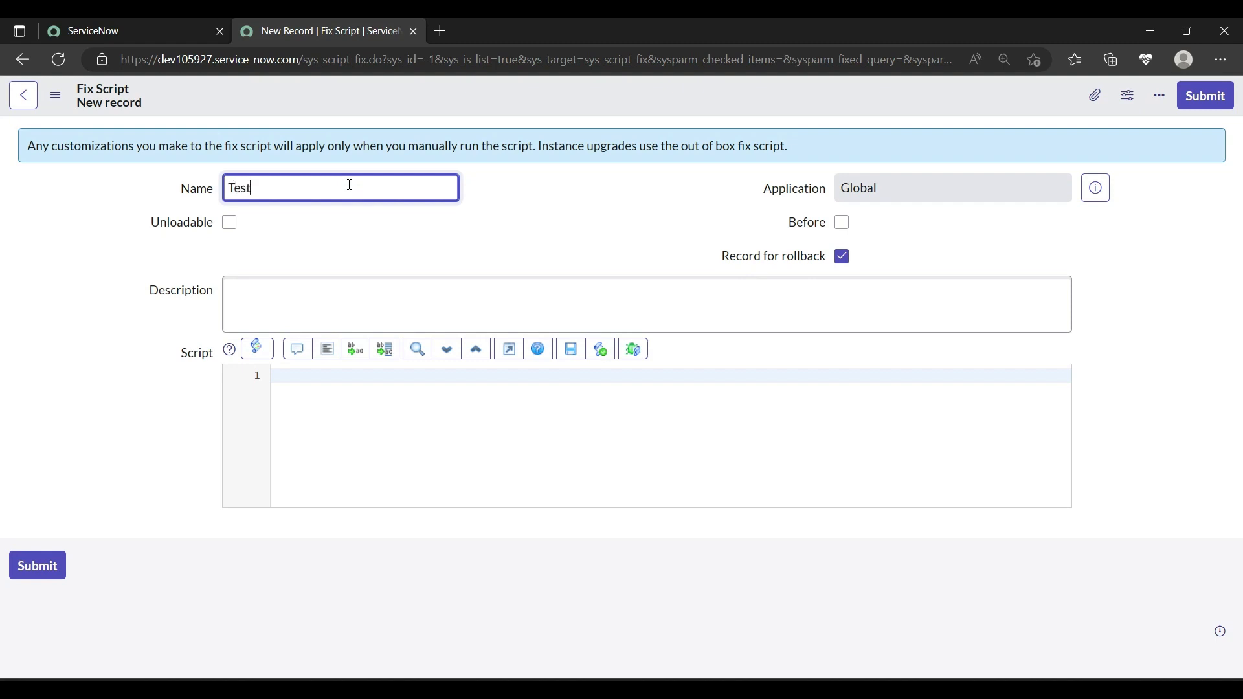
pyautogui.write(':')
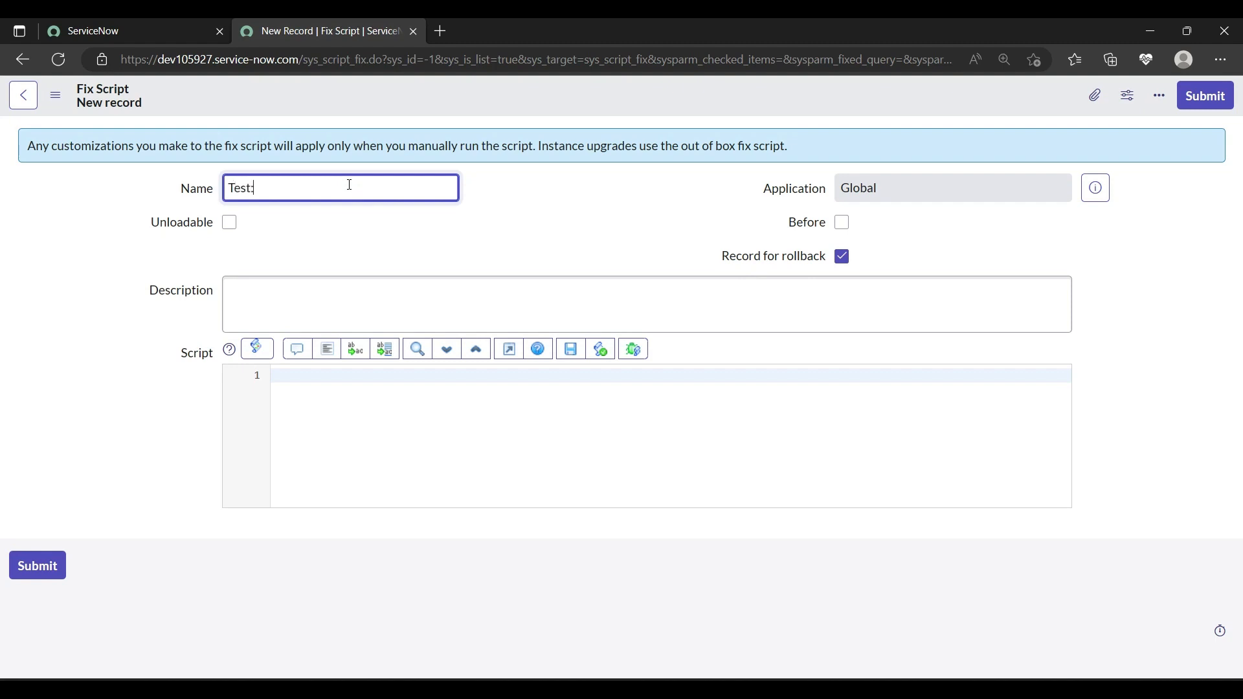
pyautogui.write('latest')
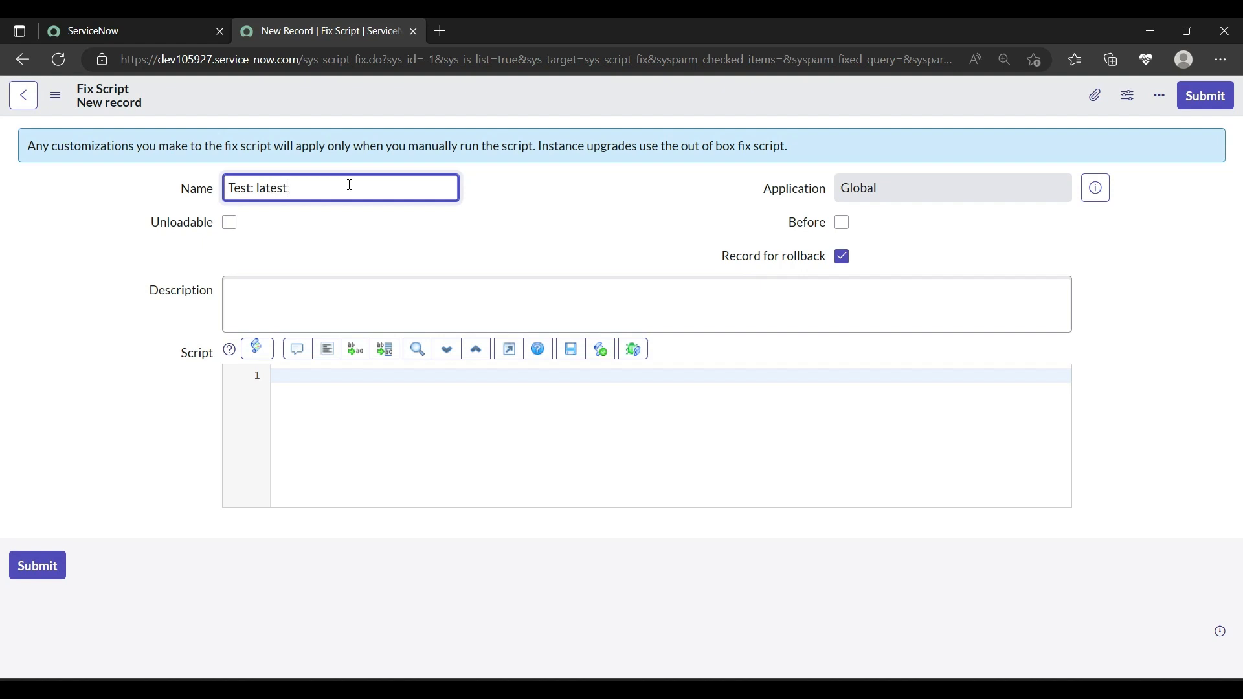
pyautogui.write('incid')
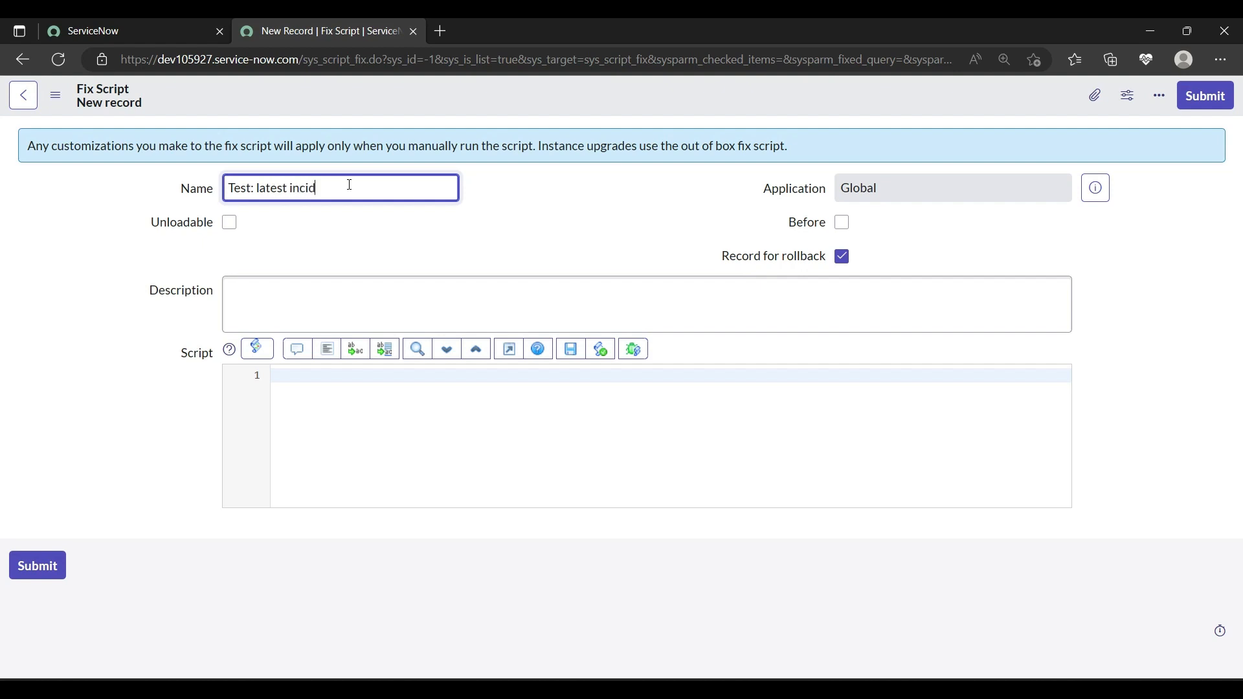
pyautogui.write('ents')
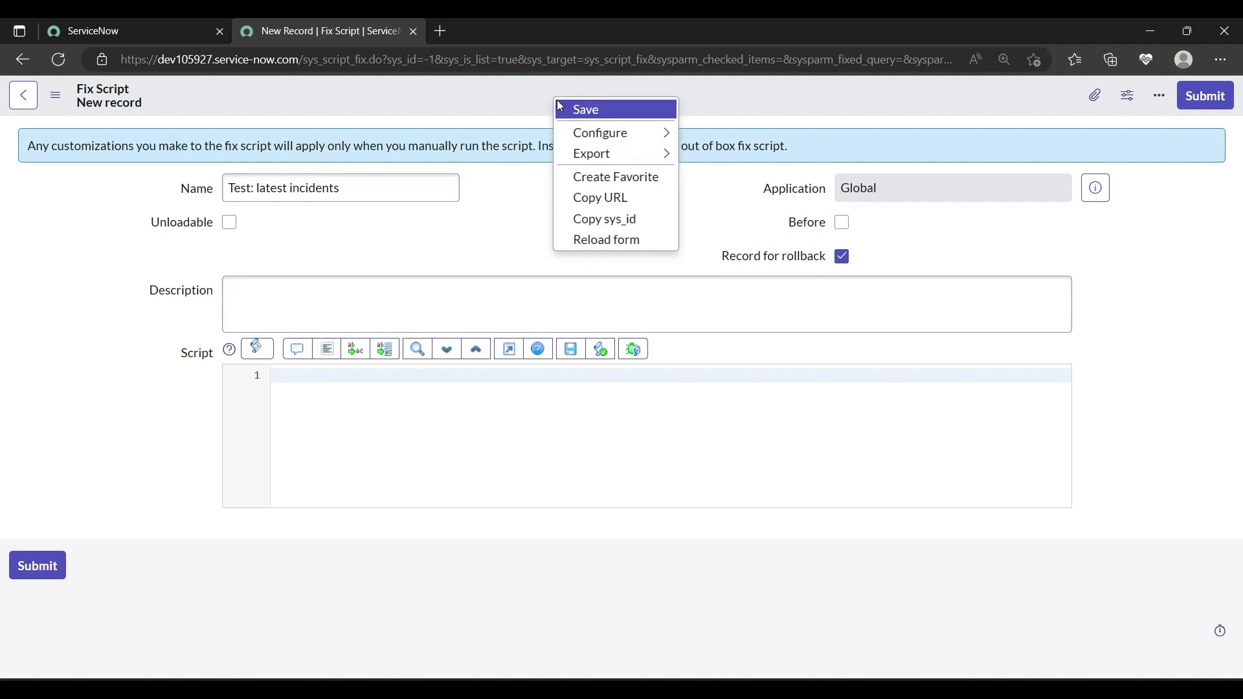
pyautogui.click(585, 109)
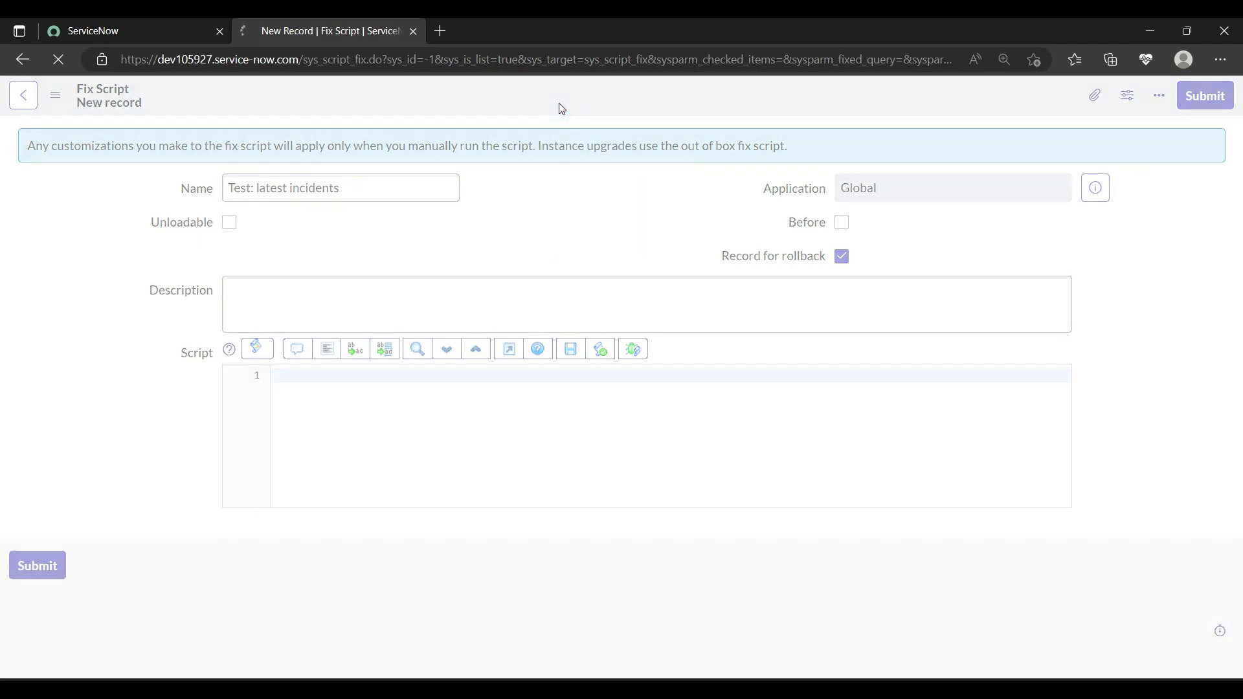
pyautogui.click(1204, 95)
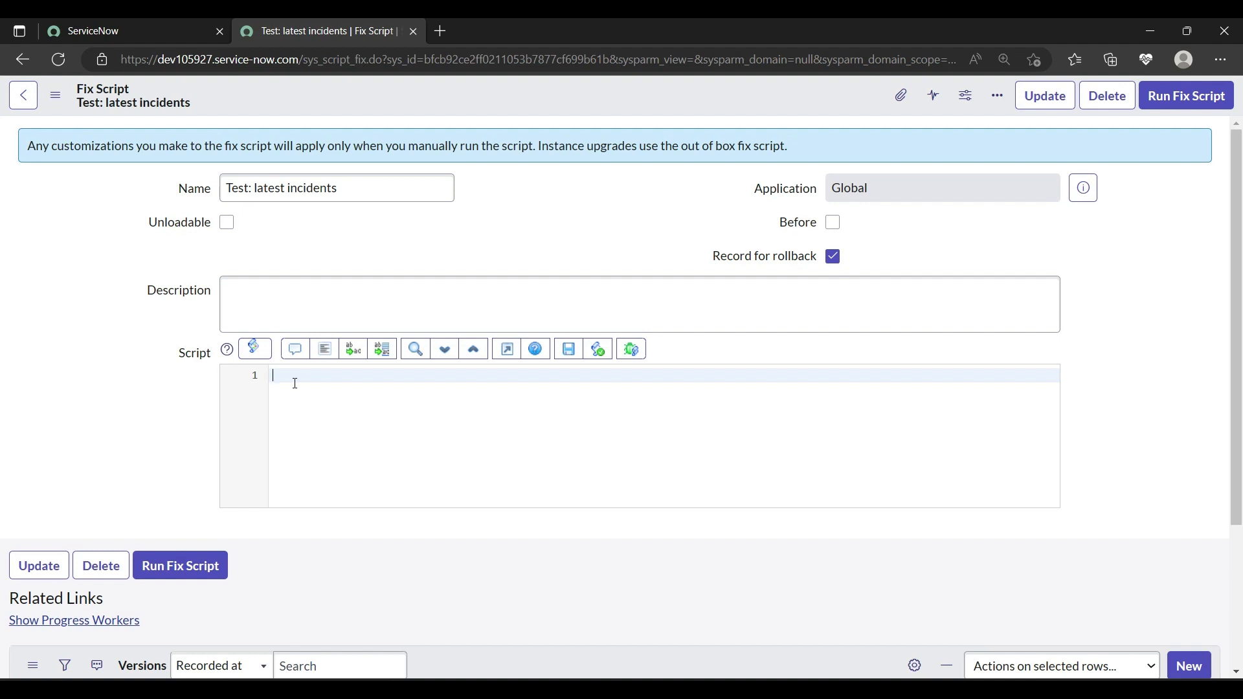
# Step: Write the first script line var gr = new GlideRecord('incident');
pyautogui.write('var')
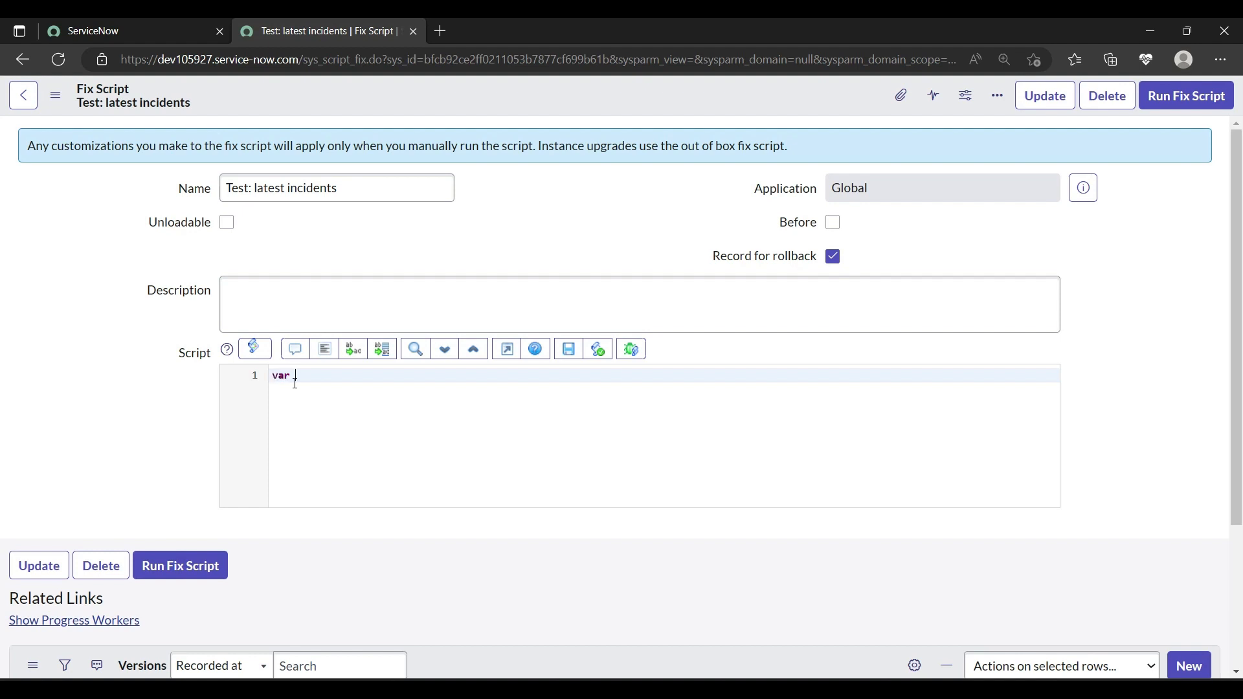
pyautogui.write('gr')
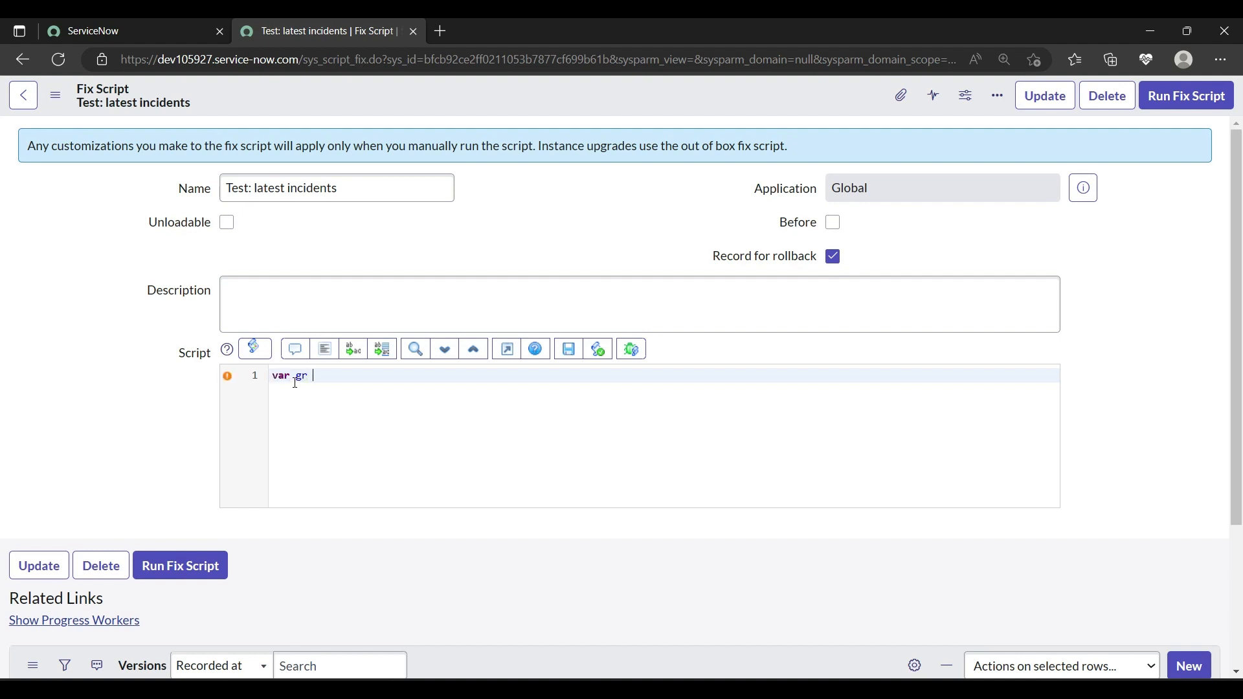
pyautogui.write('= new.')
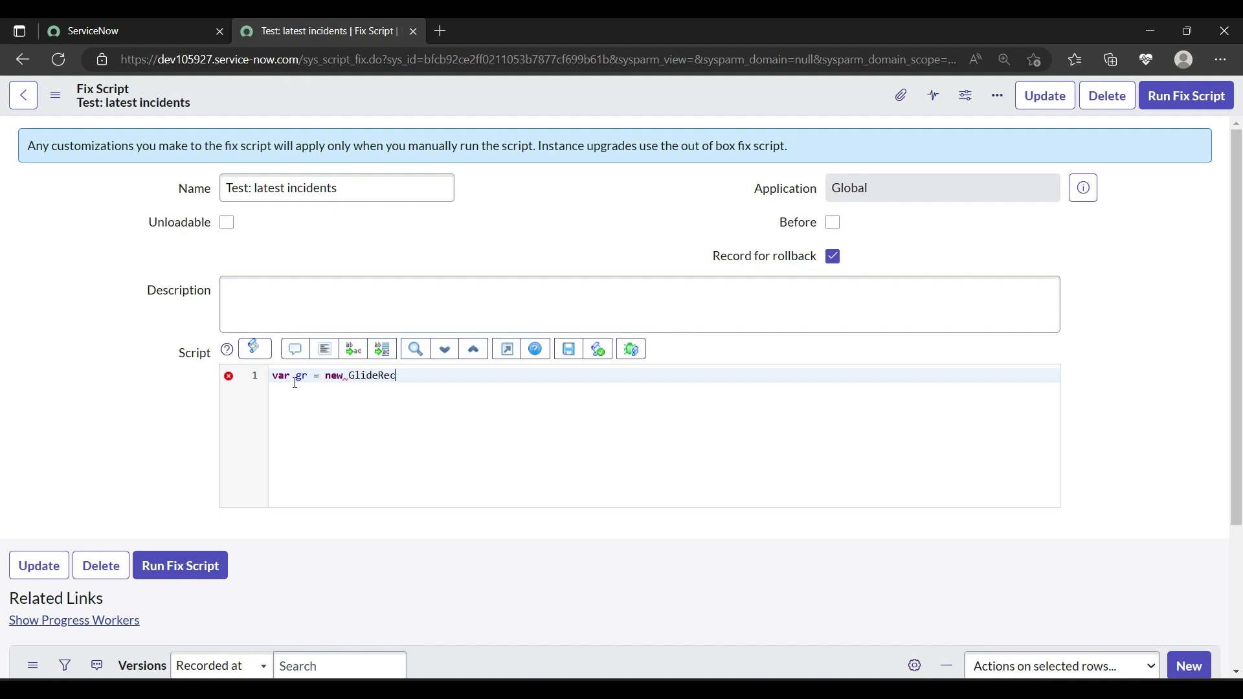
pyautogui.write('ord()')
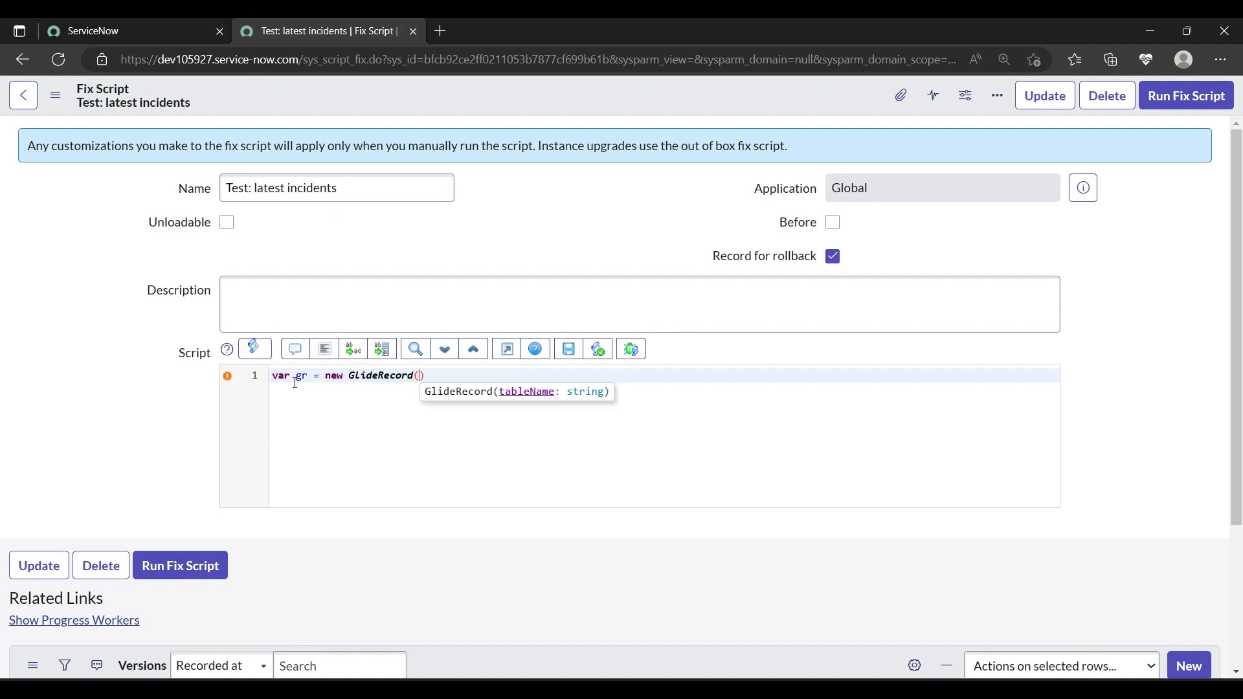
pyautogui.write("'")
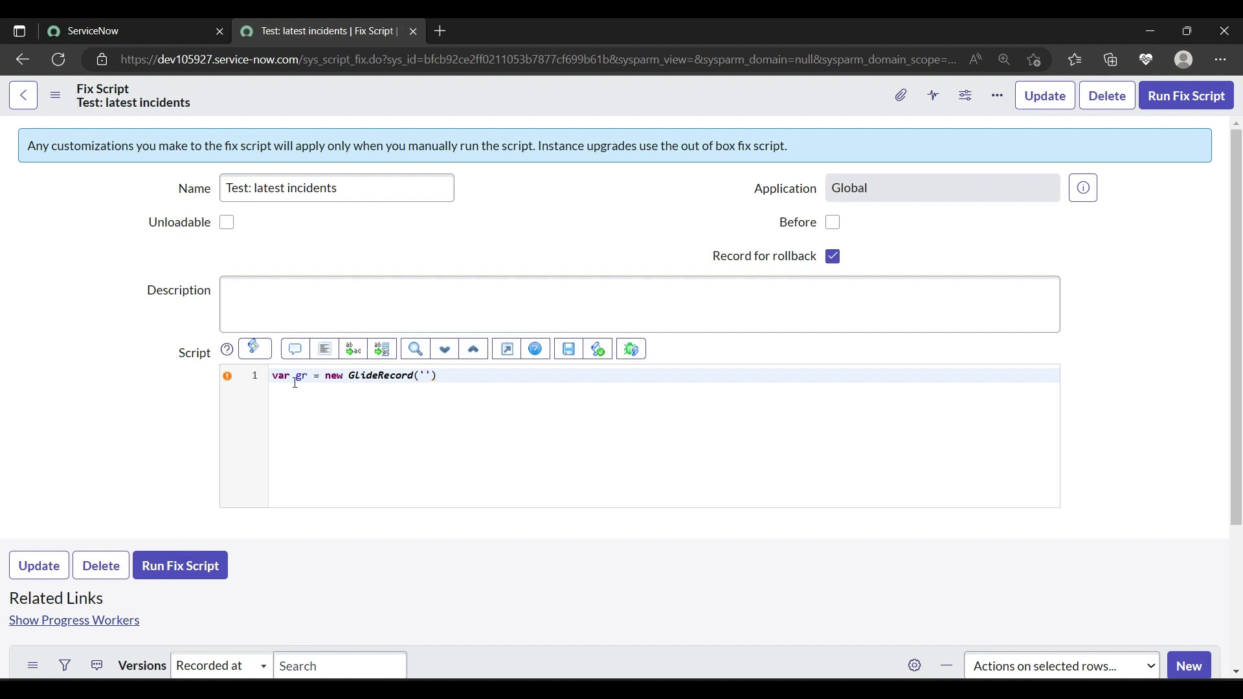
pyautogui.write('incident')
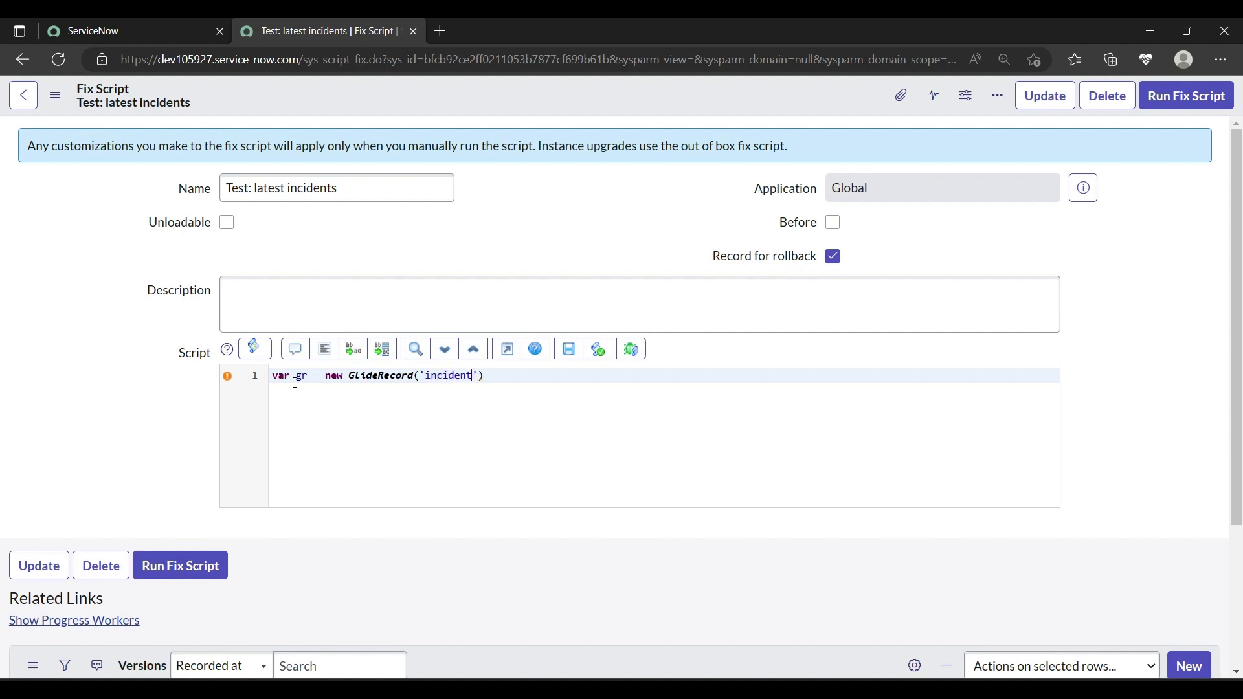
pyautogui.write(');')
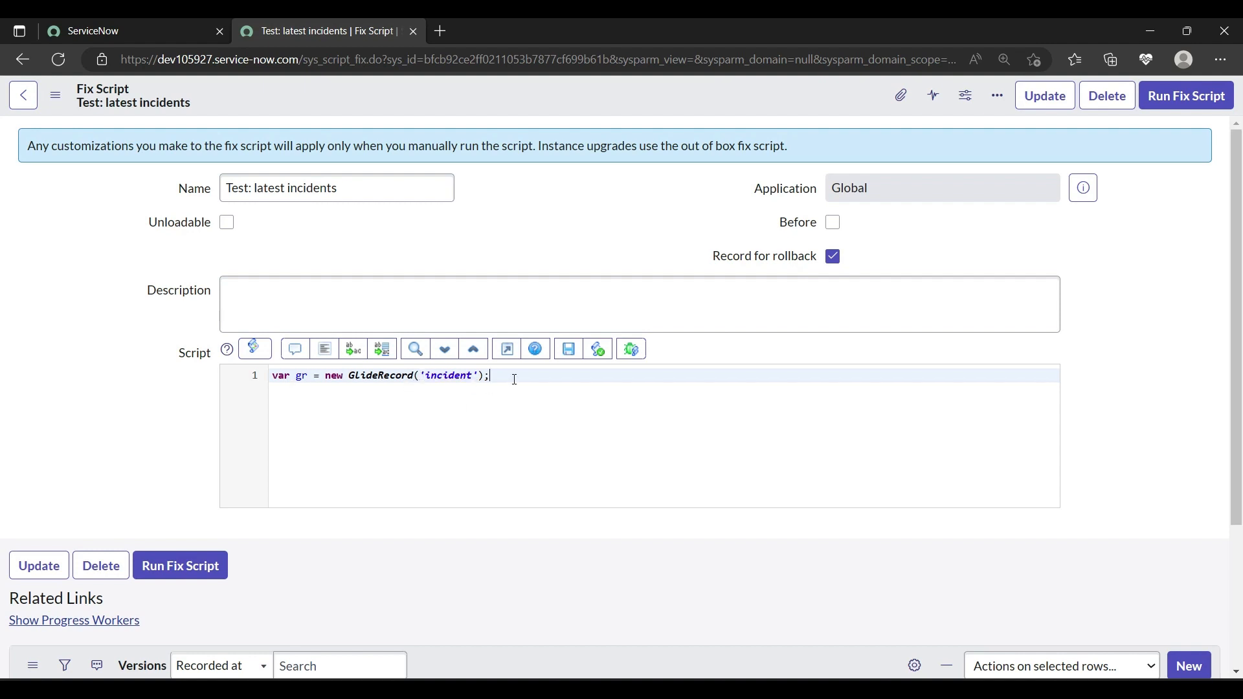
pyautogui.press('enter')
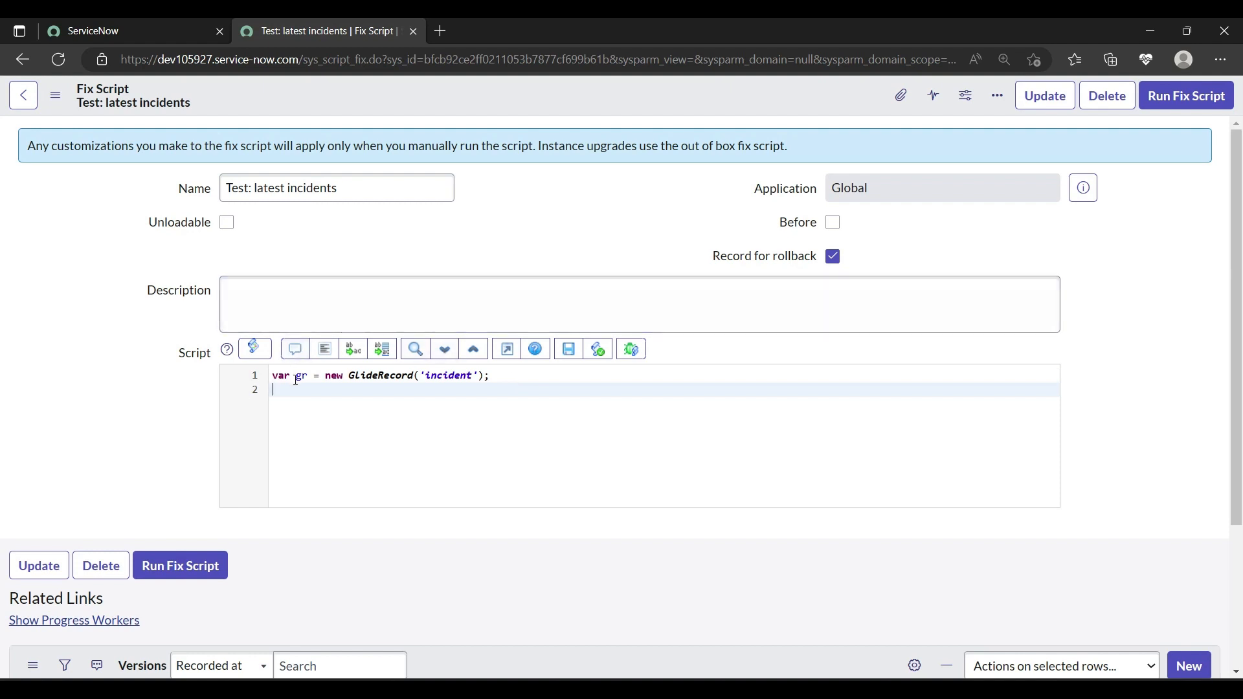
# Step: Start the second line with gr.orderByDesc() chosen from autocomplete
pyautogui.doubleClick(299, 375)
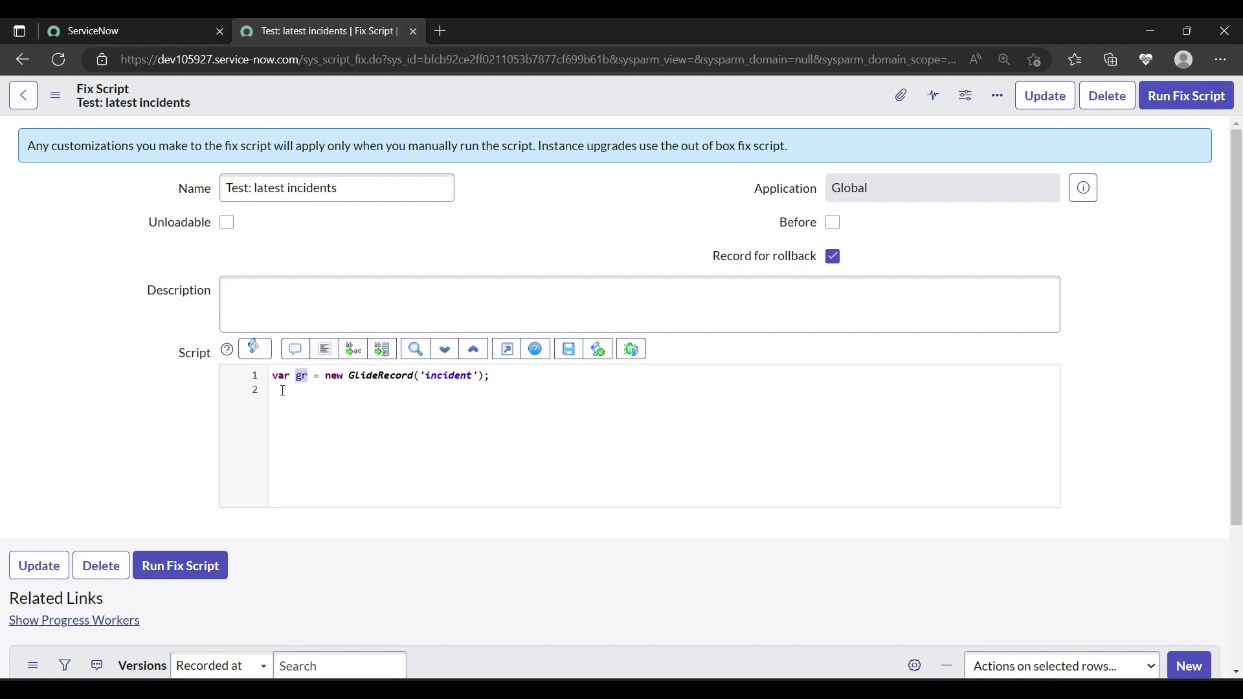
pyautogui.write('gr')
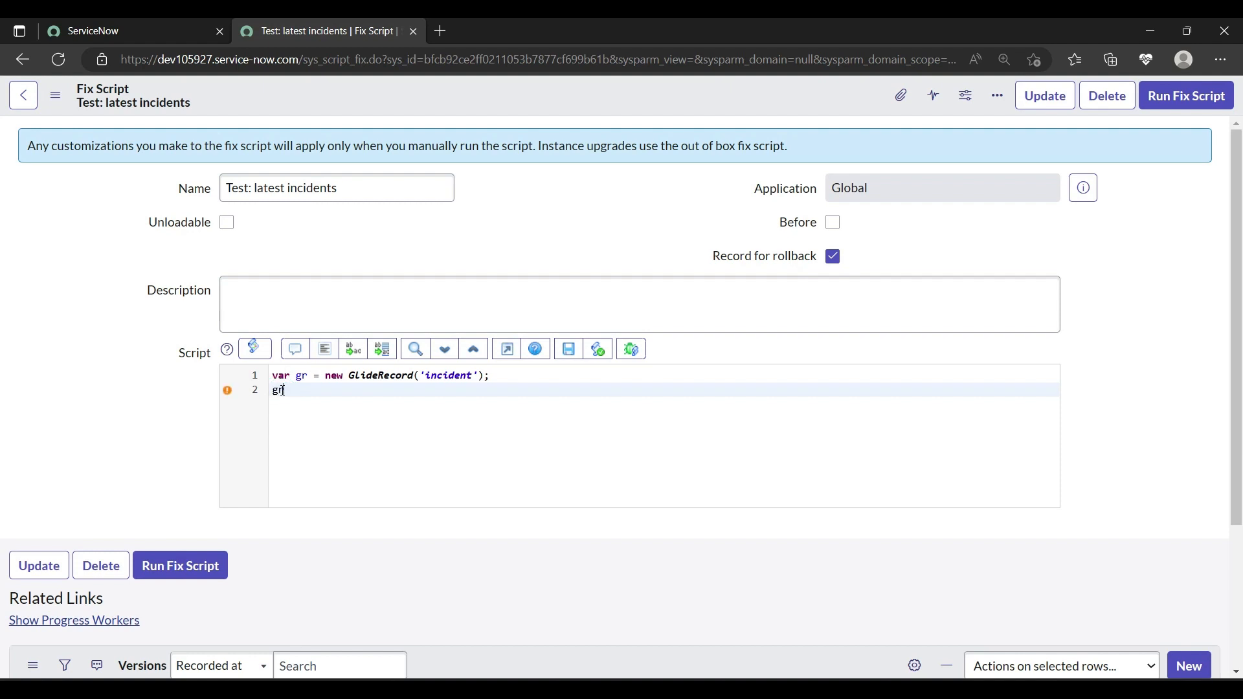
pyautogui.write('.')
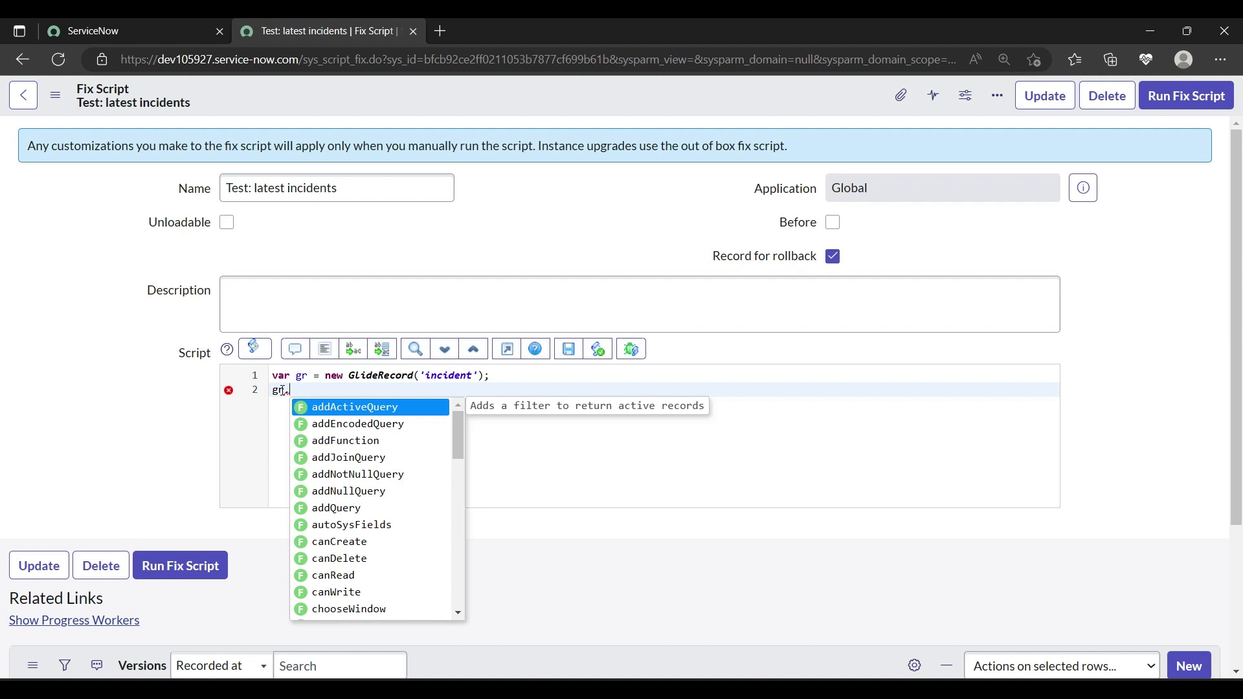
pyautogui.write('or')
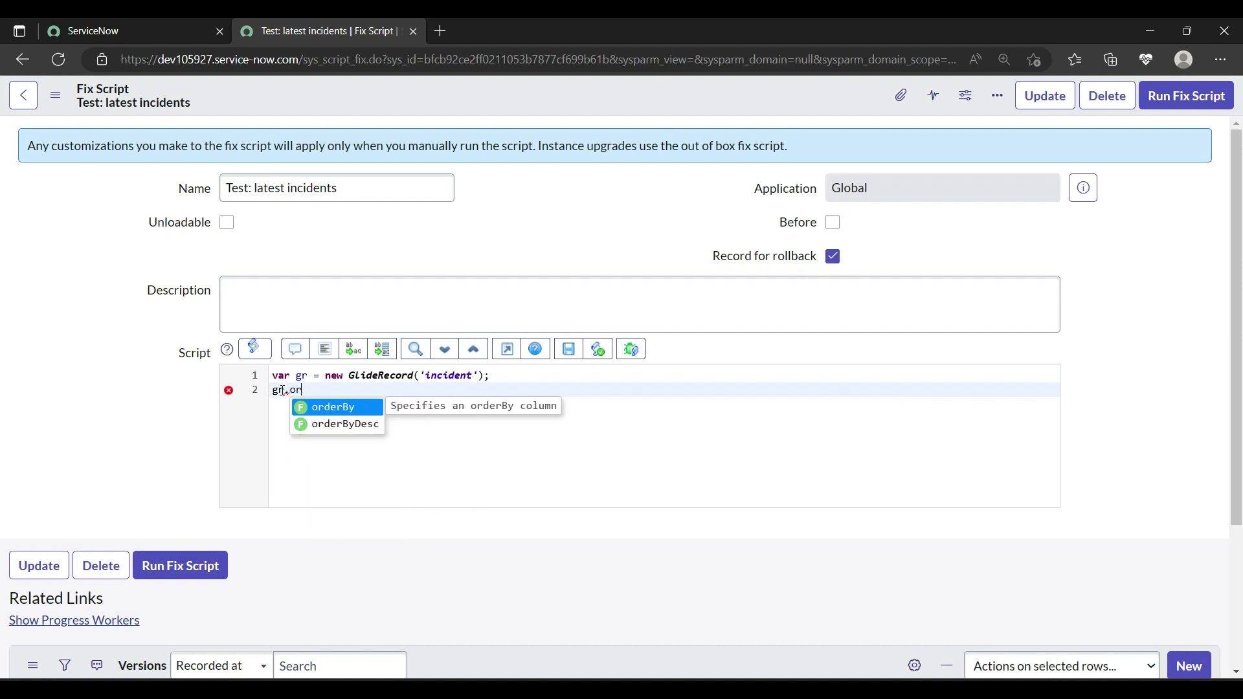
pyautogui.write('rde')
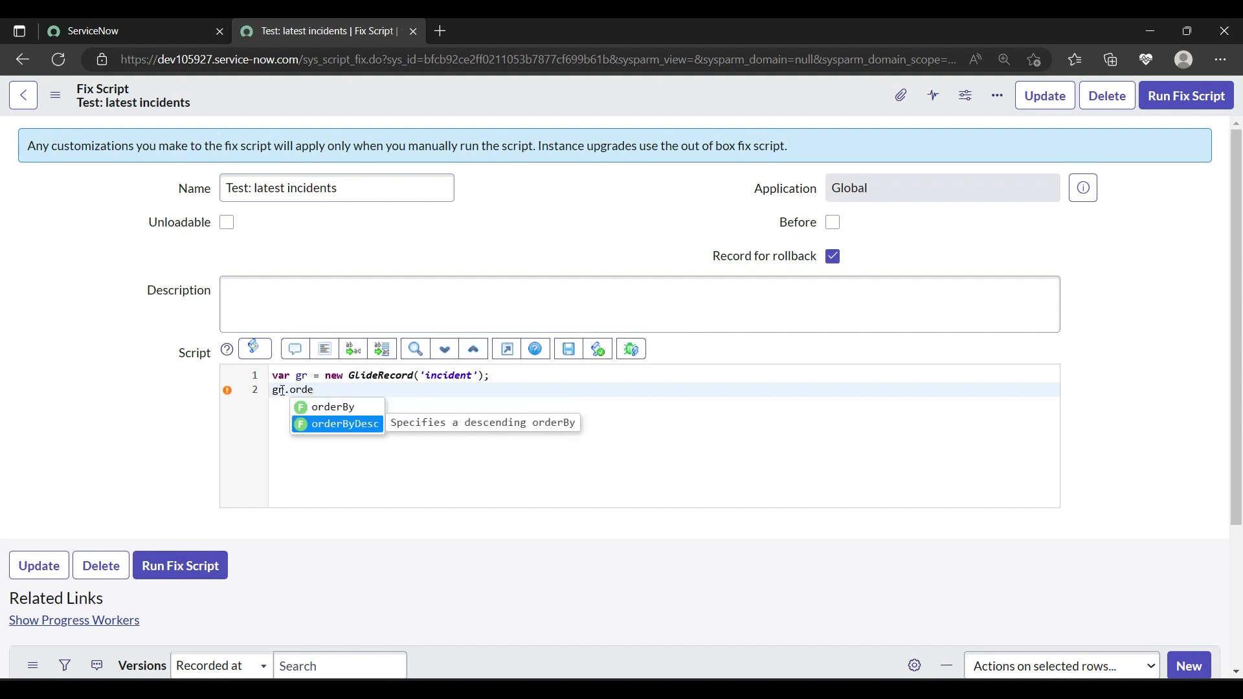
pyautogui.click(344, 423)
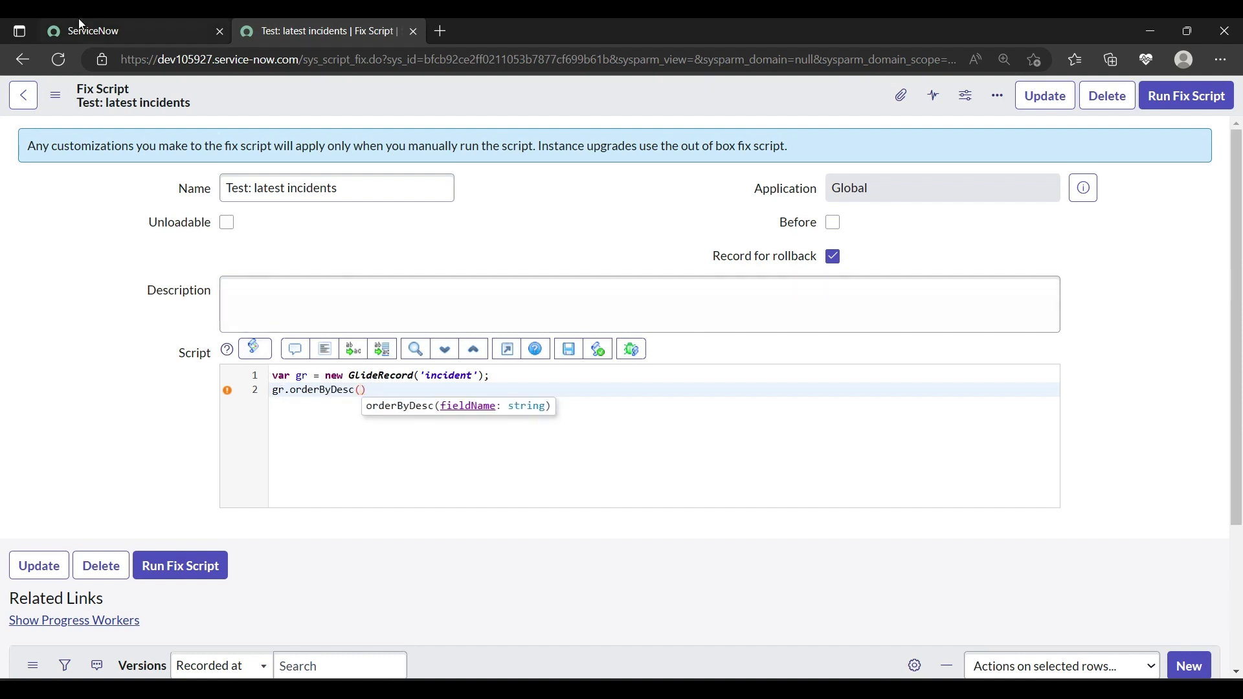
# Step: Filter the navigator for incidents and open the Incident > Open list in a new tab
pyautogui.click(89, 31)
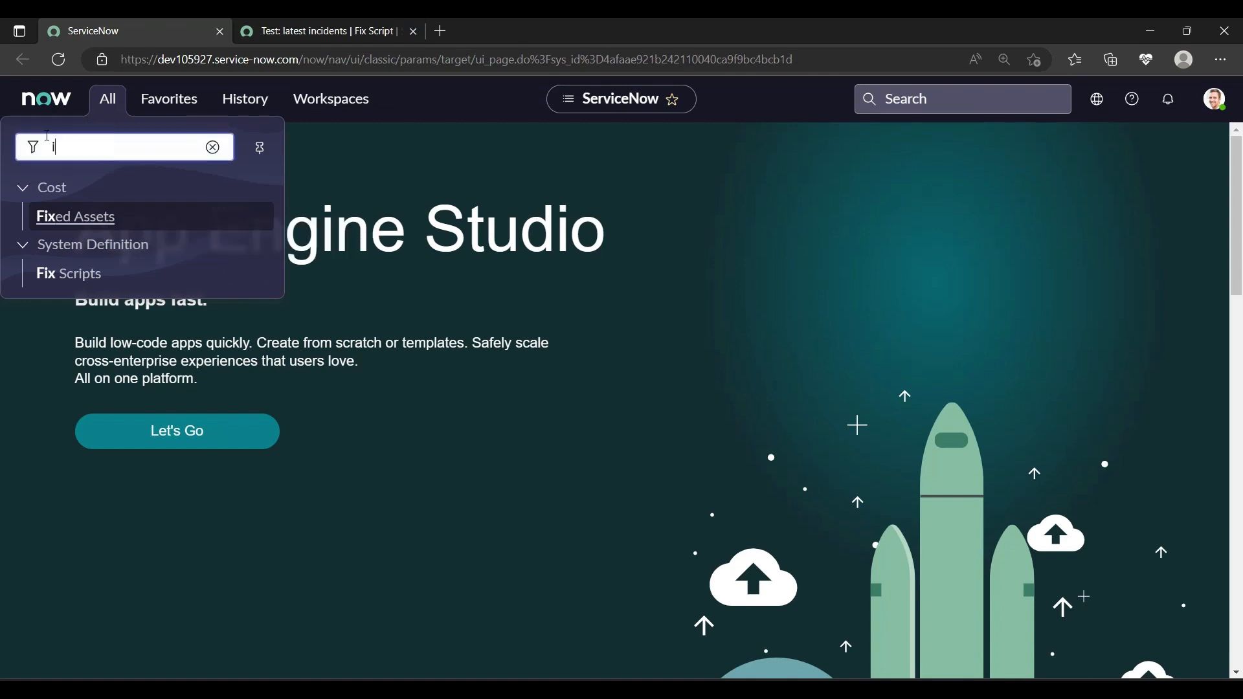
pyautogui.write('nciden')
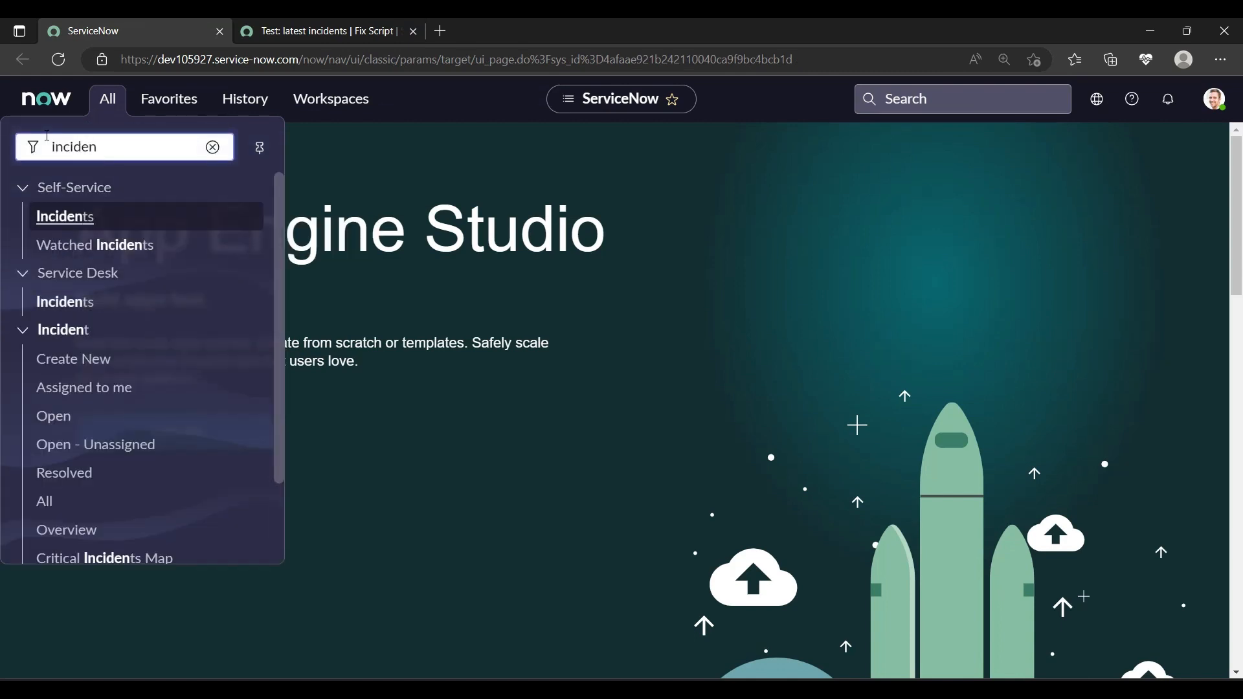
pyautogui.moveTo(65, 301)
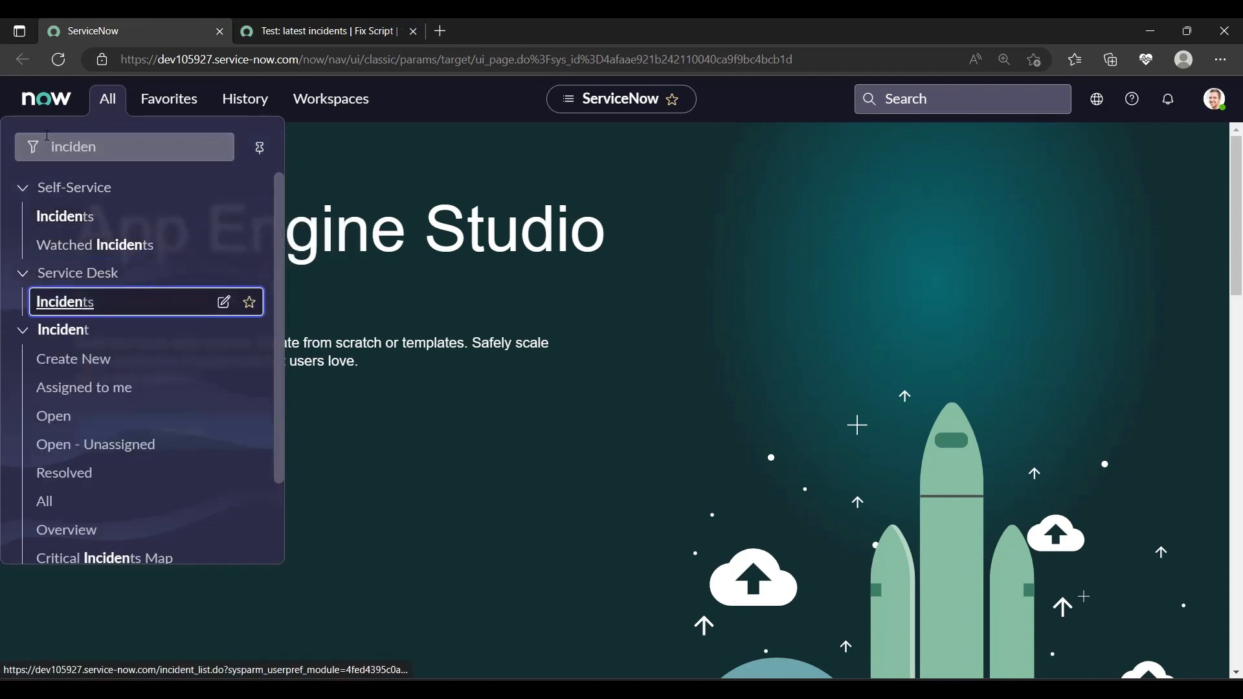
pyautogui.moveTo(52, 416)
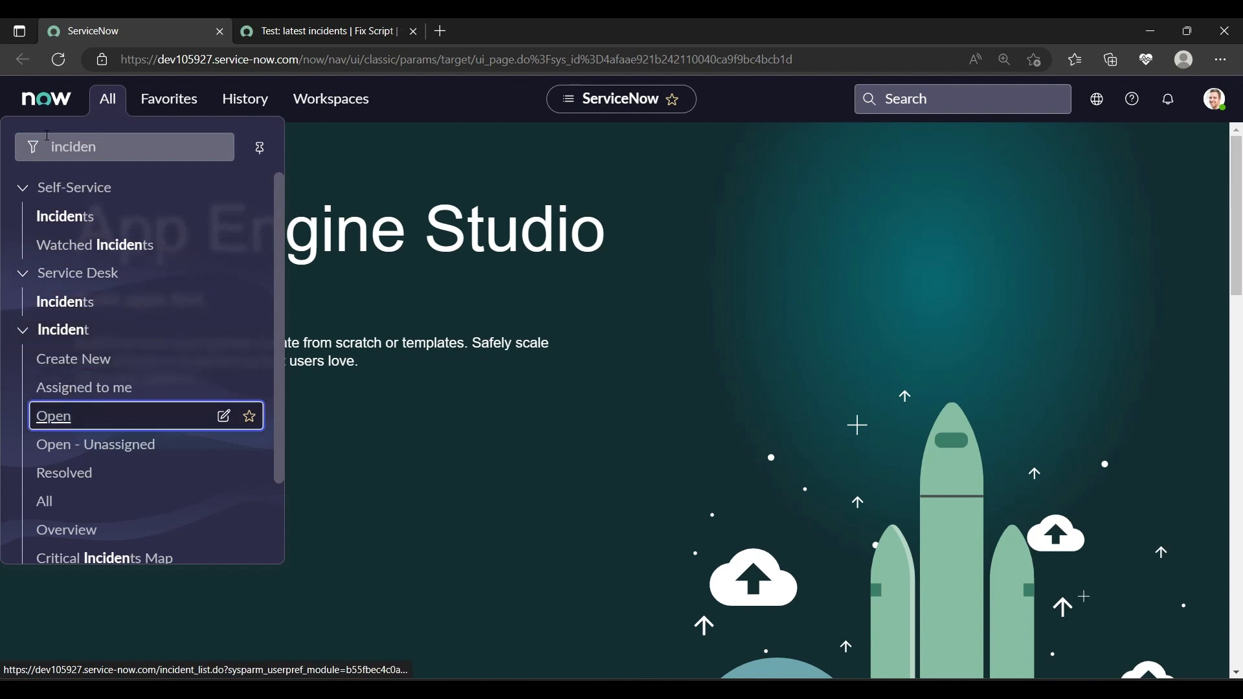
pyautogui.click(52, 415)
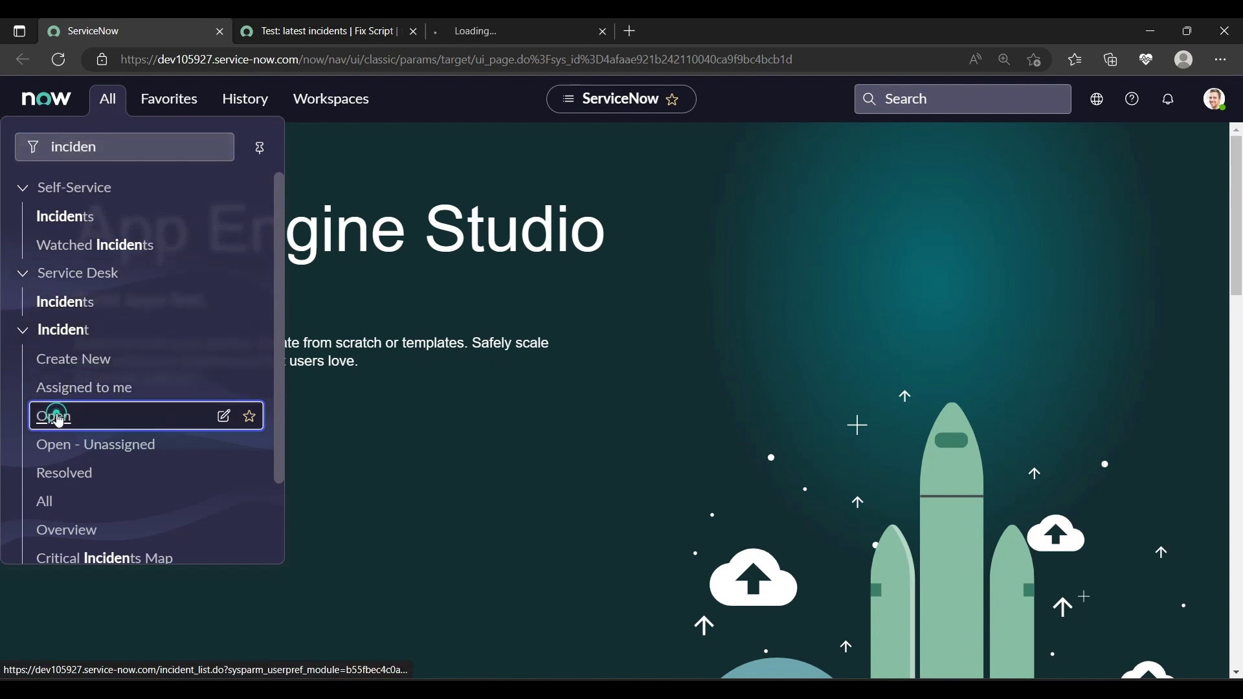
pyautogui.click(52, 415)
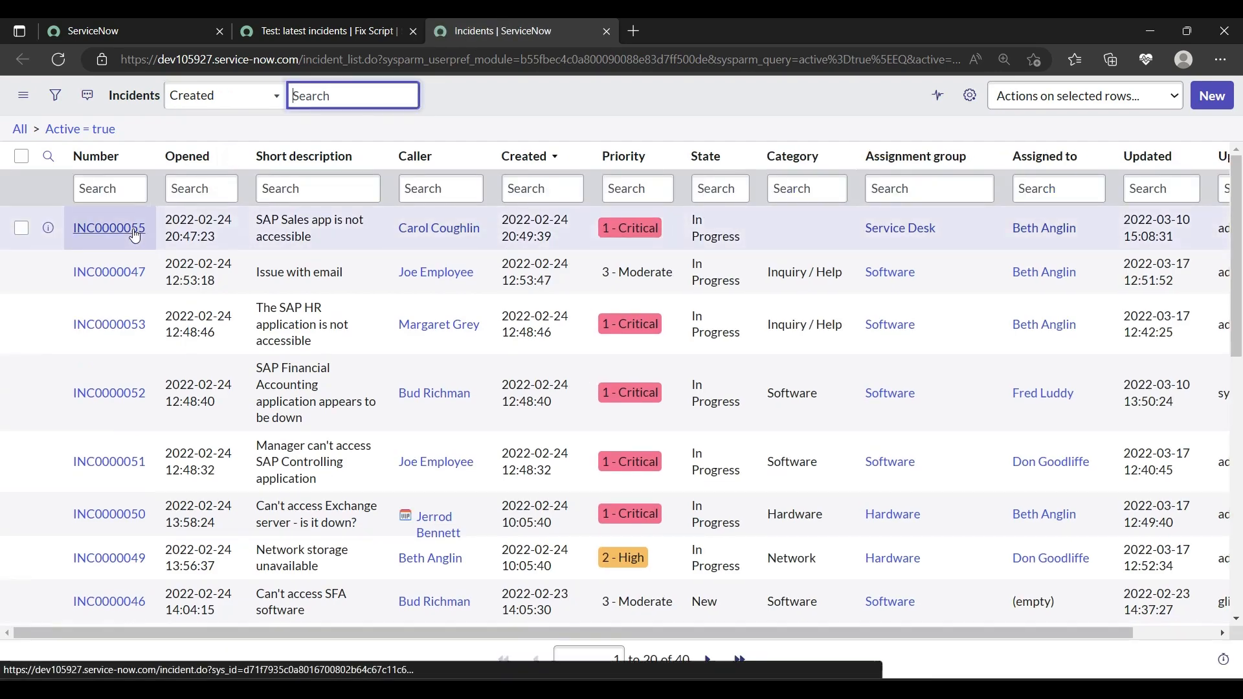
# Step: Open INC0000055 in a new tab and clear the Active filter to list all 67 incidents
pyautogui.click(109, 228)
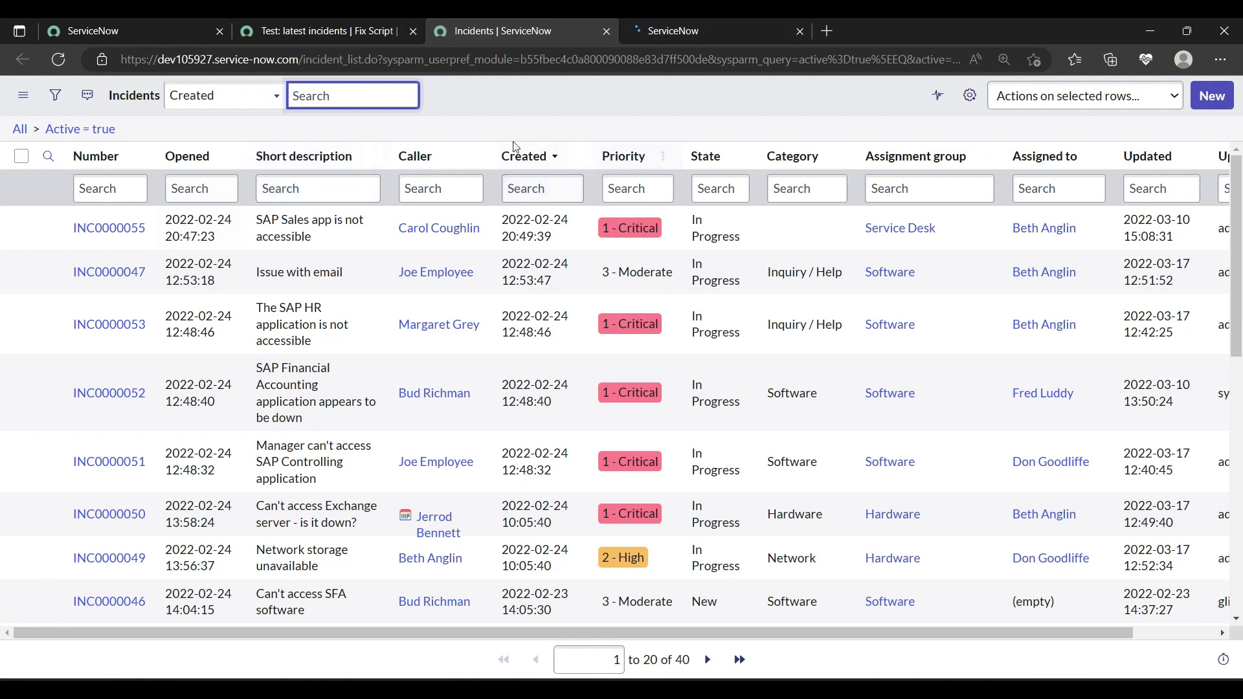
pyautogui.moveTo(530, 155)
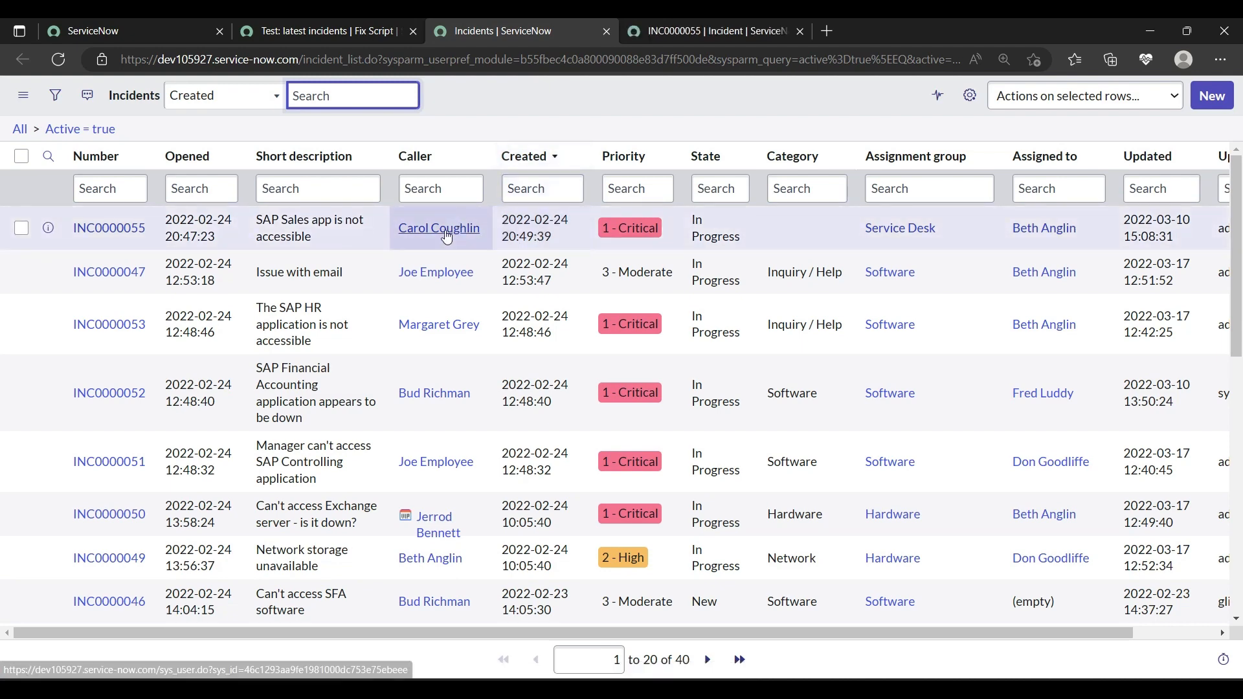
pyautogui.click(19, 128)
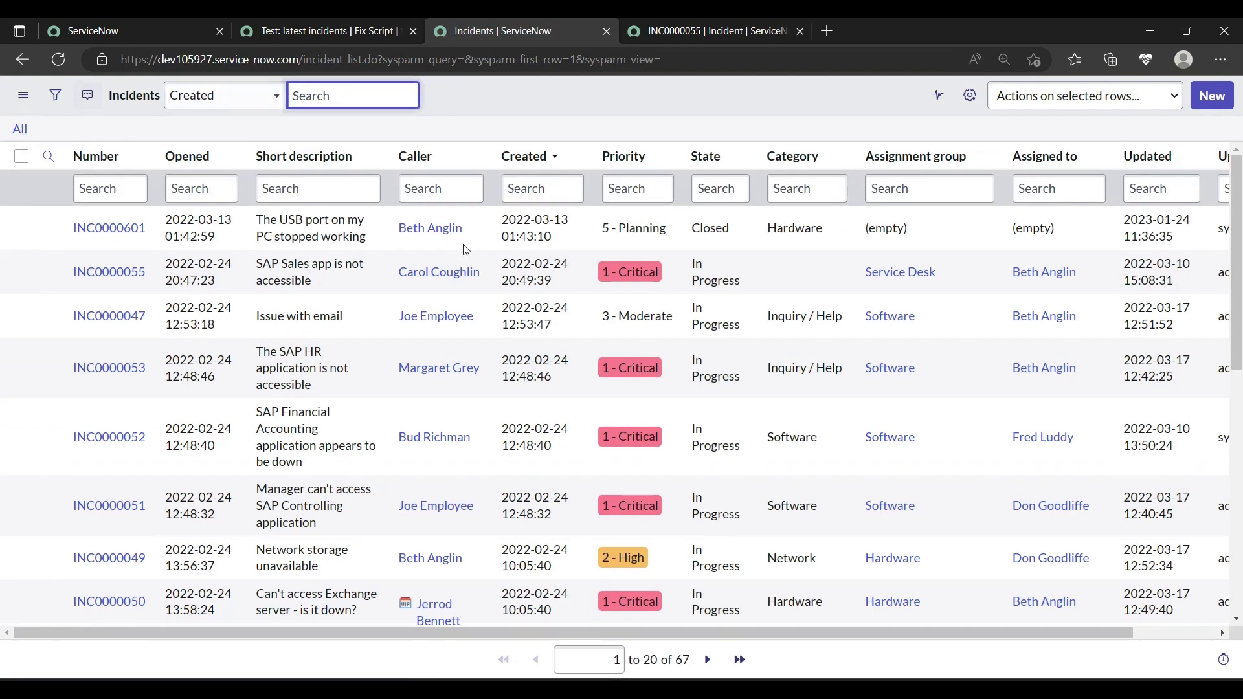
pyautogui.moveTo(430, 228)
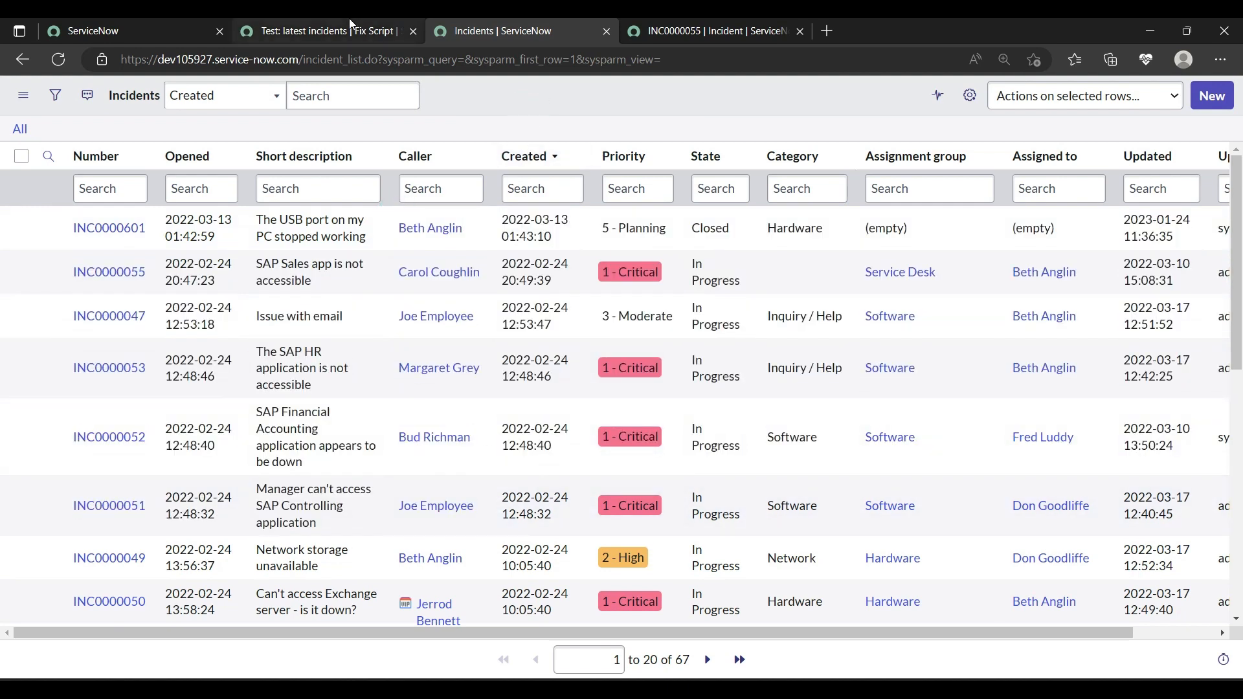
pyautogui.moveTo(523, 156)
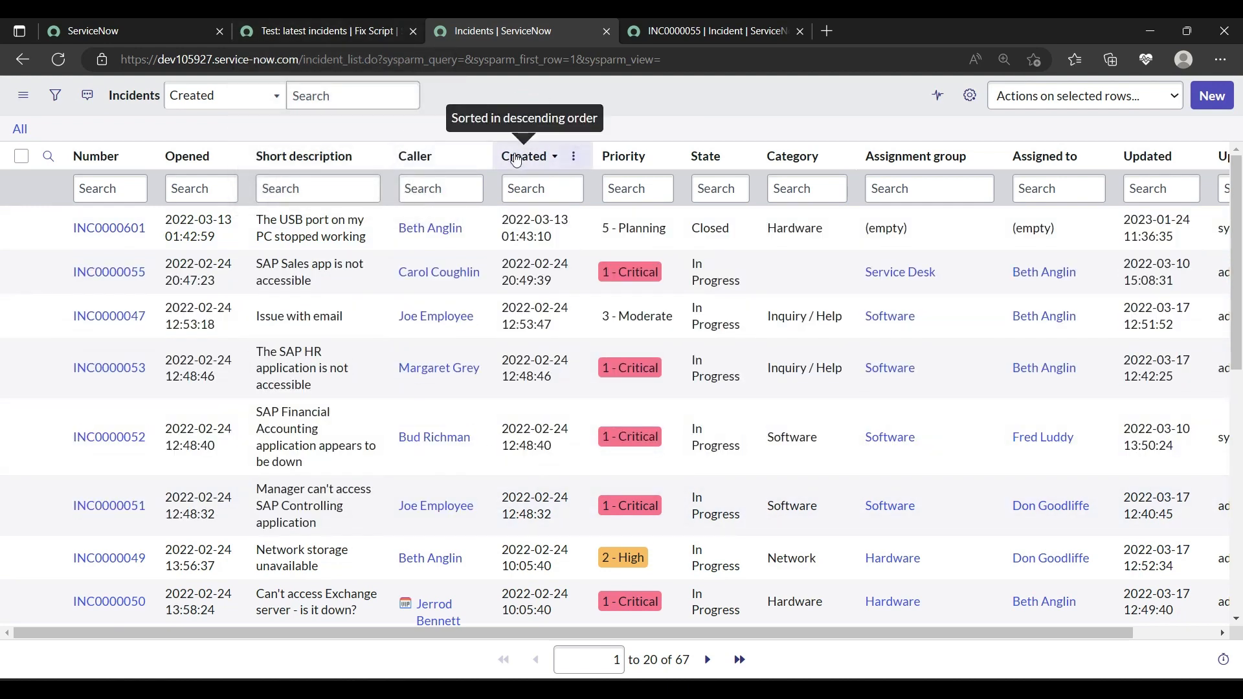
# Step: Switch to the INC0000055 tab to view its incident form
pyautogui.click(709, 31)
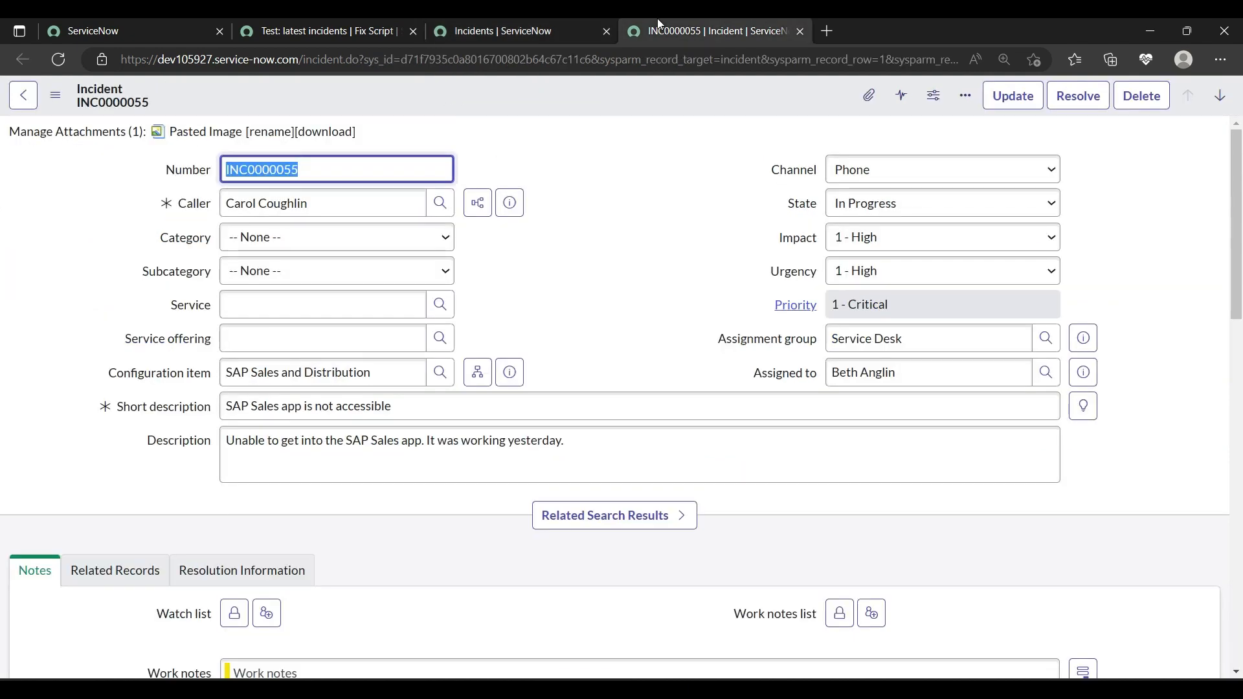
pyautogui.click(321, 338)
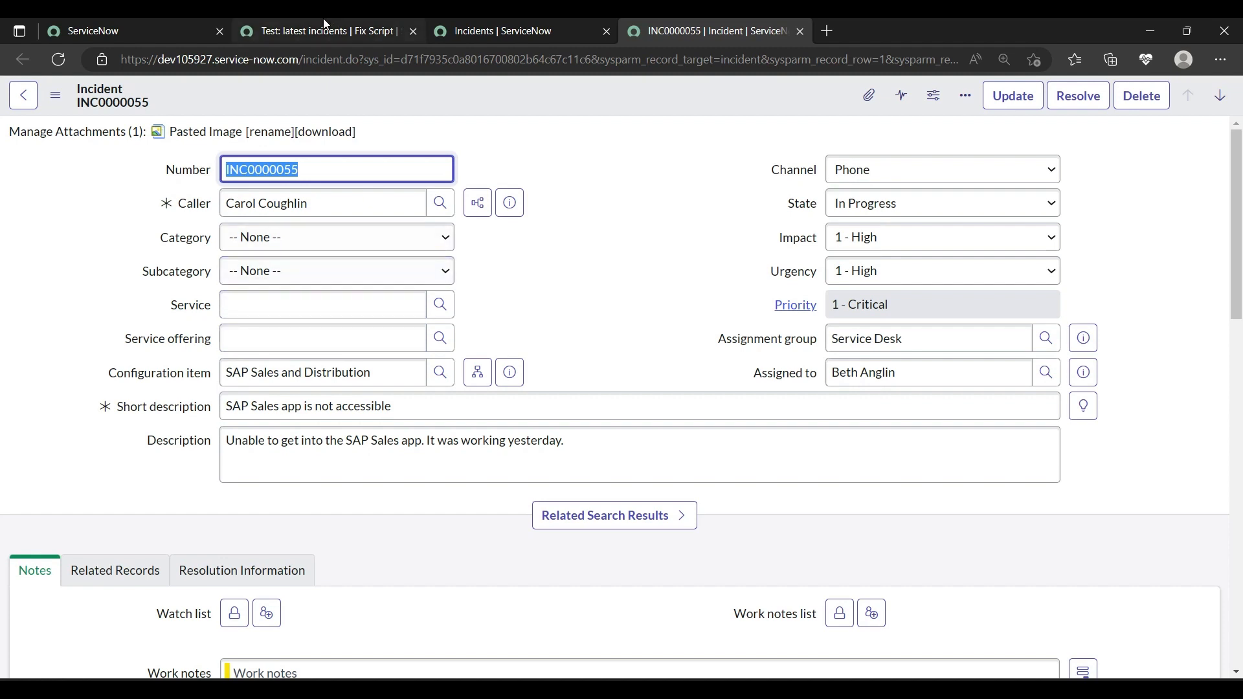
# Step: Return to the incident list and open the Created column header menu
pyautogui.click(325, 31)
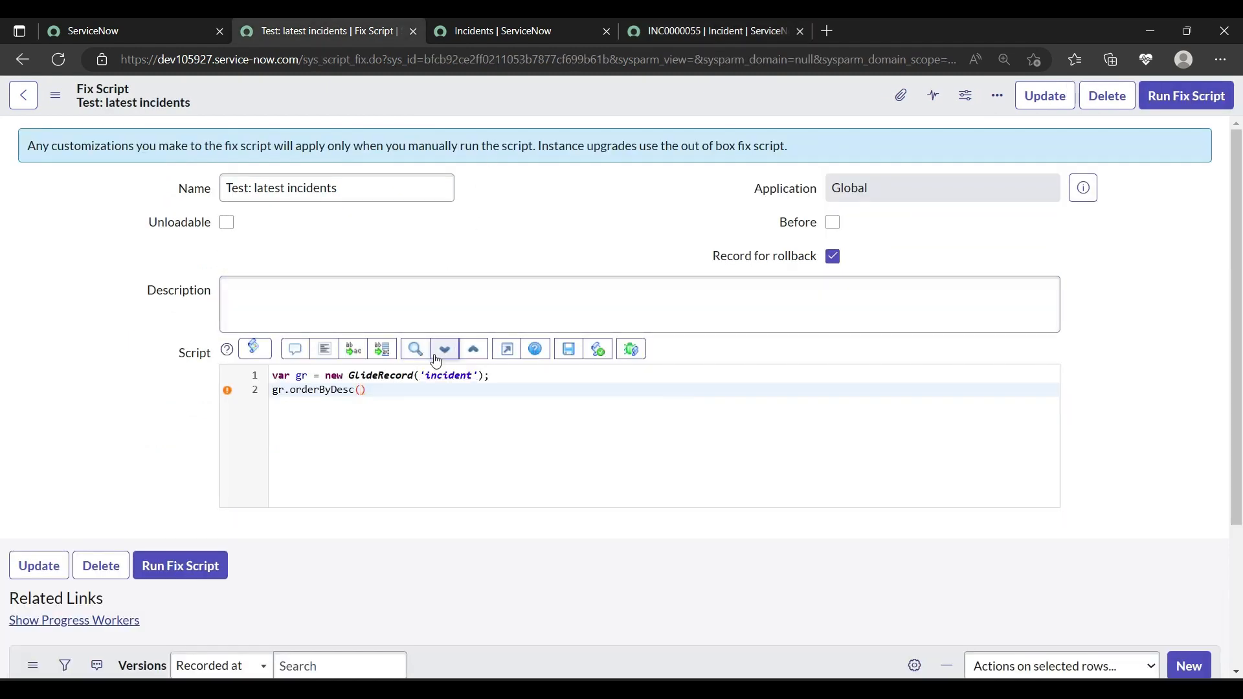
pyautogui.click(503, 31)
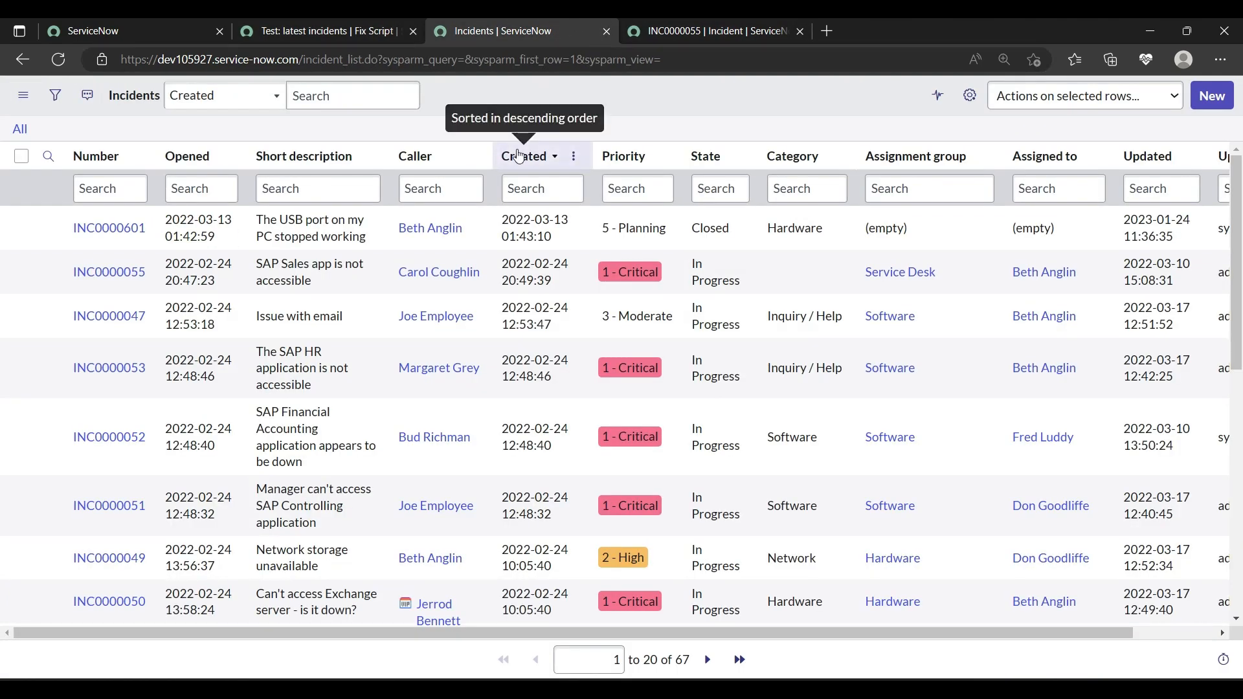
pyautogui.click(572, 156)
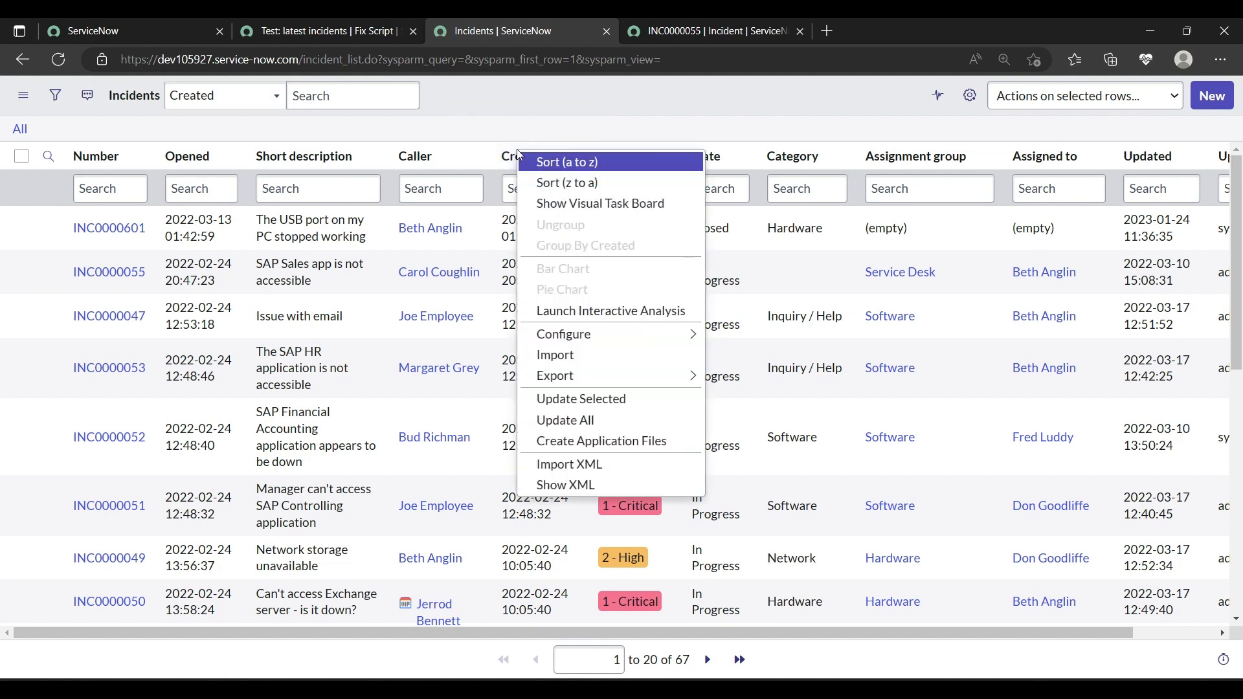
pyautogui.moveTo(563, 334)
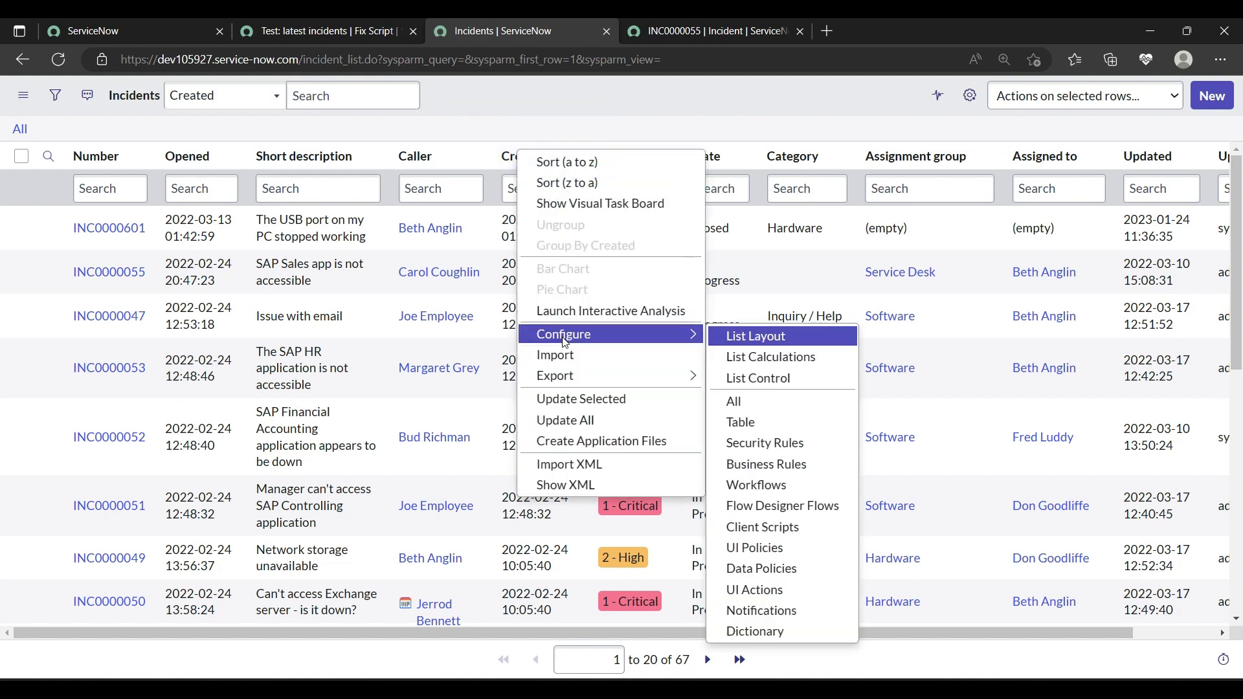
pyautogui.moveTo(753, 546)
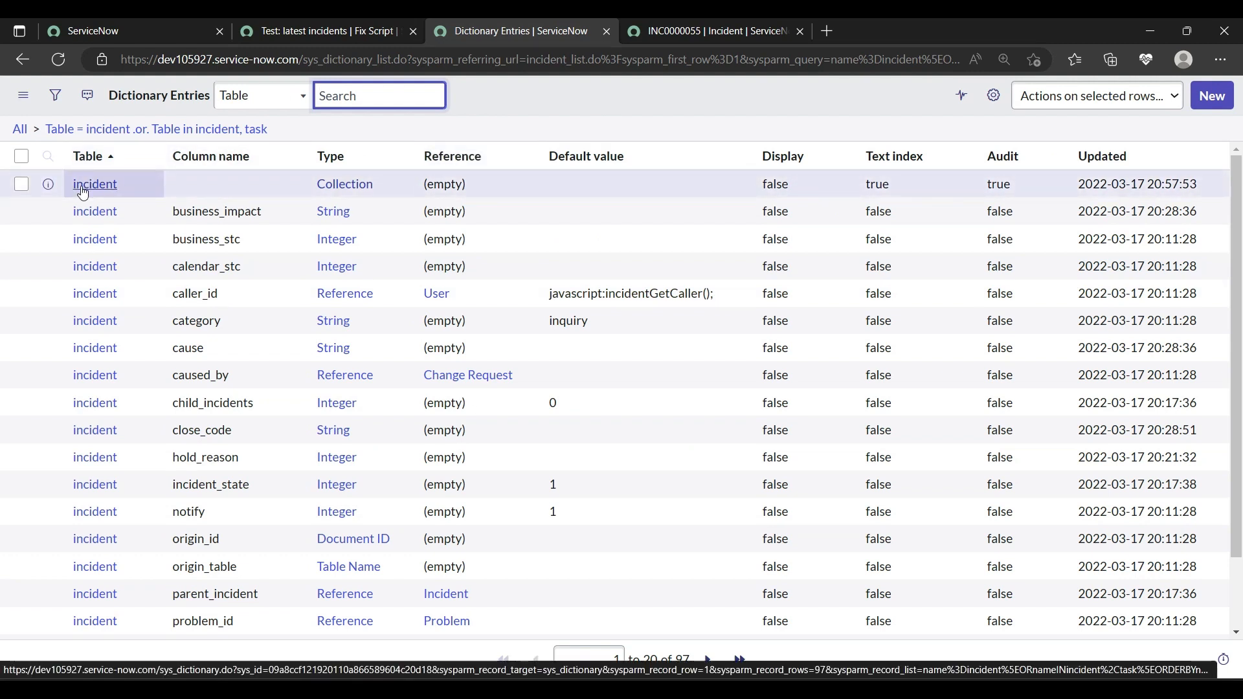
# Step: Browse the incident table's dictionary entry, close it and go back to the incident form
pyautogui.click(95, 182)
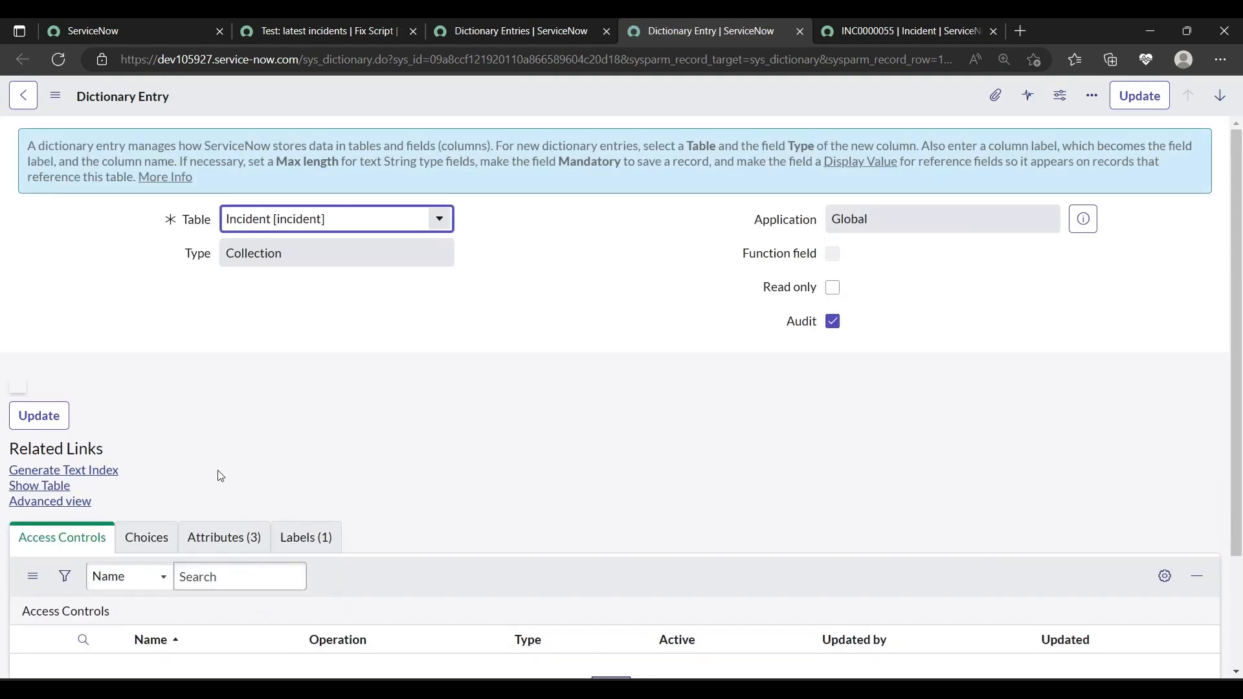
pyautogui.scroll(-3)
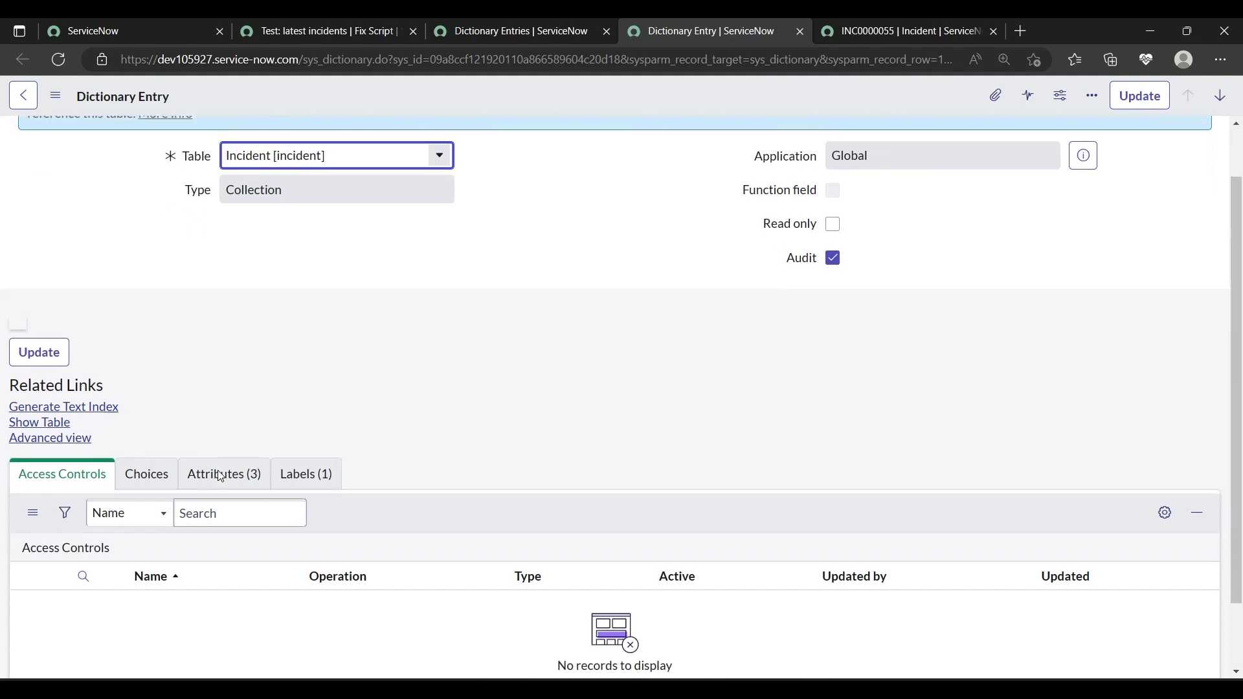
pyautogui.scroll(-3)
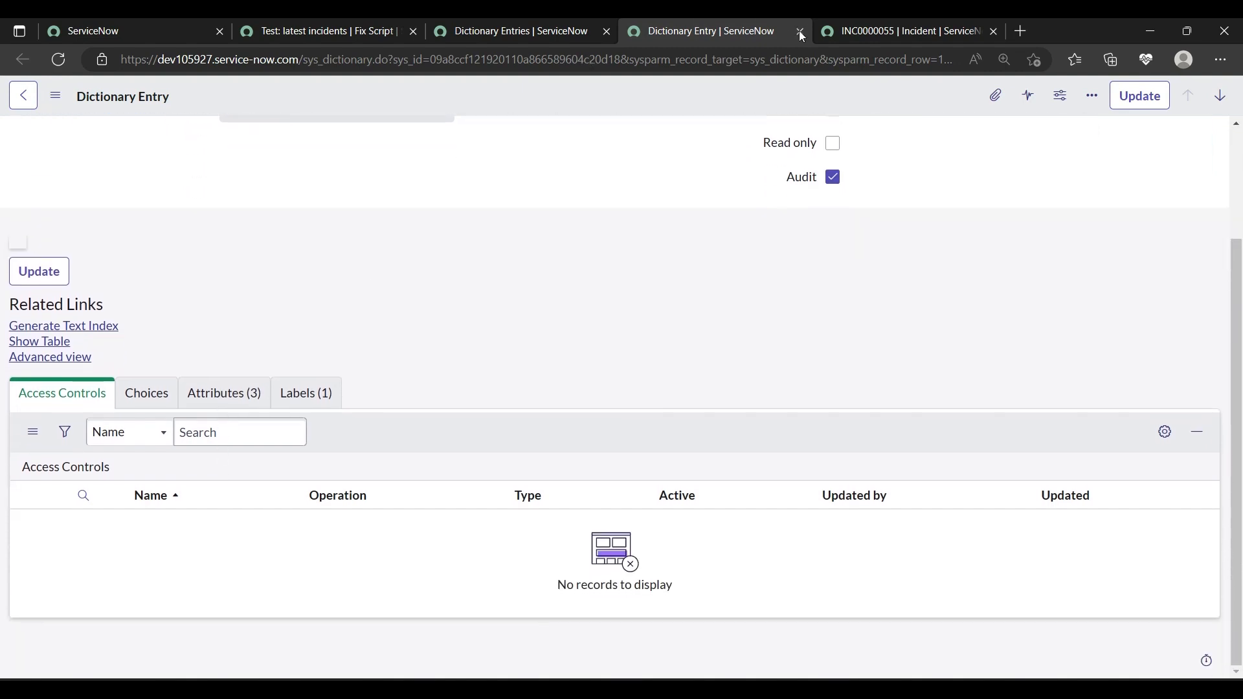
pyautogui.click(798, 31)
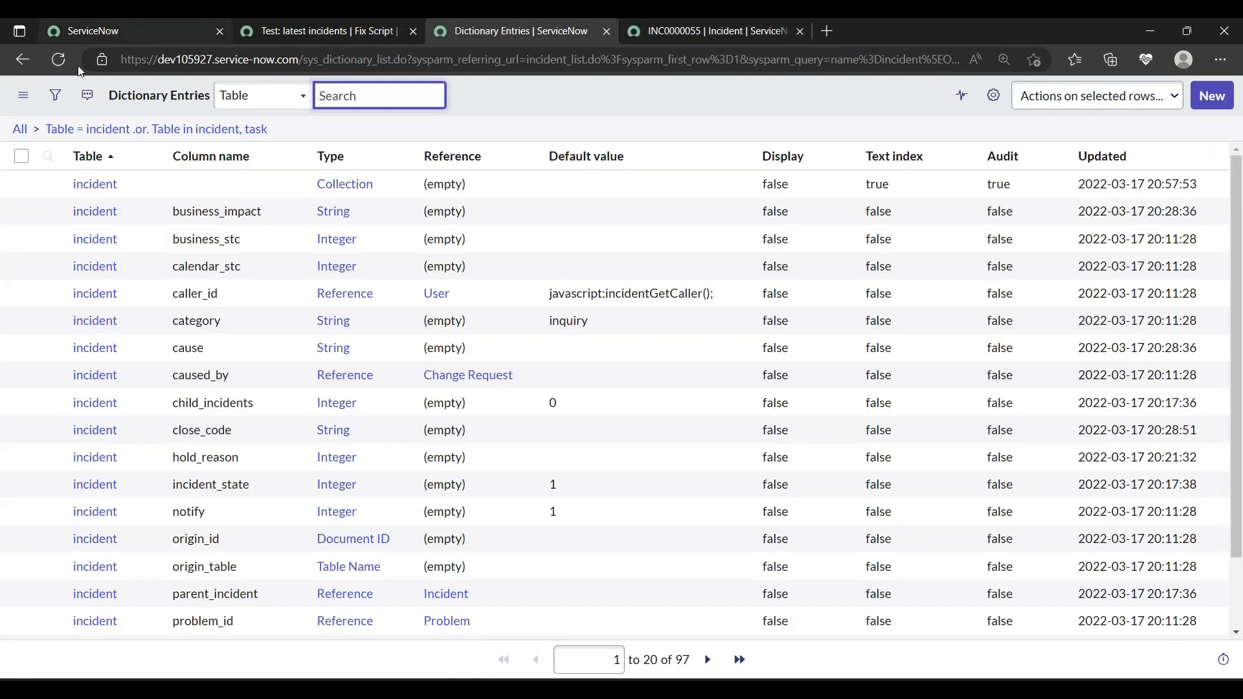
pyautogui.click(22, 59)
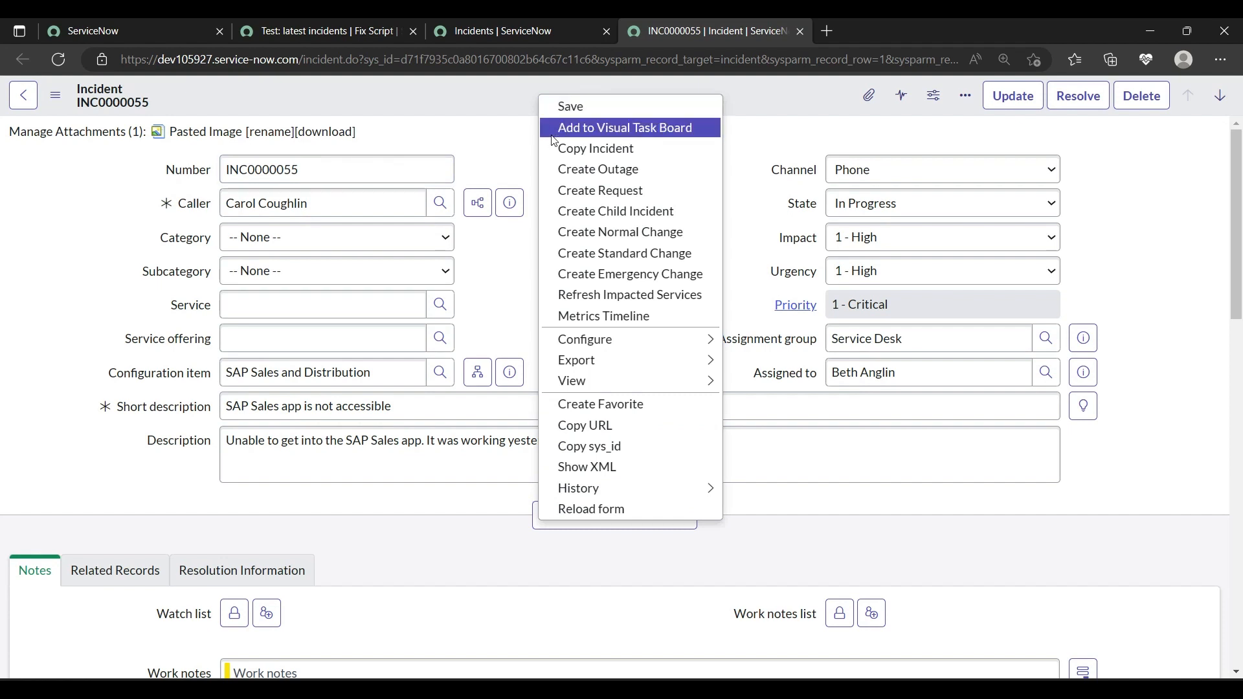
pyautogui.moveTo(583, 338)
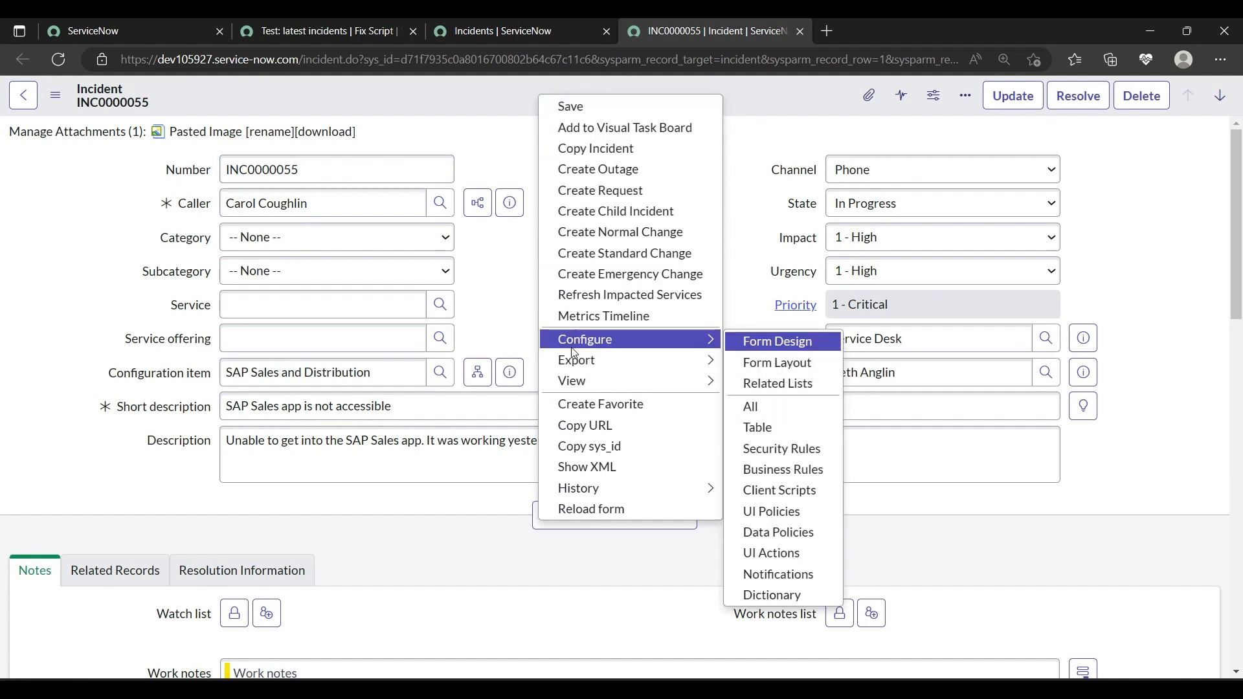
pyautogui.moveTo(775, 362)
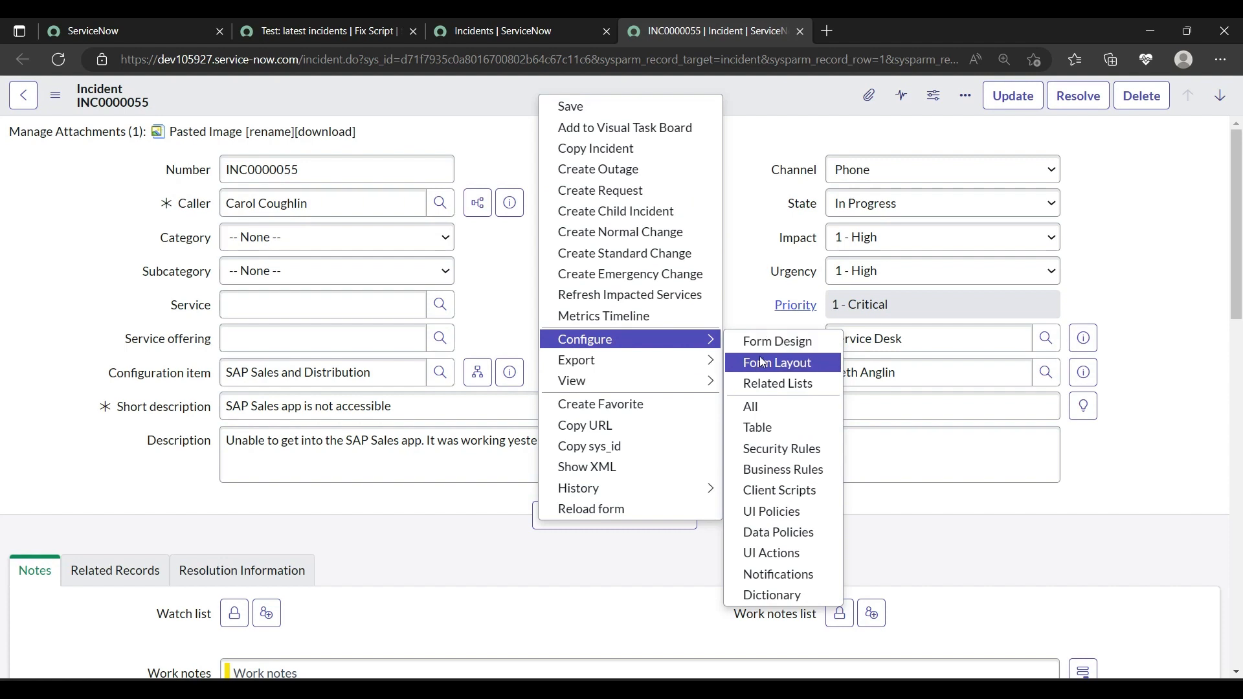
# Step: In Configure > Form Layout, move Created to Selected and save the incident form layout
pyautogui.click(775, 363)
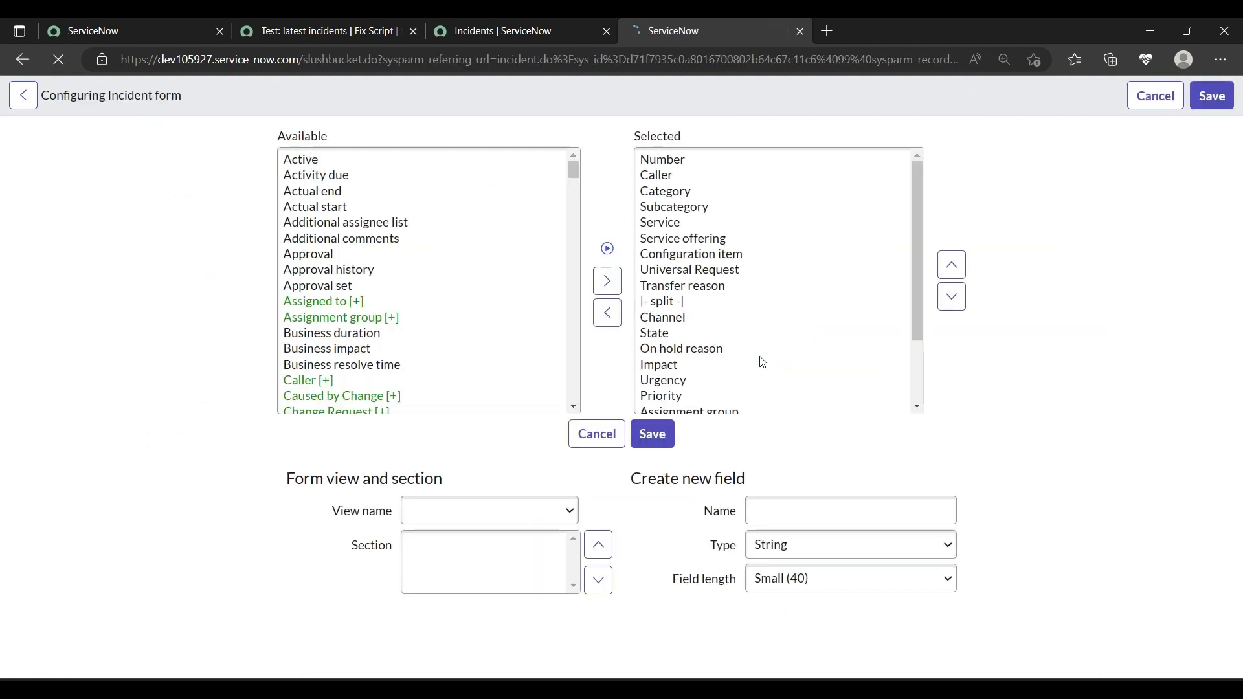
pyautogui.click(322, 269)
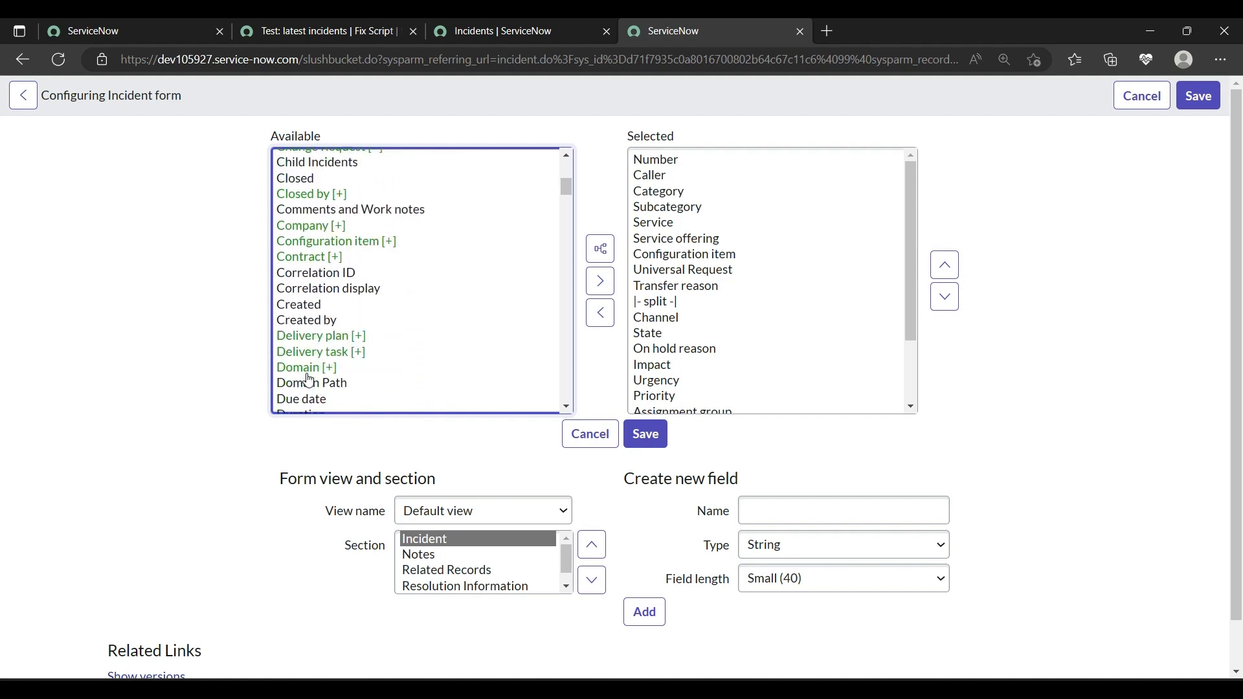
pyautogui.click(299, 303)
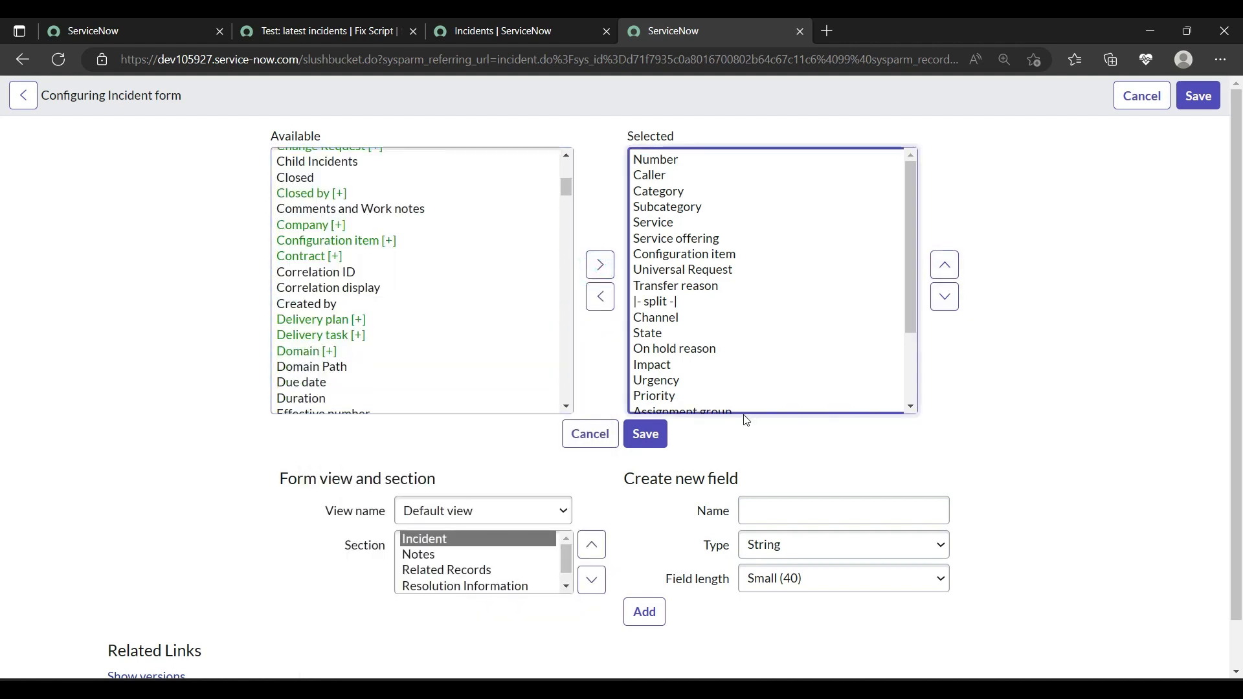
pyautogui.click(645, 433)
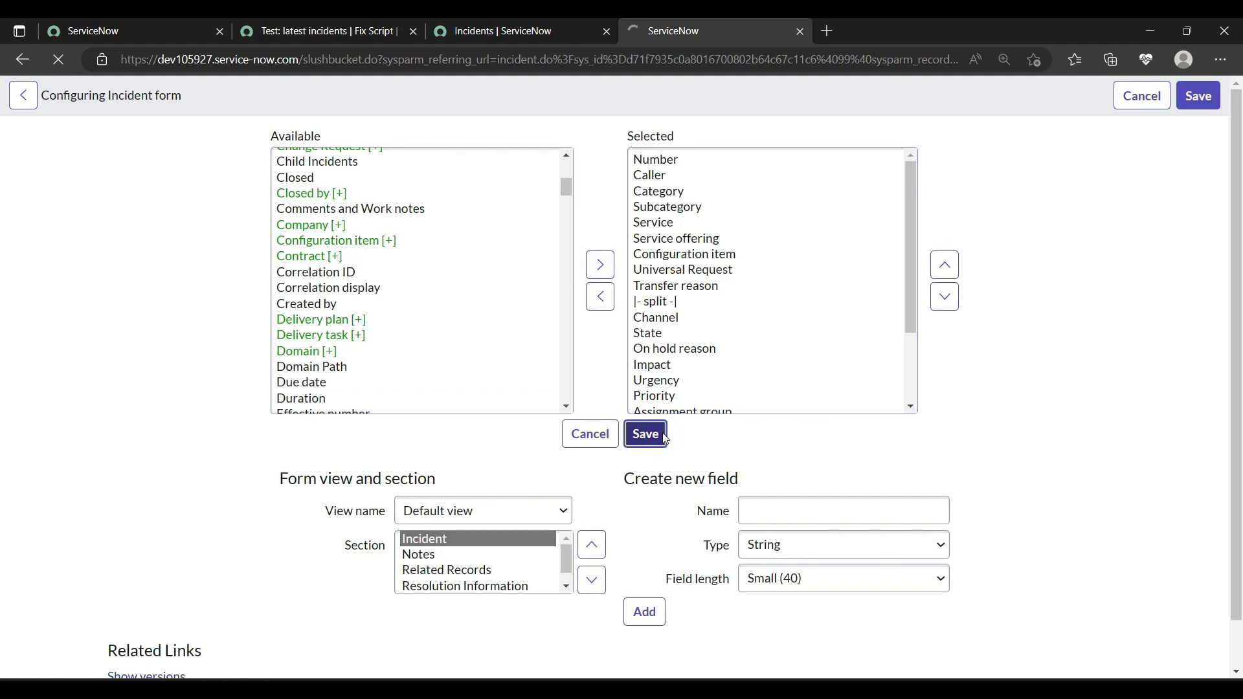
pyautogui.click(645, 434)
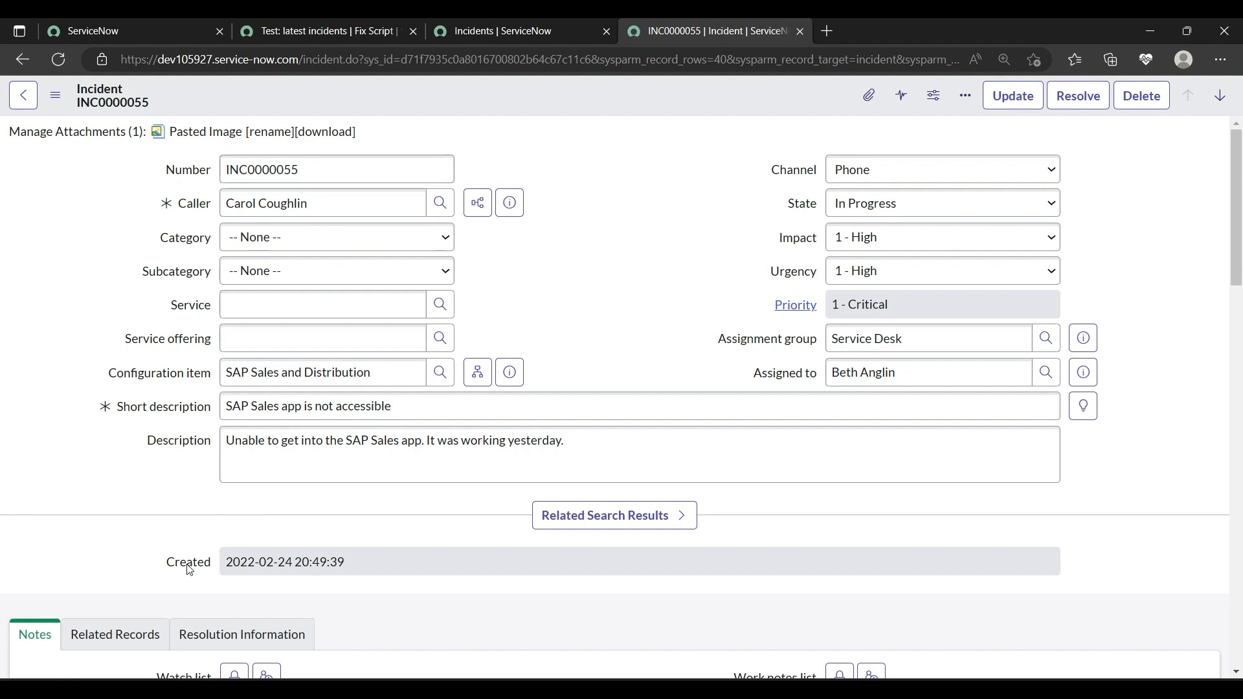
# Step: Show the Created field's column name sys_created_on and return to the fix script
pyautogui.rightClick(188, 561)
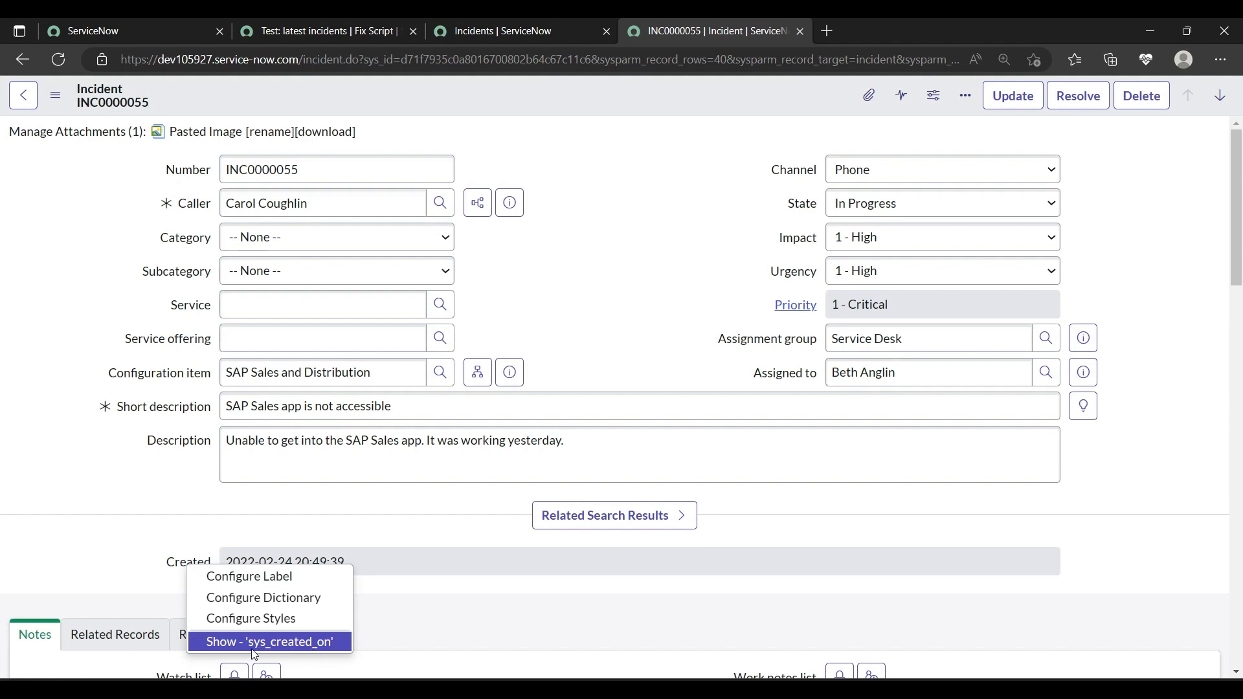
pyautogui.click(325, 31)
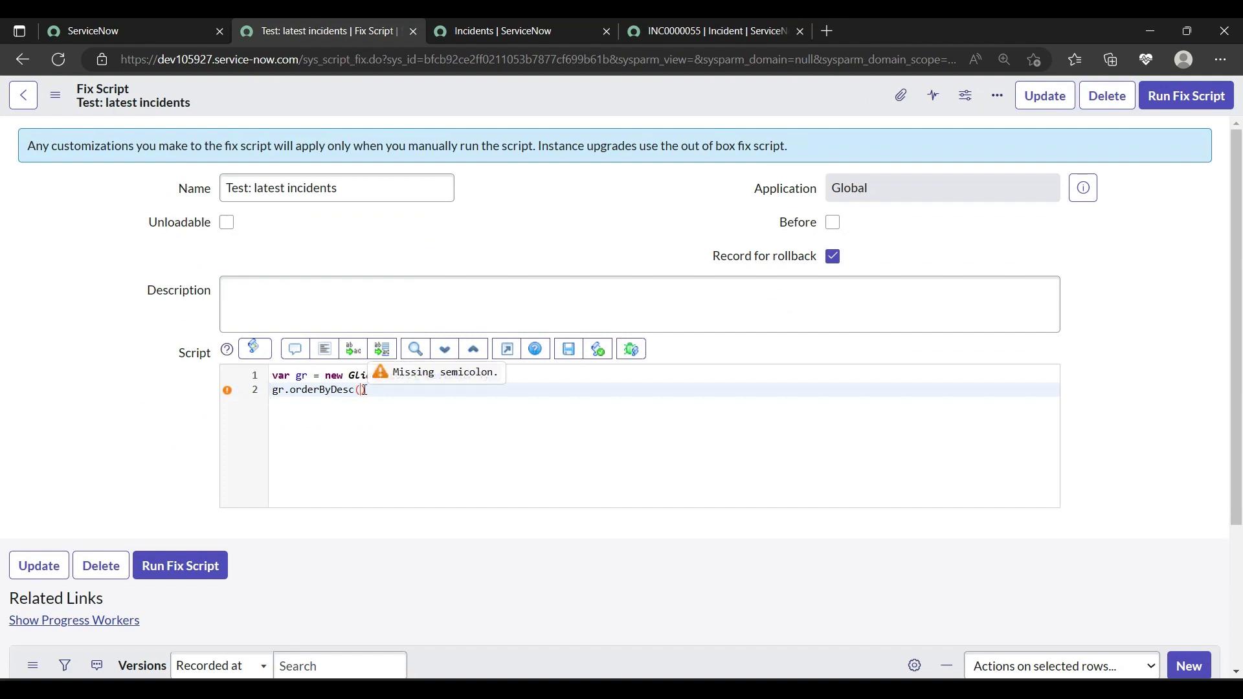
# Step: Finish gr.orderByDesc('sys_created_on'); so incidents sort newest first
pyautogui.write("'sys'")
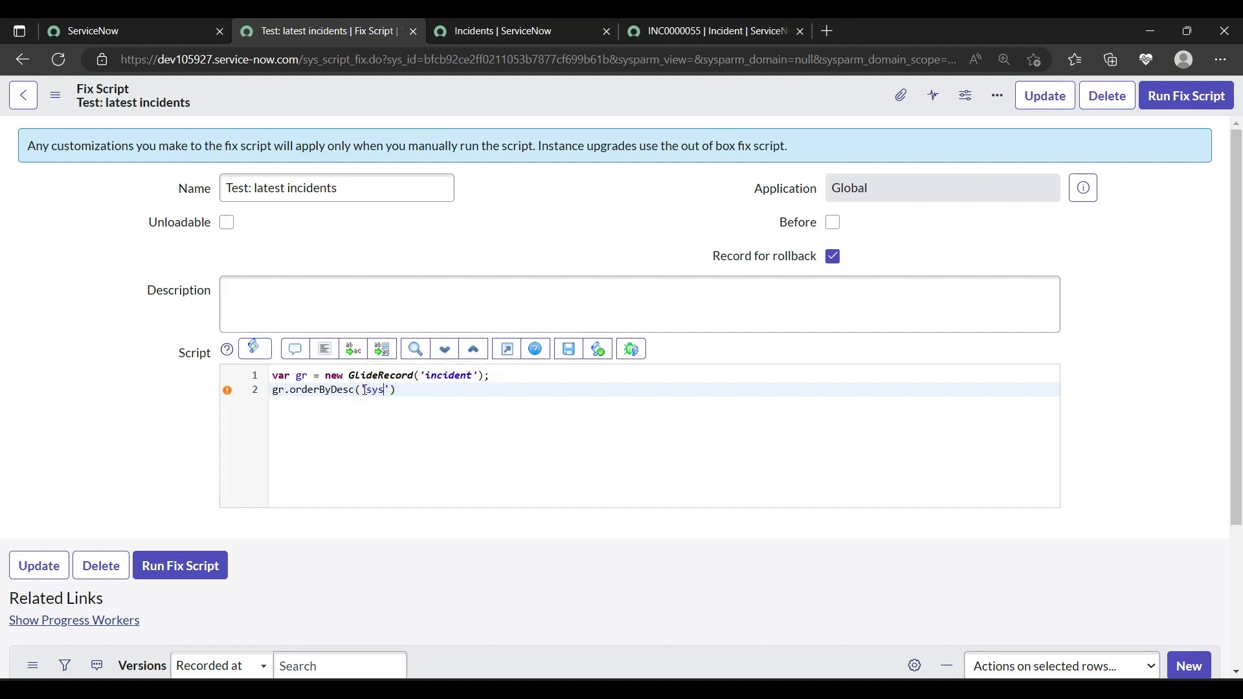
pyautogui.write('_created')
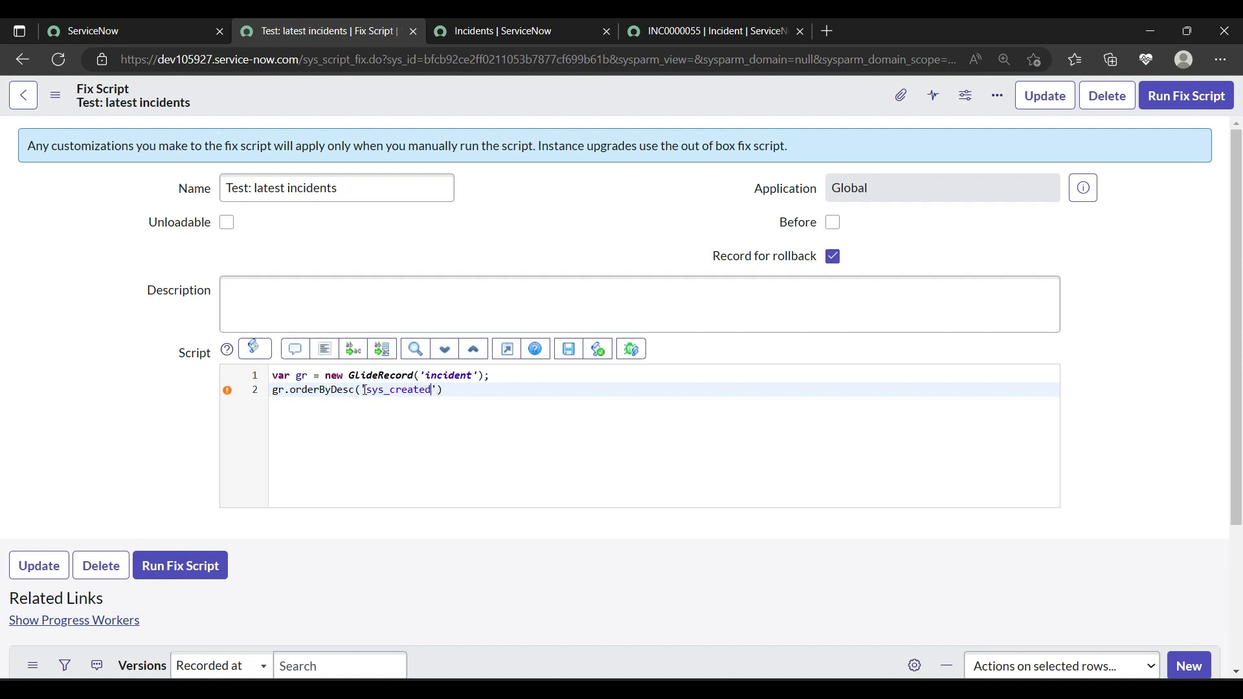
pyautogui.write('_on')
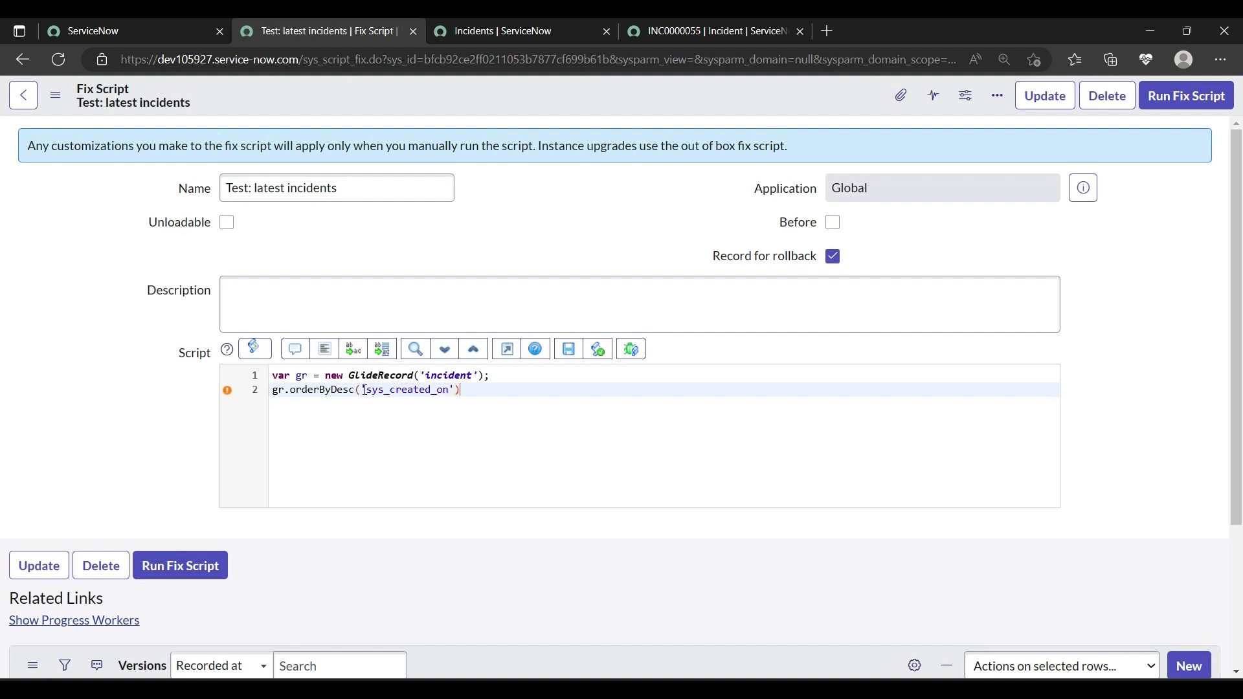
pyautogui.write(';')
pyautogui.press('Enter')
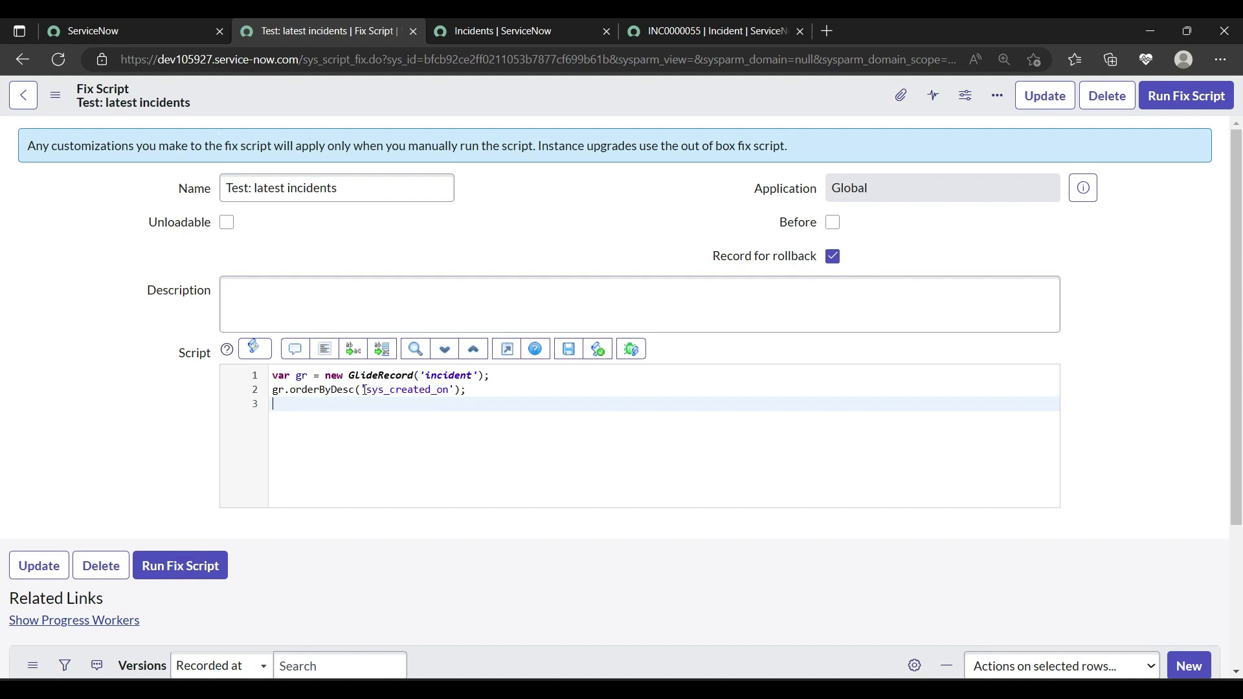
# Step: Add gr.setLimit(10); to cap the query at 10 records
pyautogui.write('gr')
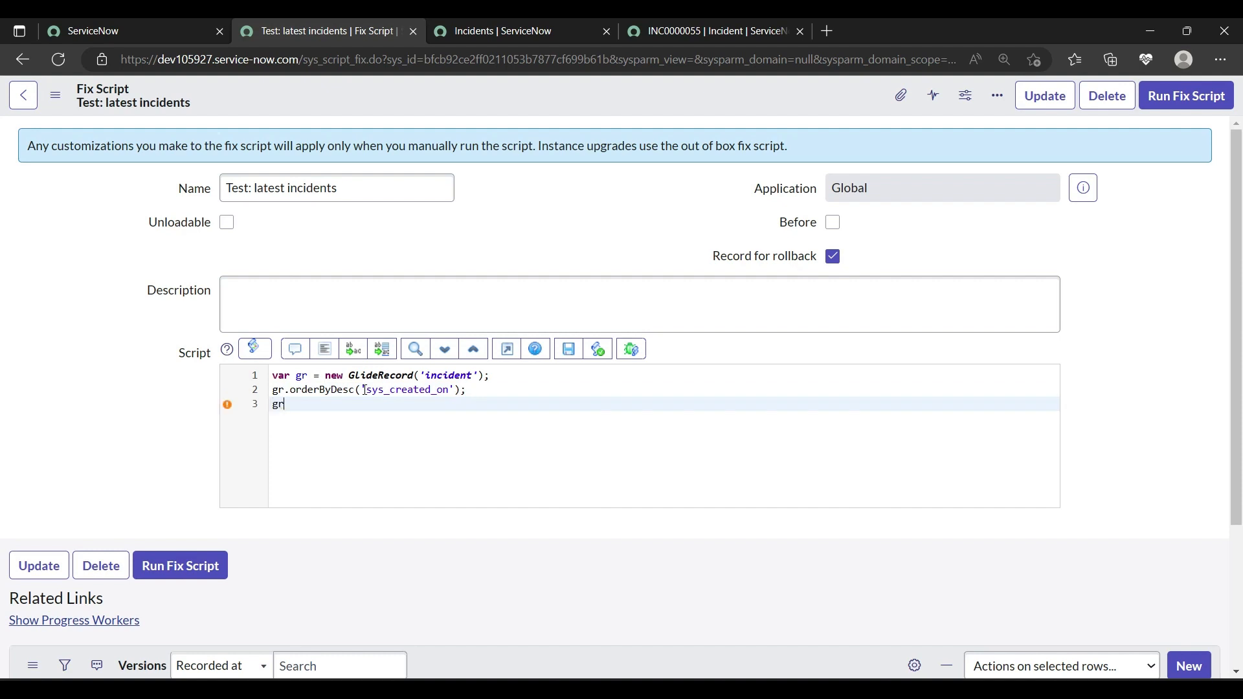
pyautogui.write('.')
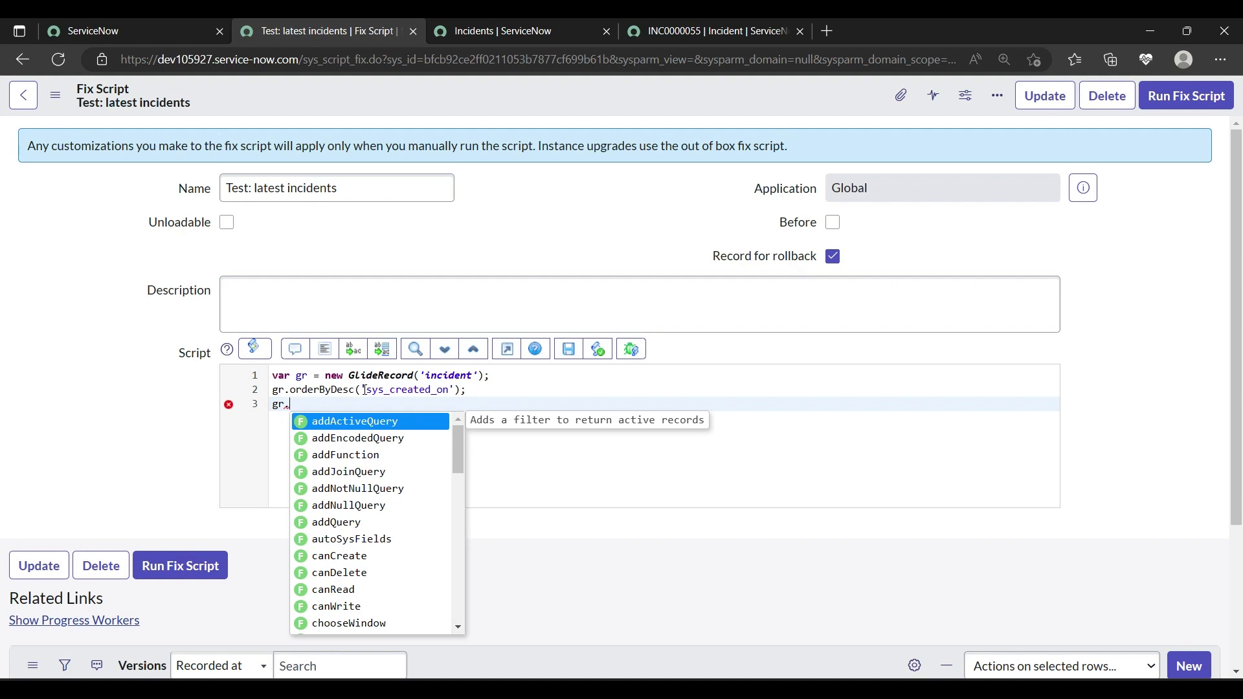
pyautogui.write('setl')
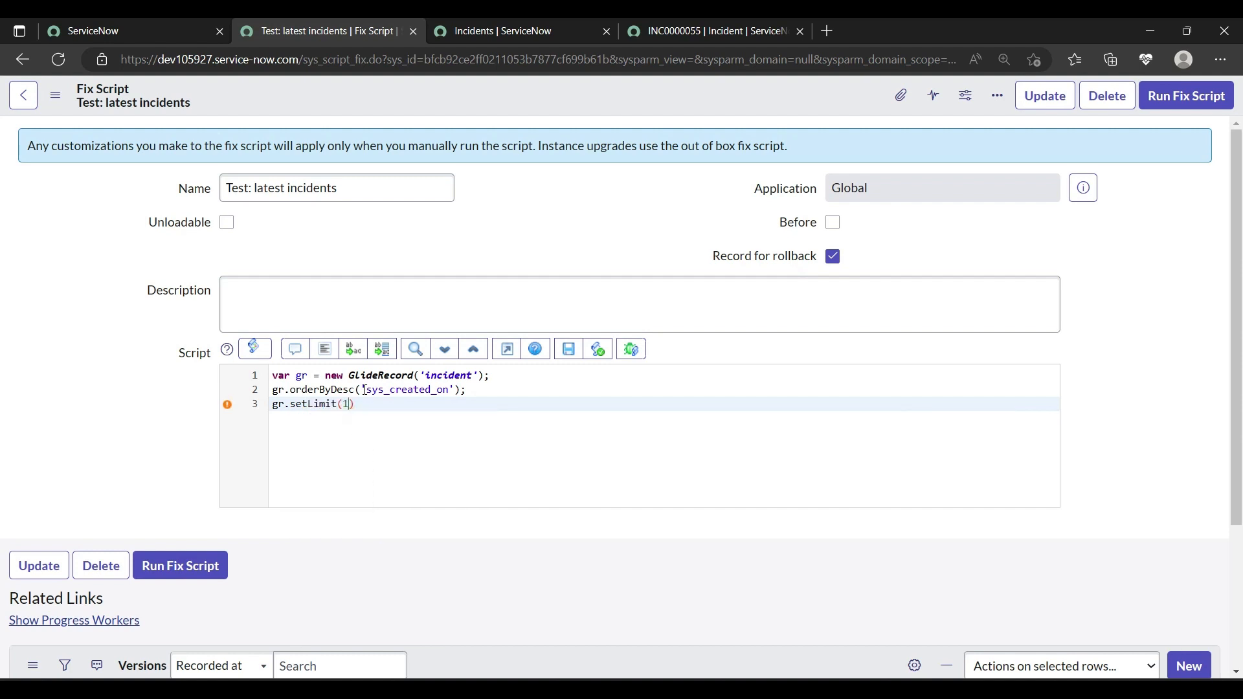
pyautogui.write('0;')
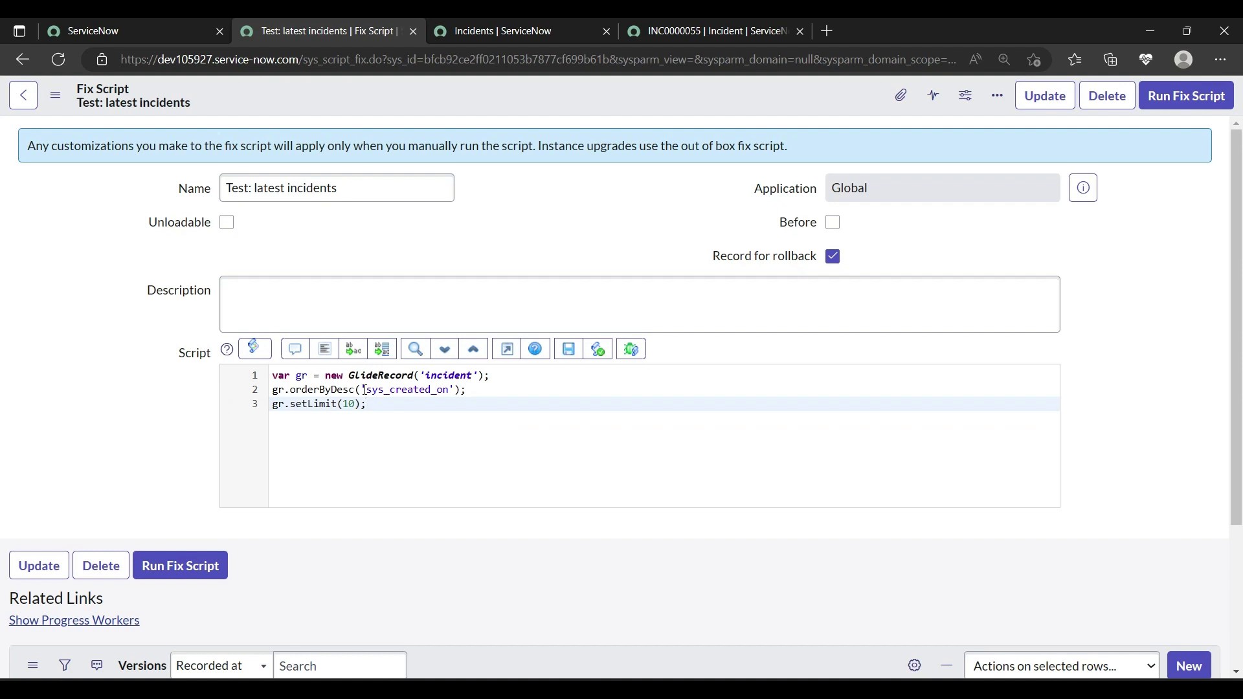
pyautogui.click(365, 404)
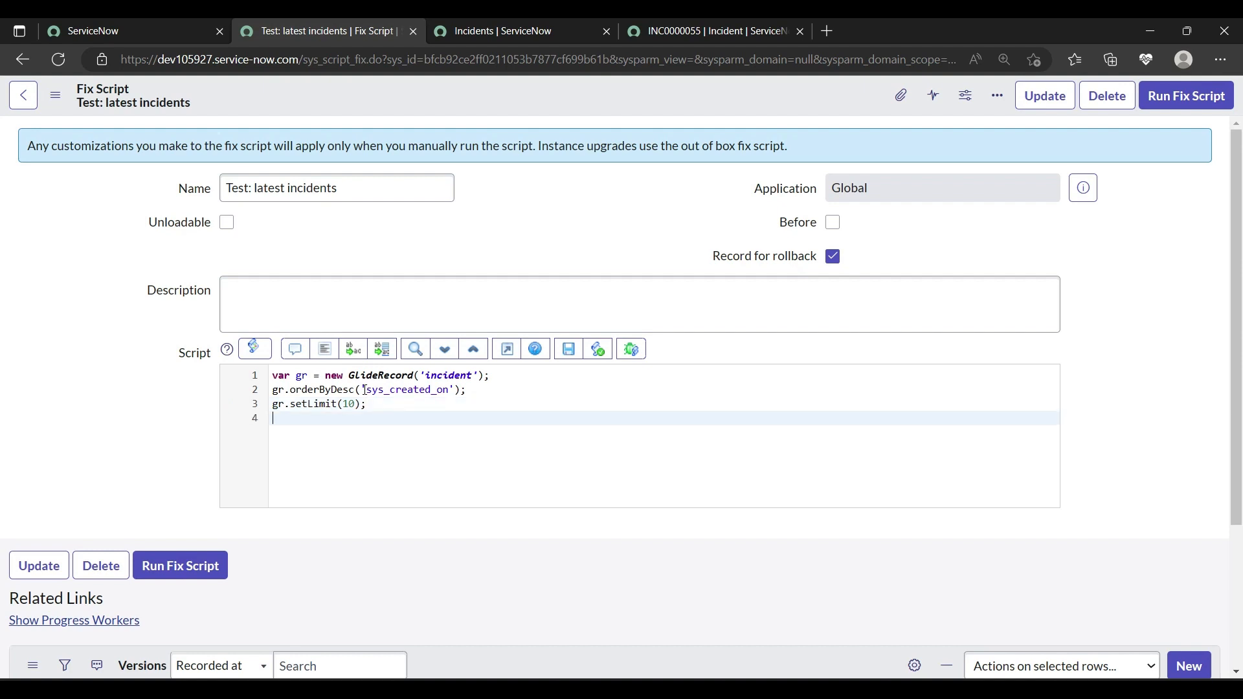
# Step: Add gr.query(); on line 4 to execute the incident query
pyautogui.write('gr.')
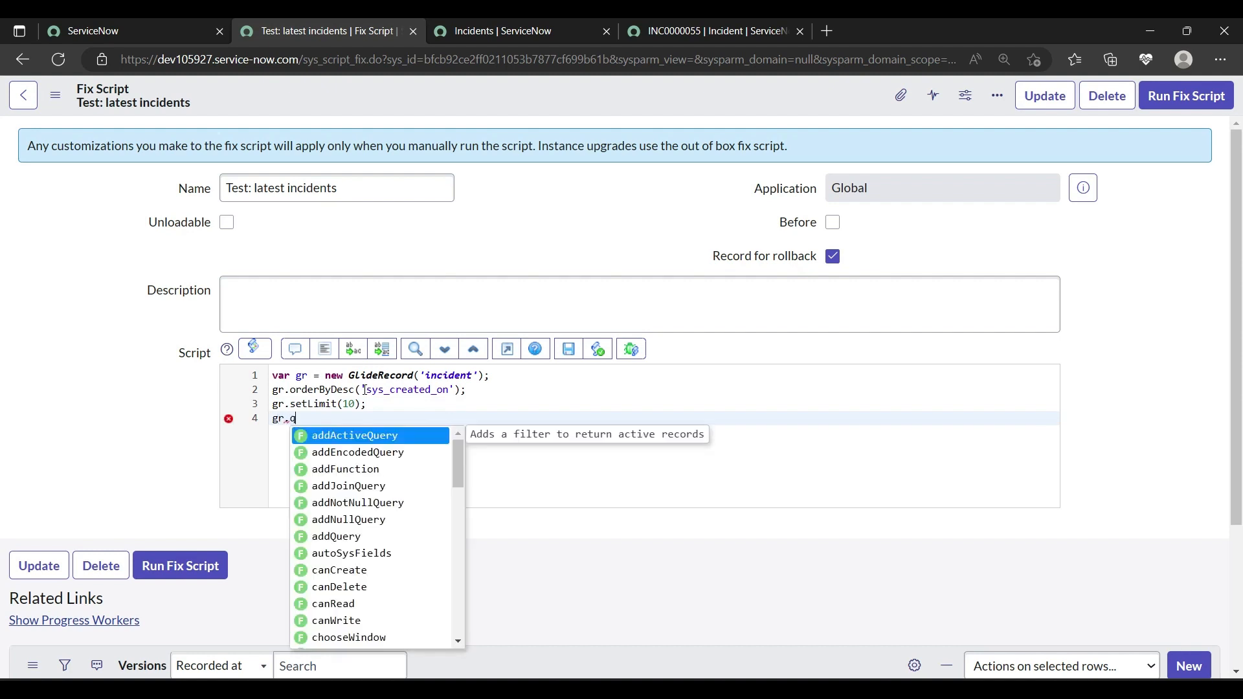
pyautogui.write('query();')
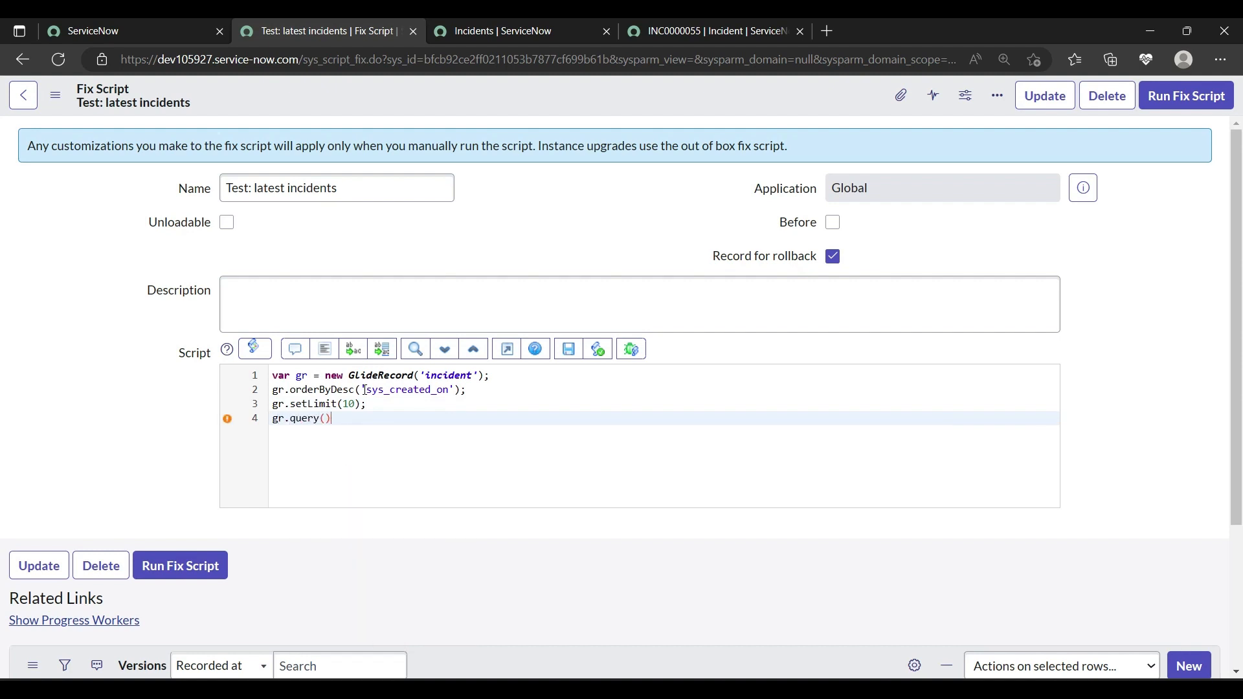
# Step: Open a while(gr.next()) loop with braces and place the cursor in its body
pyautogui.write('wh')
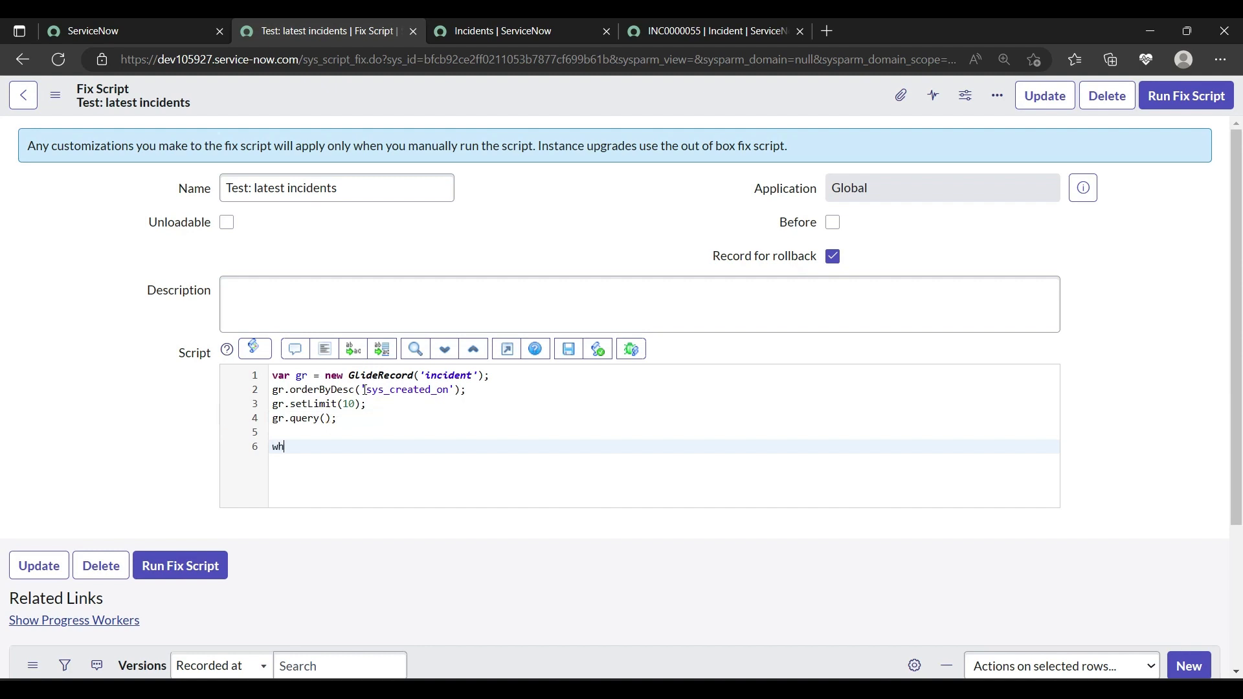
pyautogui.write('ile(g')
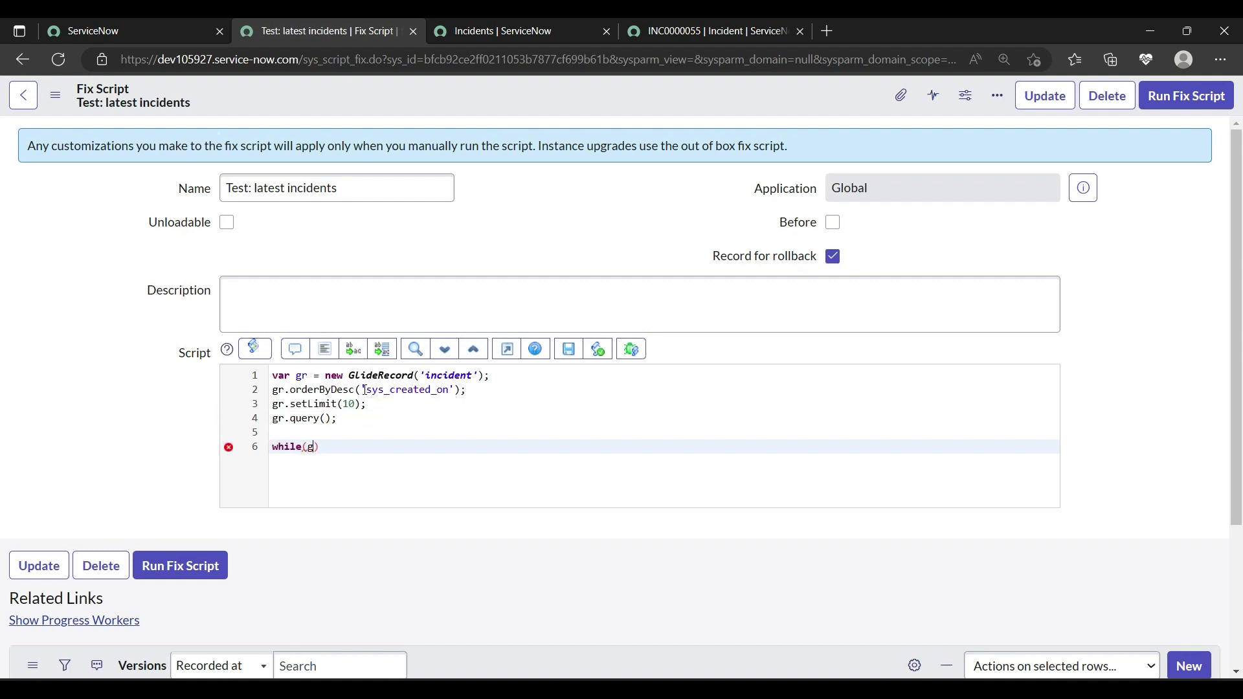
pyautogui.write('.next(')
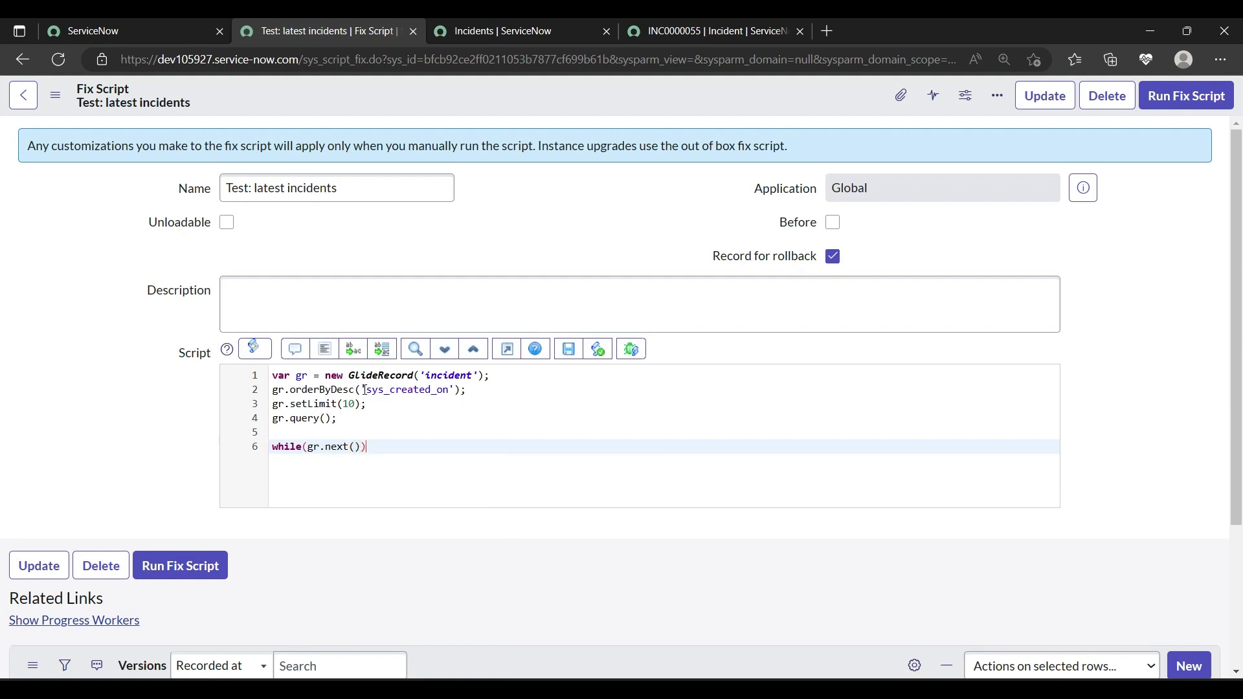
pyautogui.write('{')
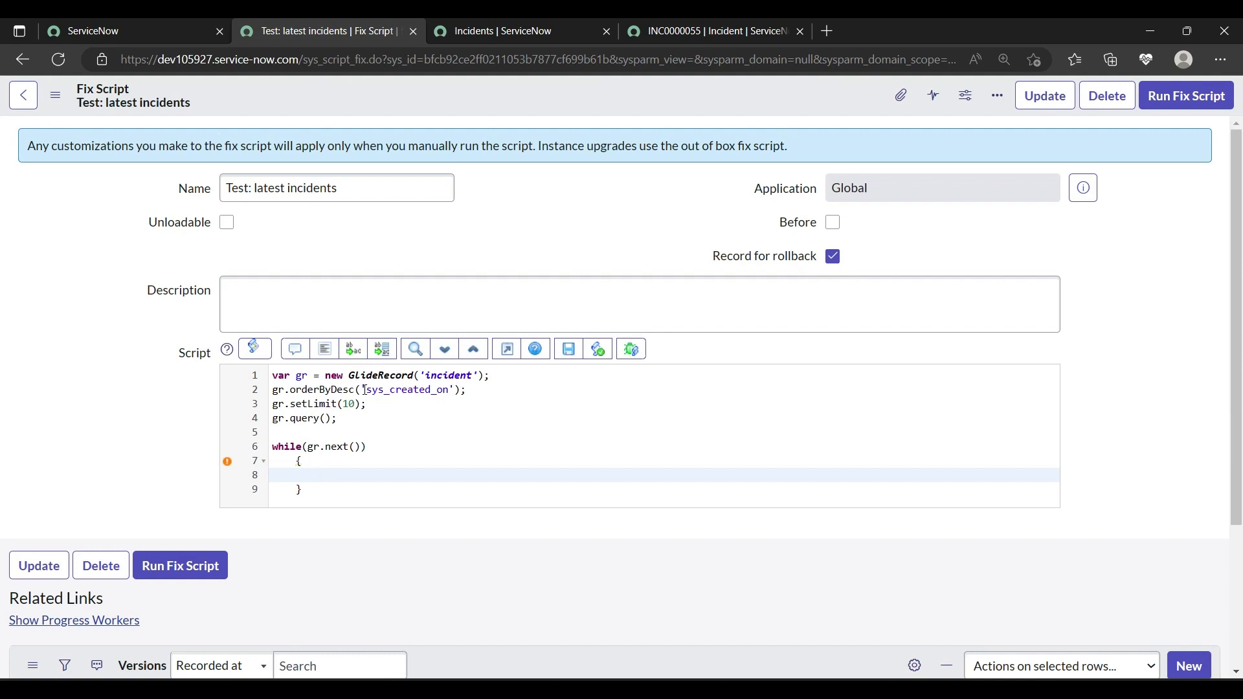
pyautogui.click(317, 474)
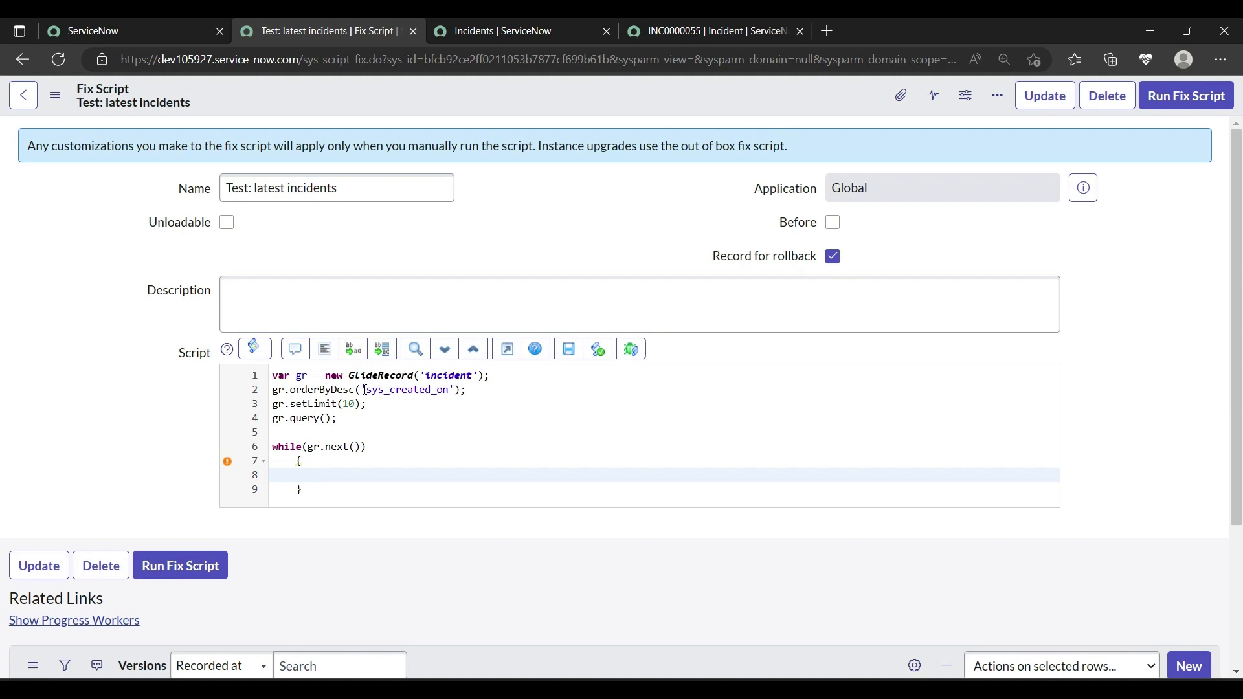
# Step: Write gs.info("incident number : {0}" inside the loop, removing an extra {1} placeholder
pyautogui.write('gs.info(')
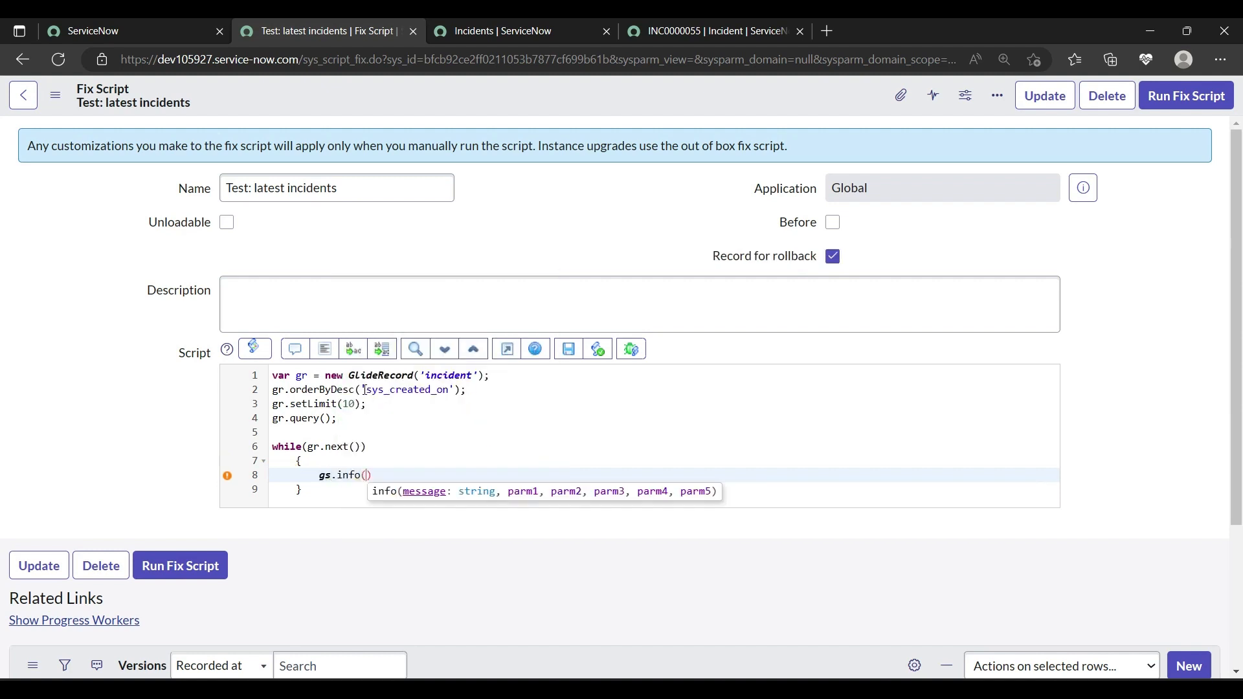
pyautogui.write('"incidenmt num')
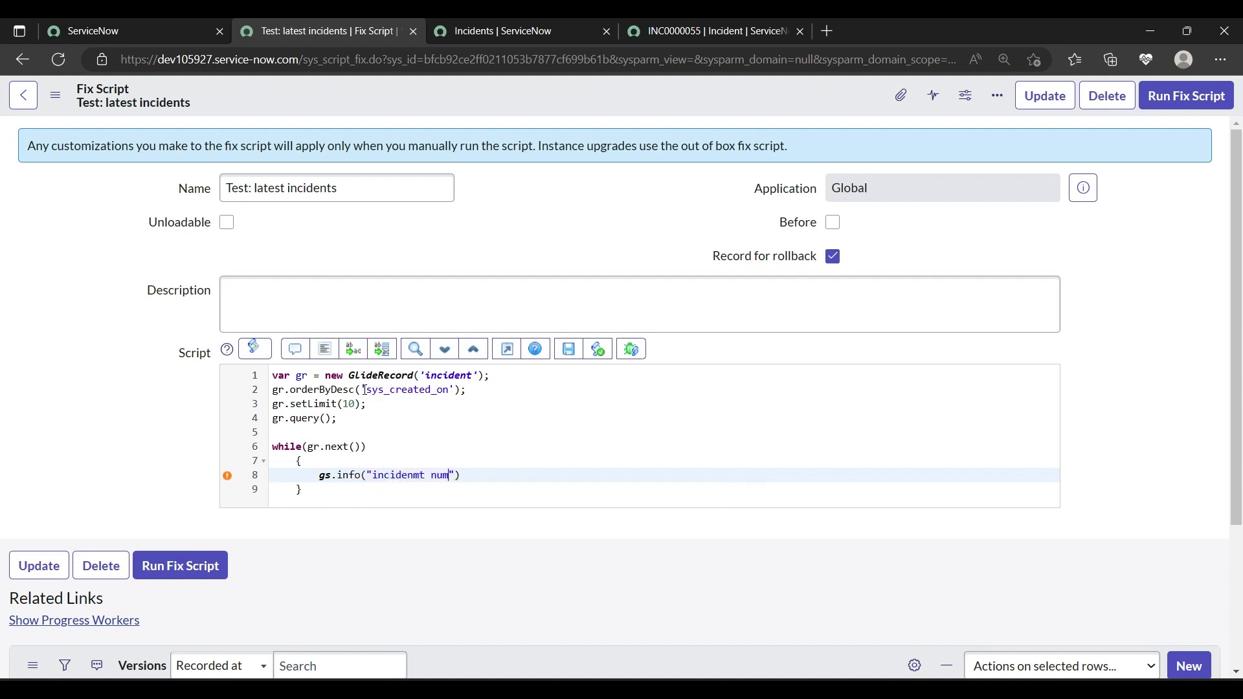
pyautogui.press('Backspace')
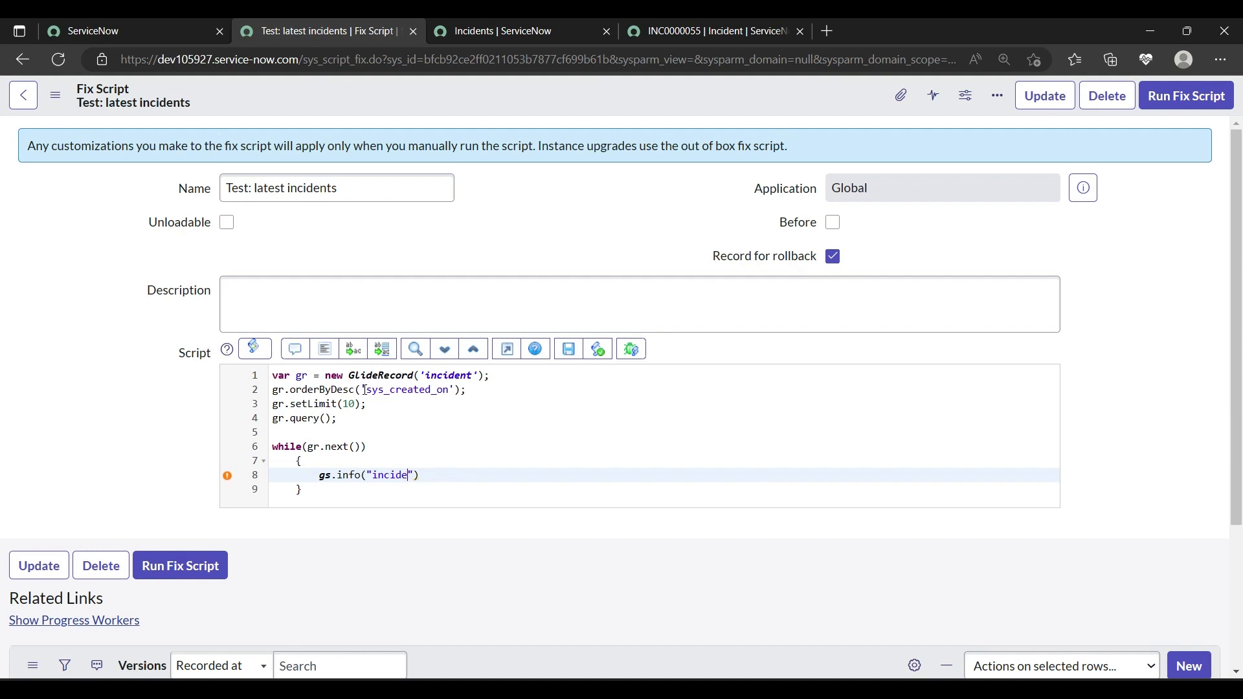
pyautogui.write('number')
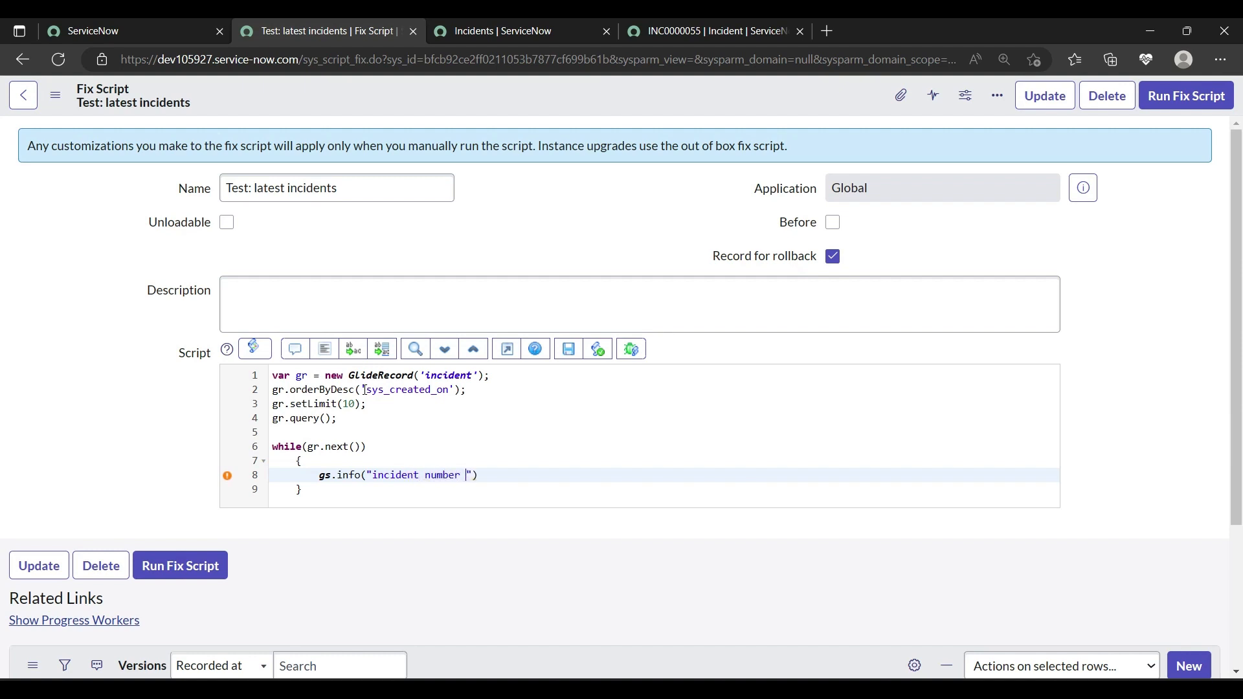
pyautogui.write(': {}')
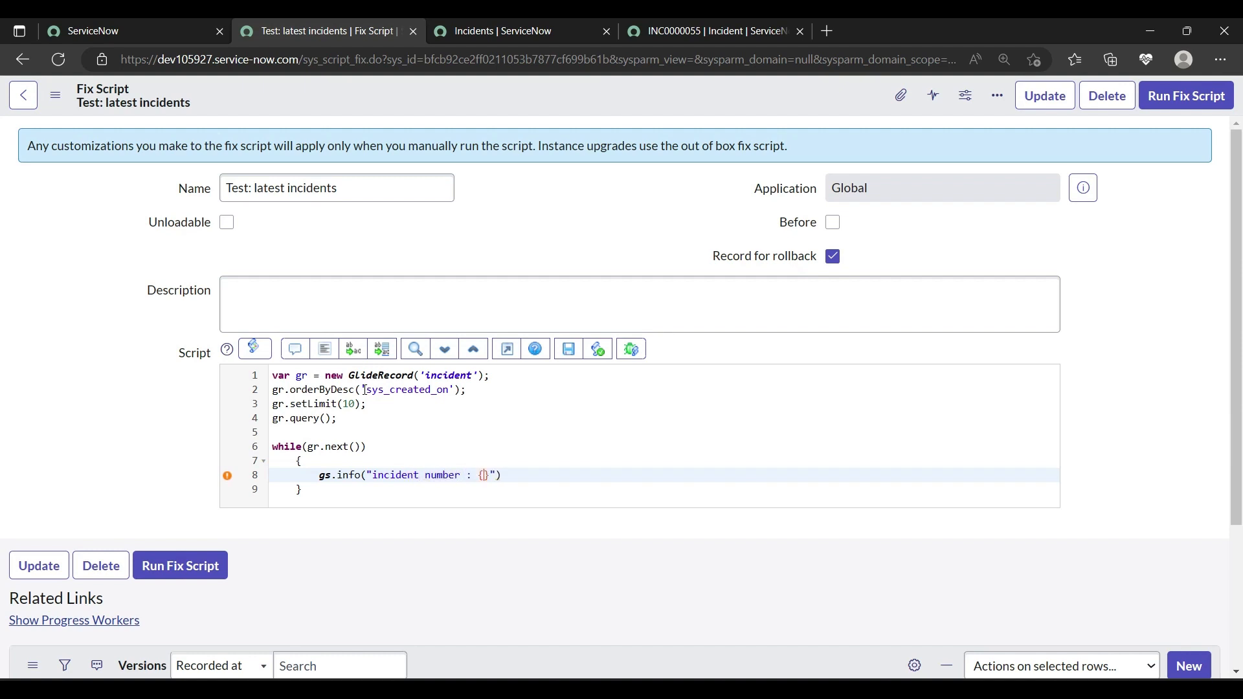
pyautogui.write('0')
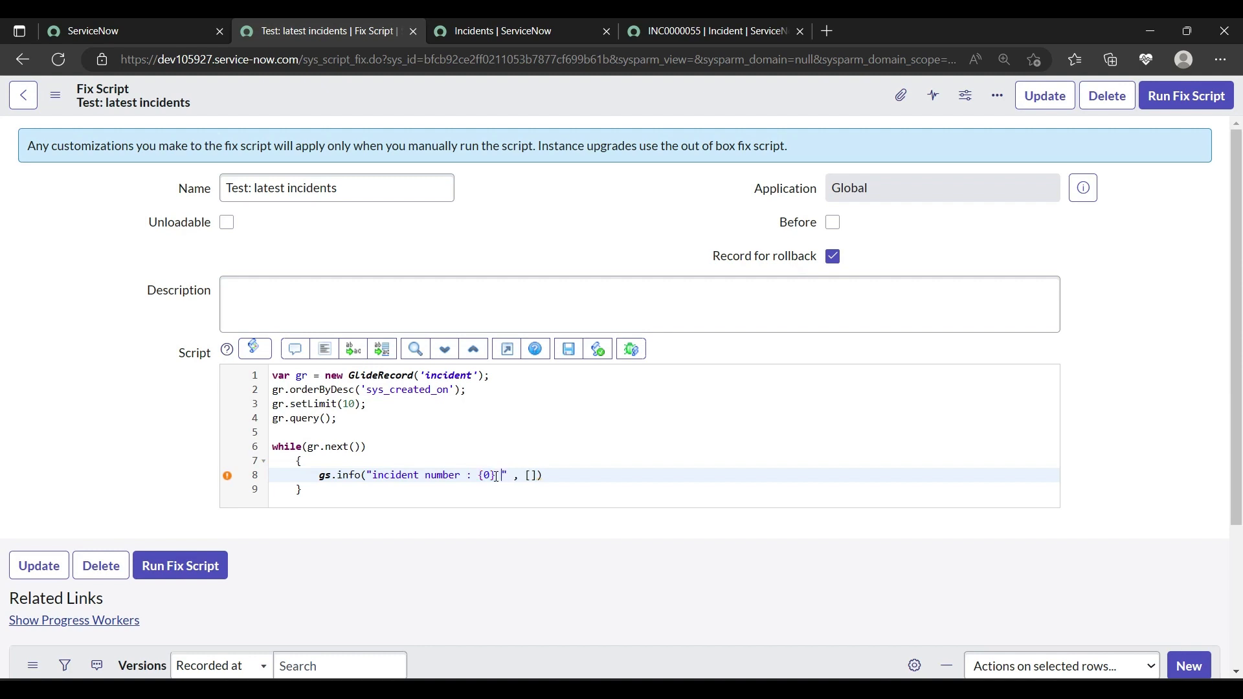
pyautogui.write('{1}')
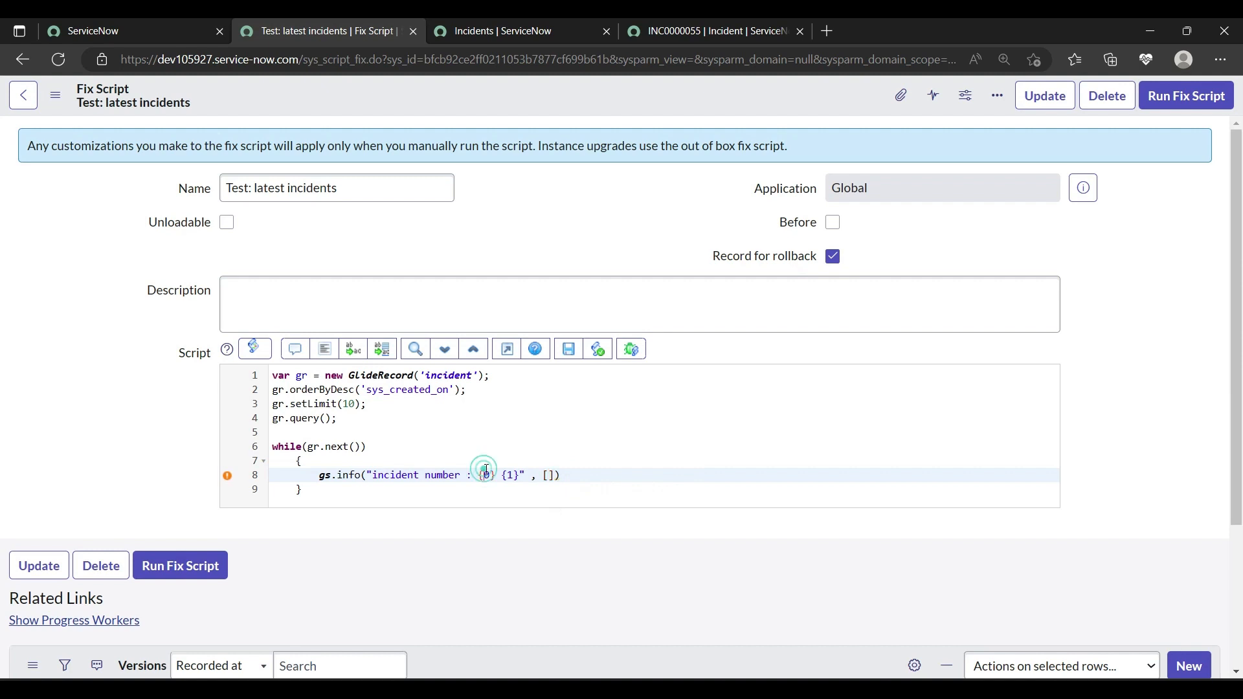
pyautogui.click(511, 475)
pyautogui.write('g')
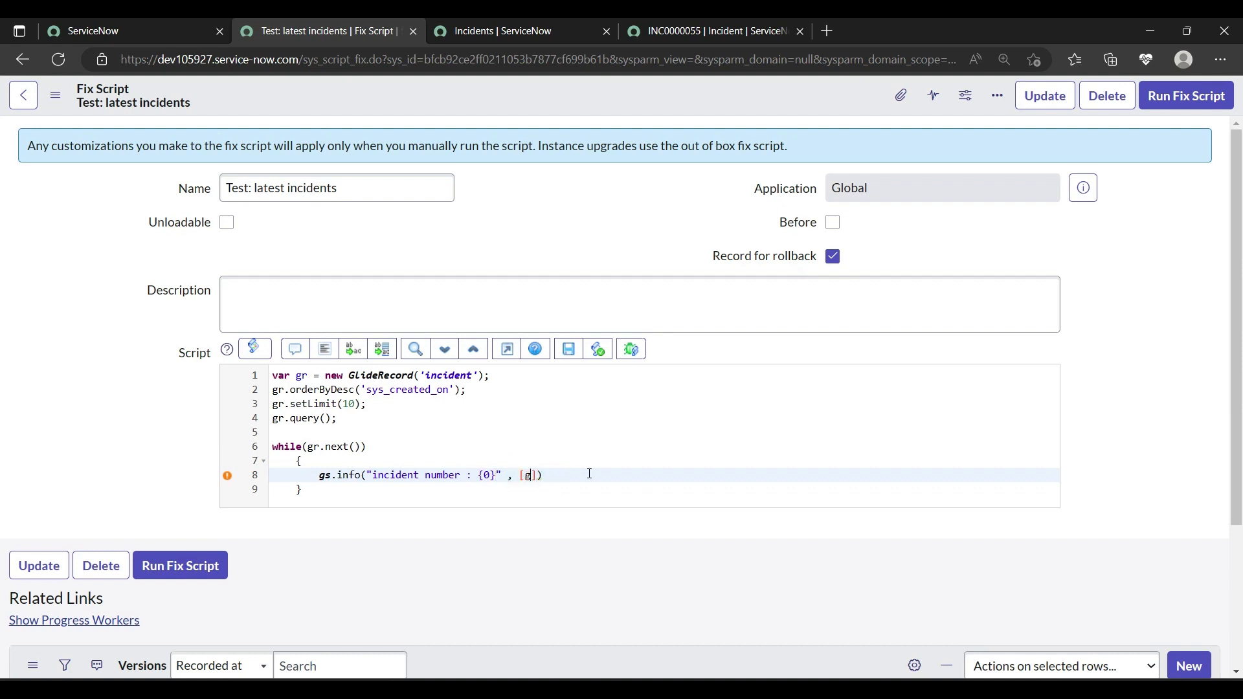
# Step: Pass [gr.number] as the argument after checking the Number field's column name on the incident form
pyautogui.write('r.')
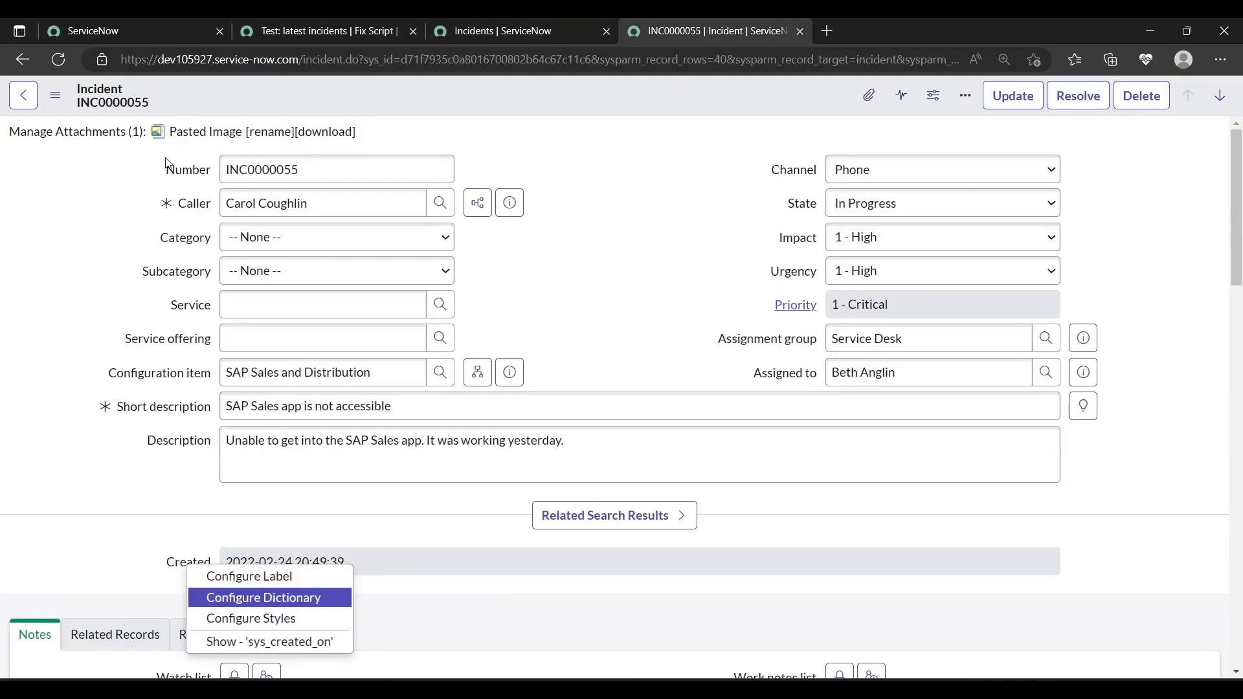
pyautogui.click(335, 169)
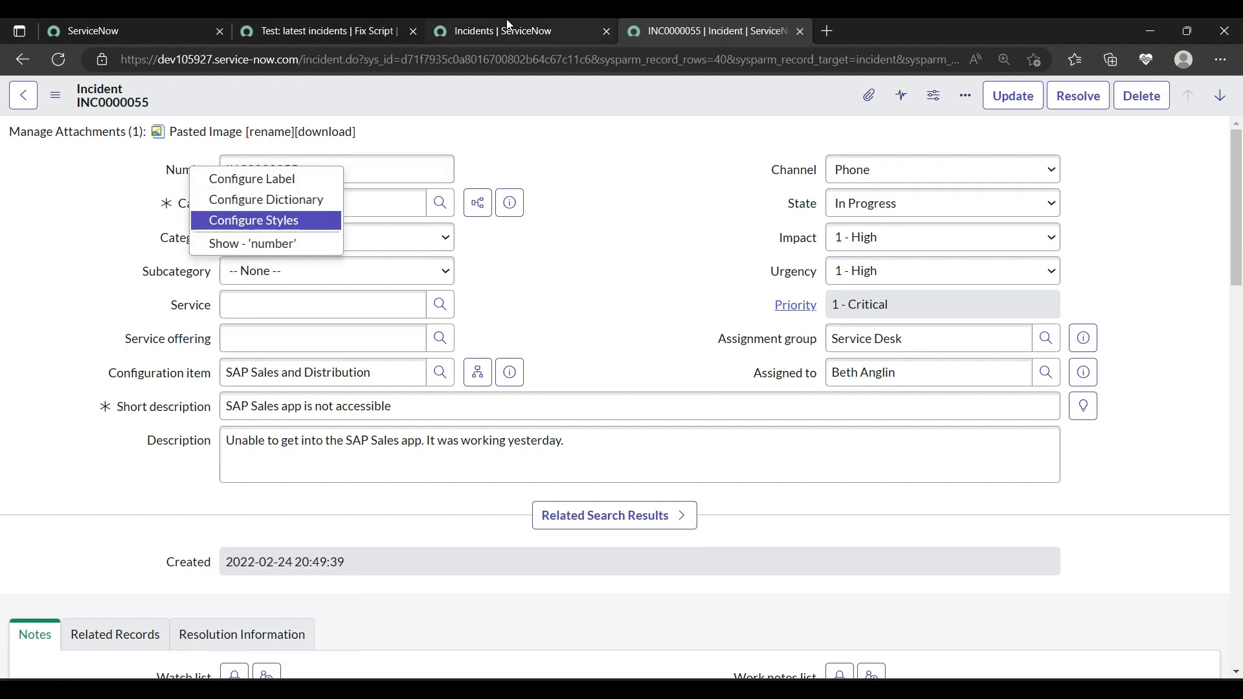
pyautogui.click(325, 31)
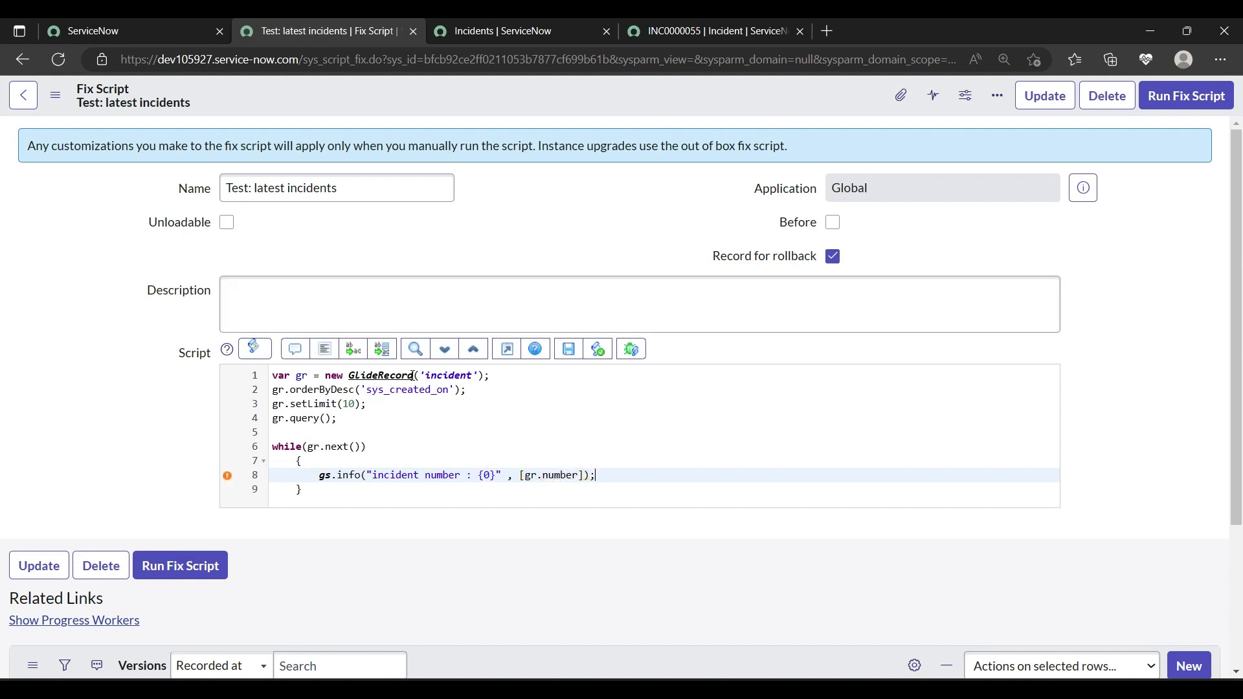
pyautogui.moveTo(567, 348)
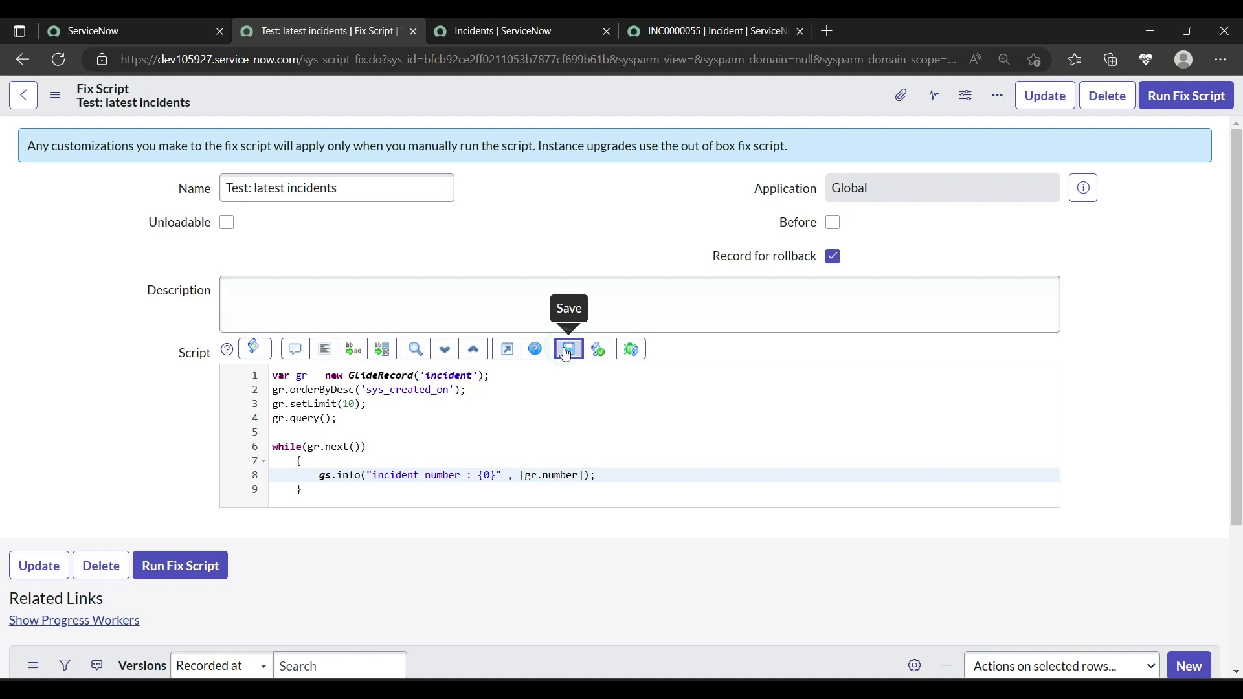
# Step: Save the fix script and run it to see its output
pyautogui.click(567, 348)
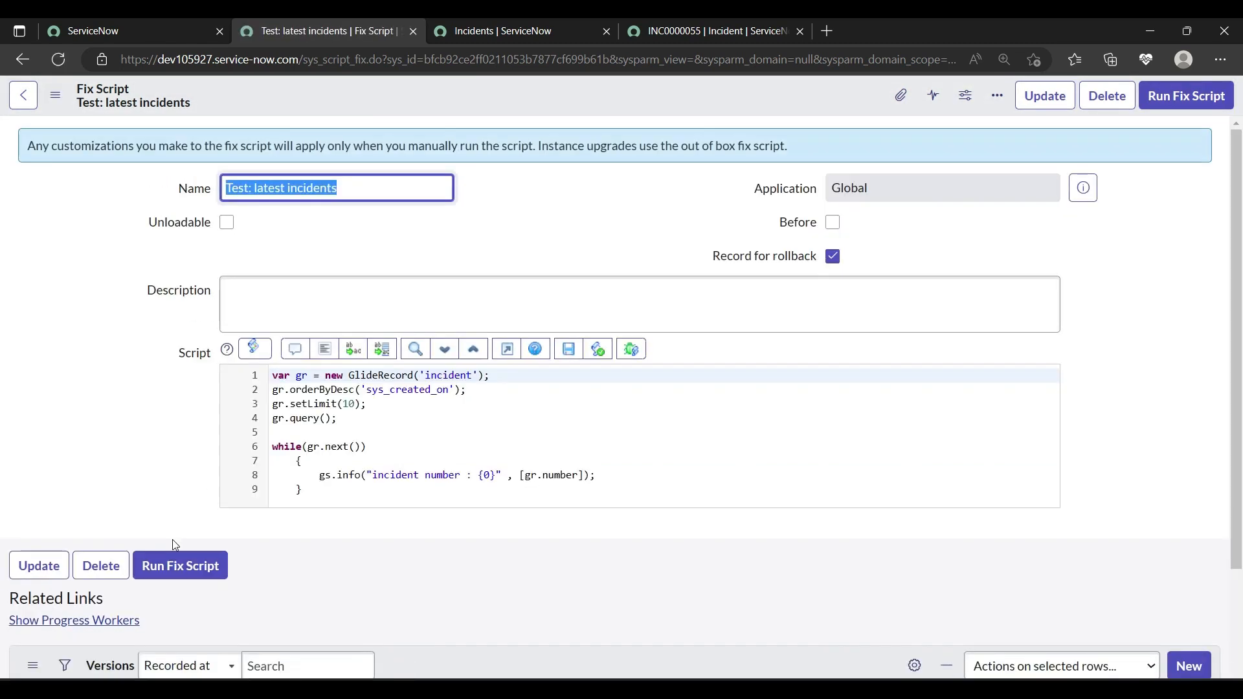
pyautogui.moveTo(180, 565)
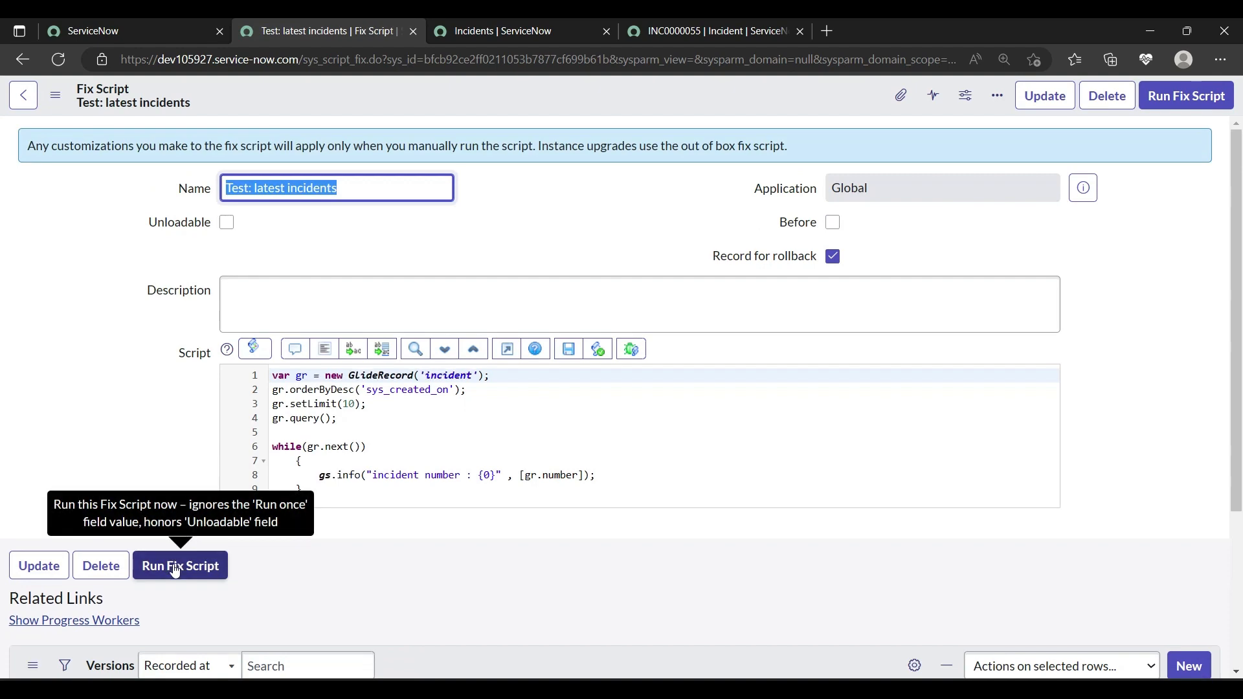
pyautogui.click(180, 566)
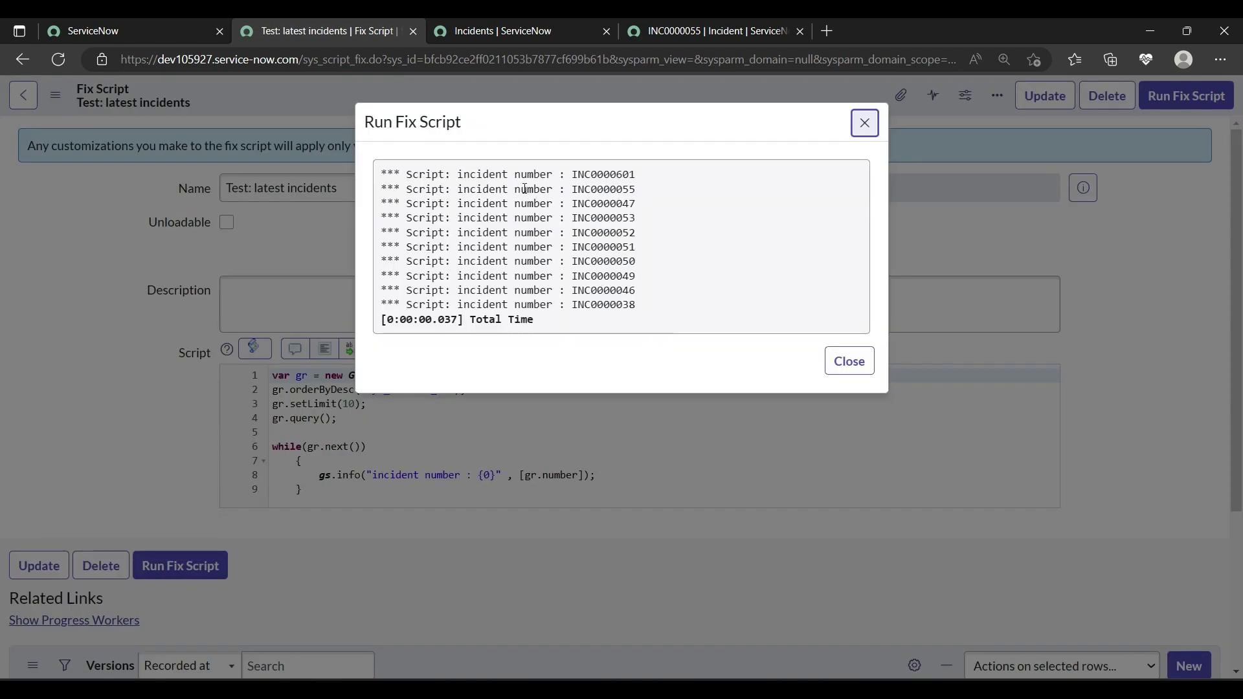
# Step: Review the ten logged incident numbers, INC0000601 to INC0000038, and close the results
pyautogui.moveTo(452, 173); pyautogui.dragTo(635, 304)
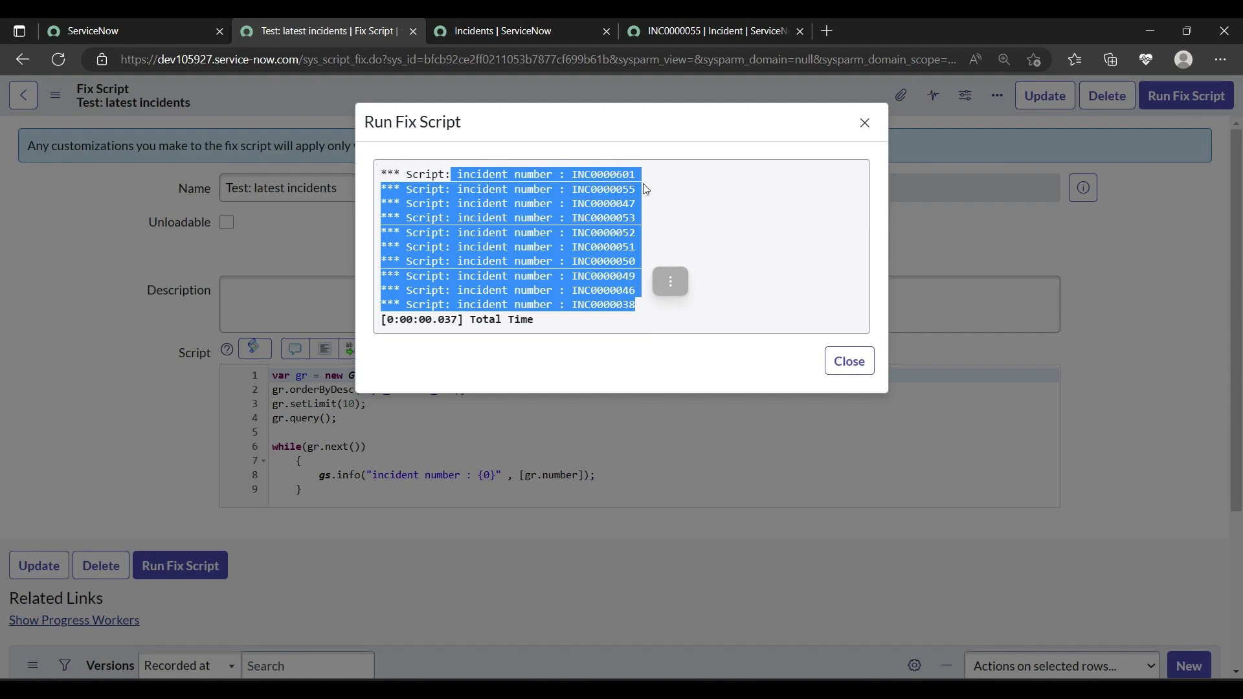
pyautogui.click(519, 31)
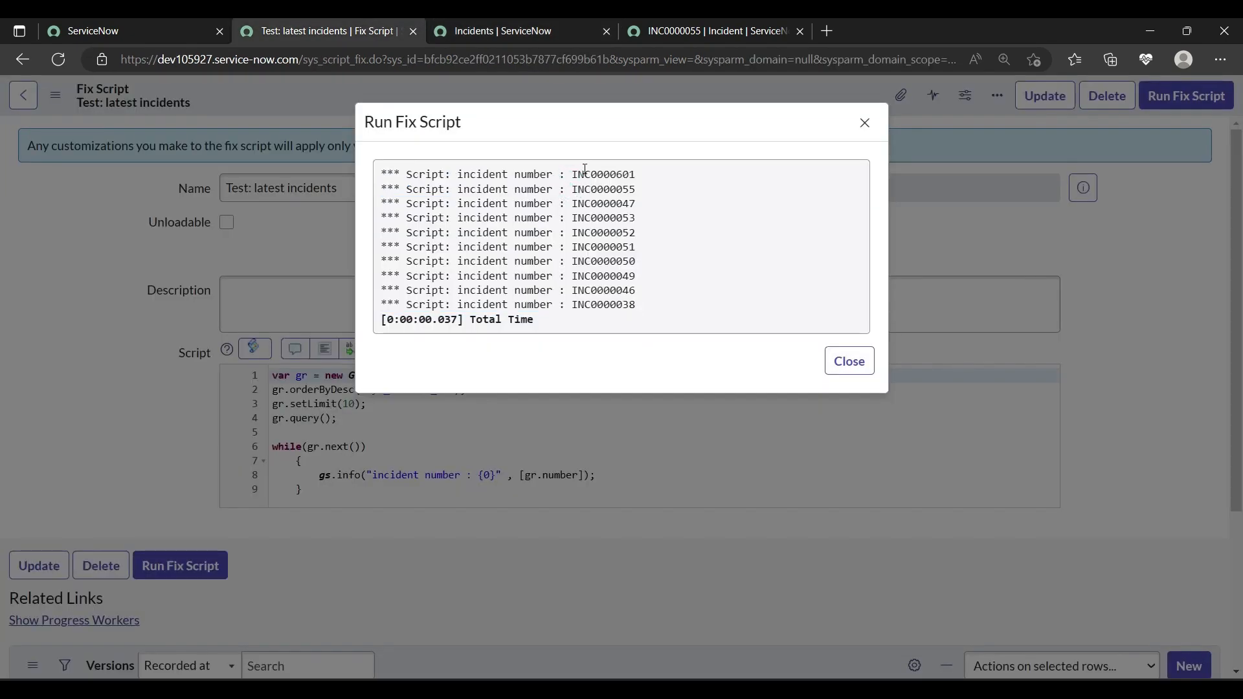
pyautogui.moveTo(584, 173); pyautogui.dragTo(634, 304)
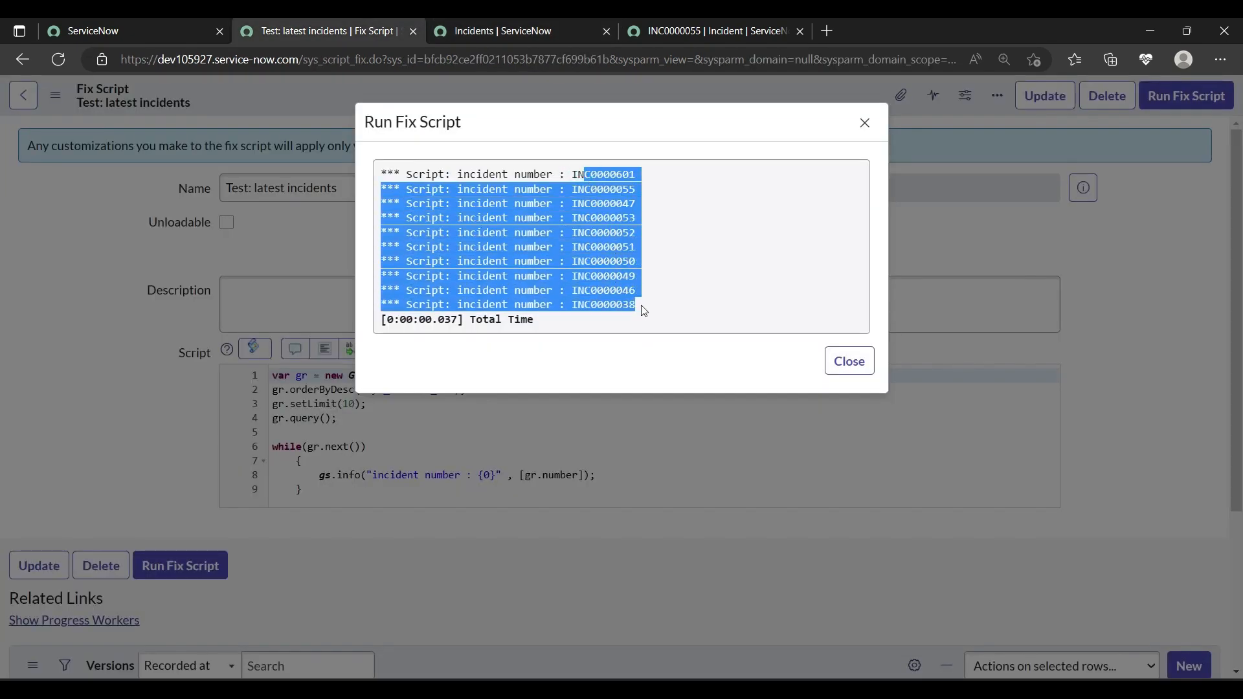
pyautogui.click(864, 123)
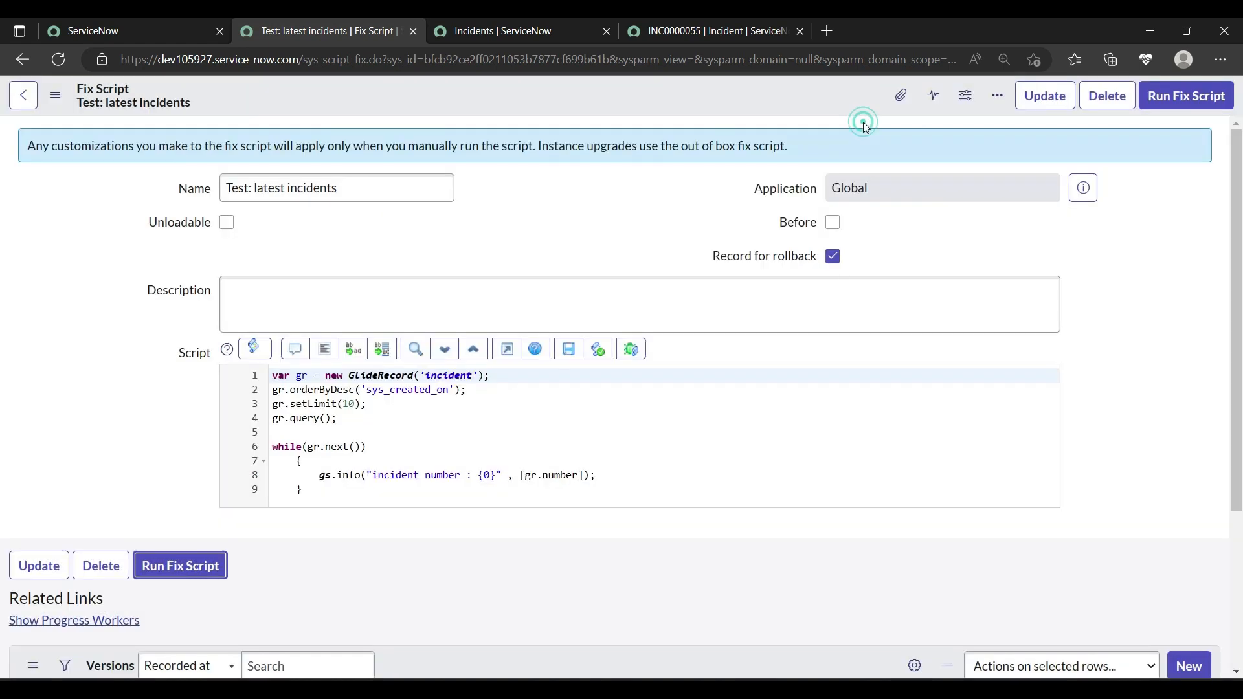
pyautogui.moveTo(180, 566)
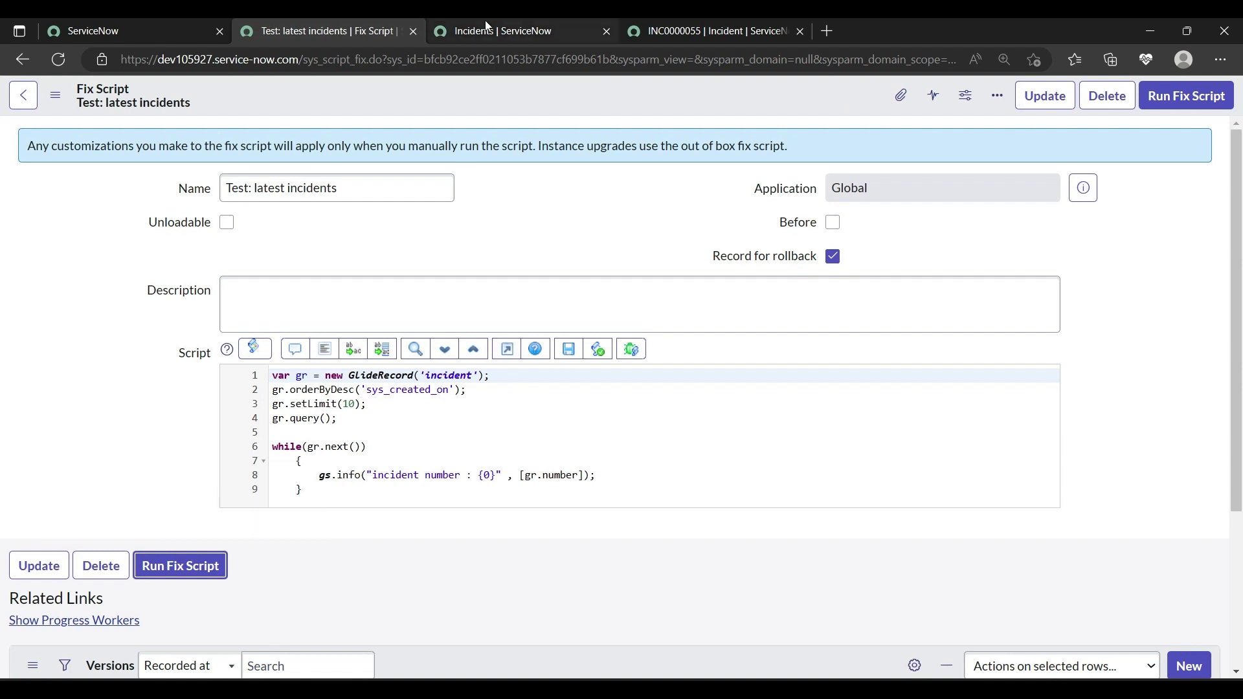
# Step: Filter the incident list to Active is true, leaving 40 records, and return to the fix script
pyautogui.click(519, 31)
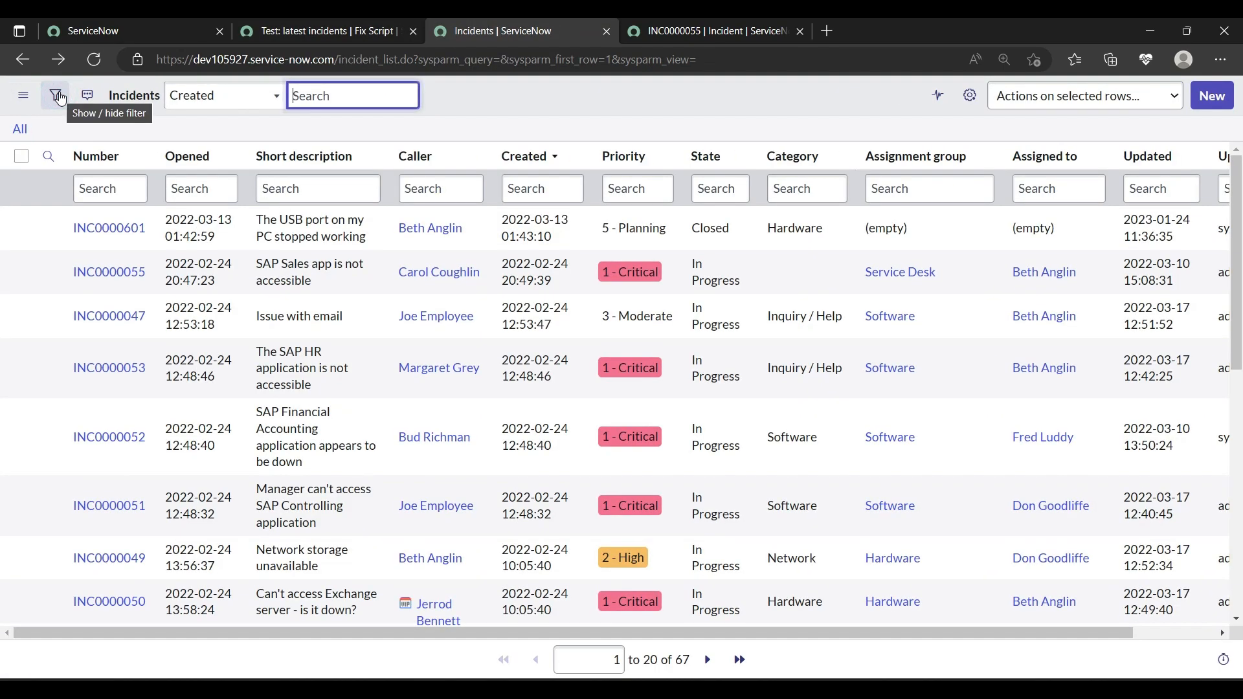
pyautogui.click(55, 95)
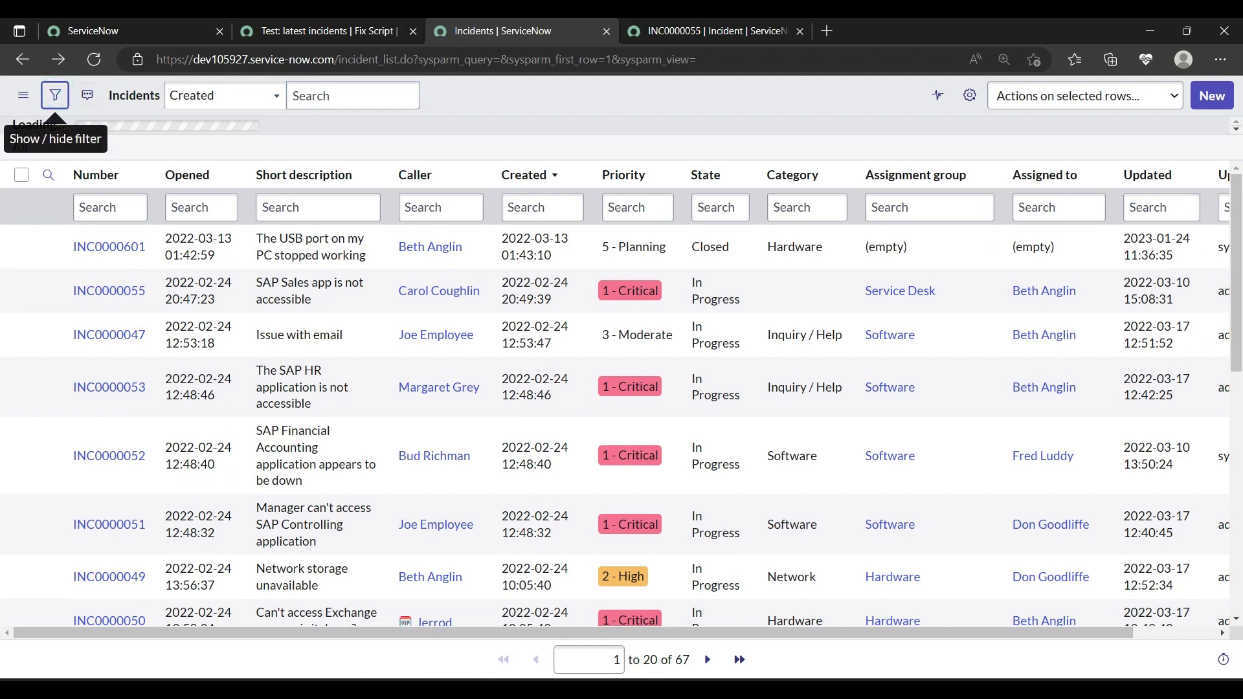
pyautogui.click(55, 95)
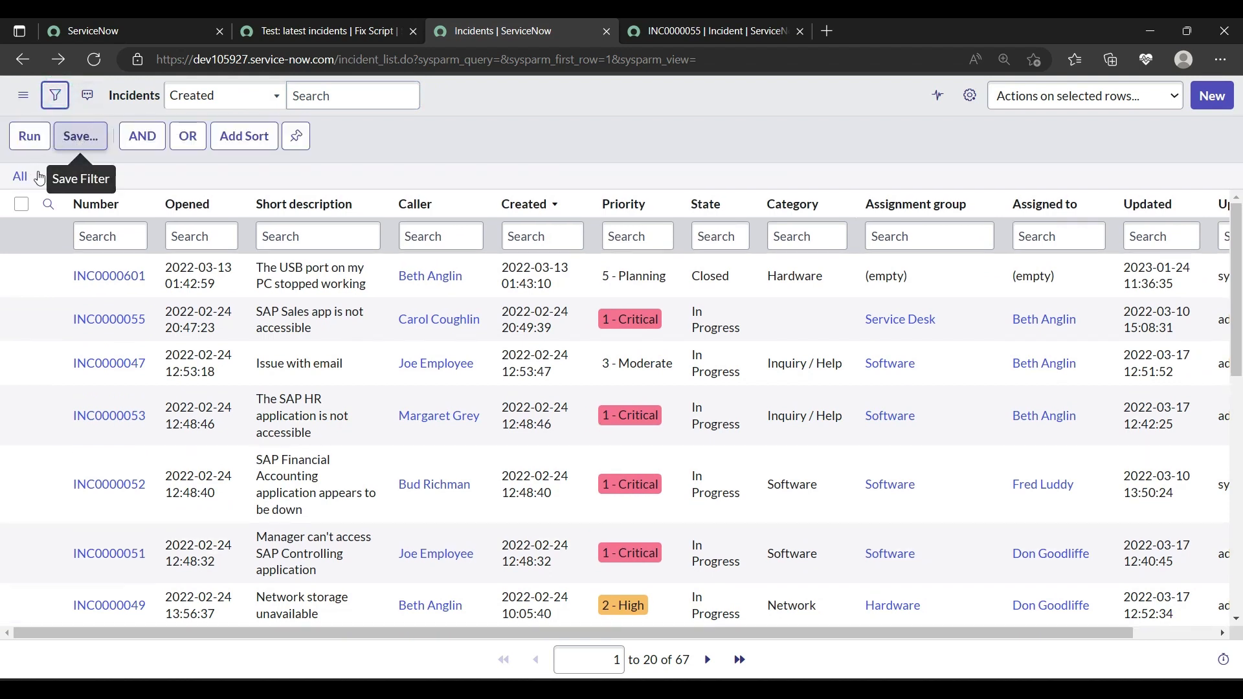
pyautogui.moveTo(20, 120)
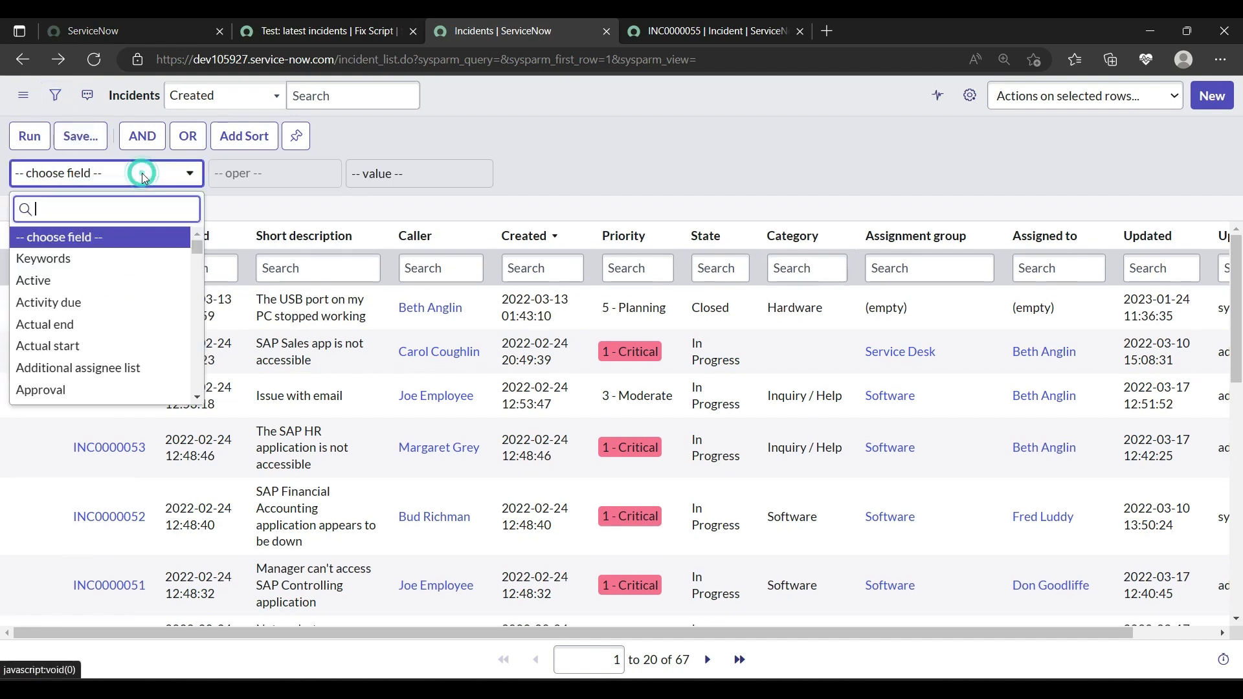
pyautogui.write('act')
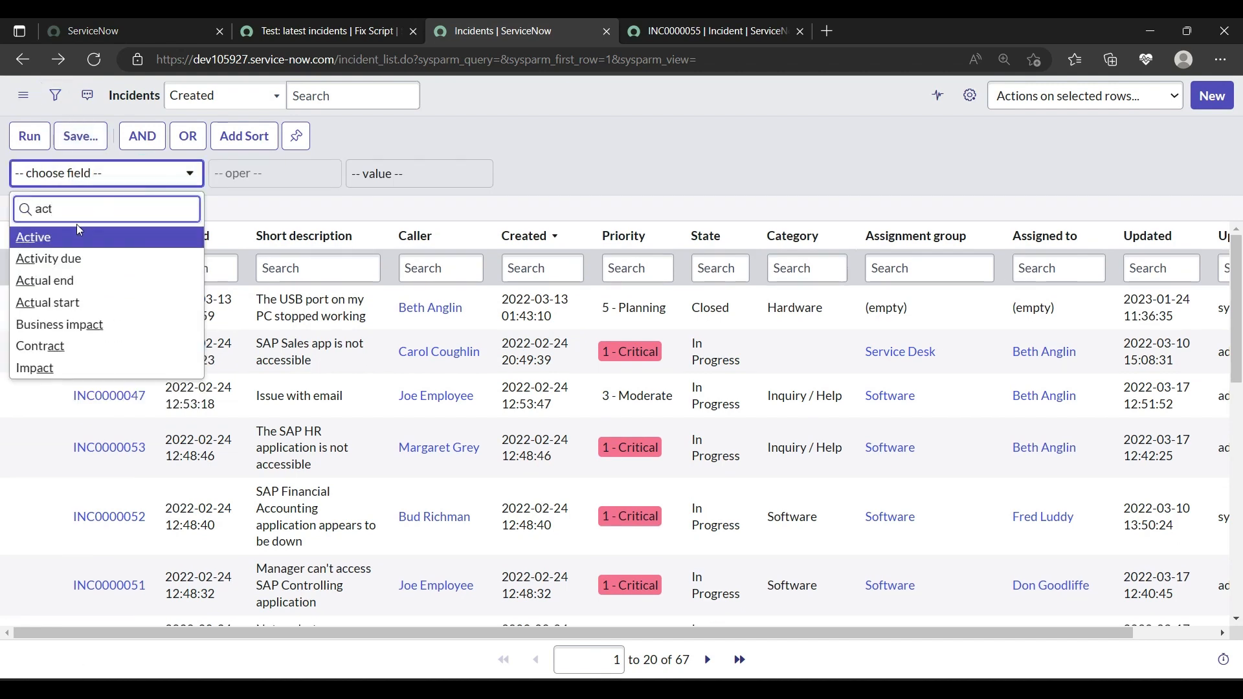
pyautogui.click(34, 235)
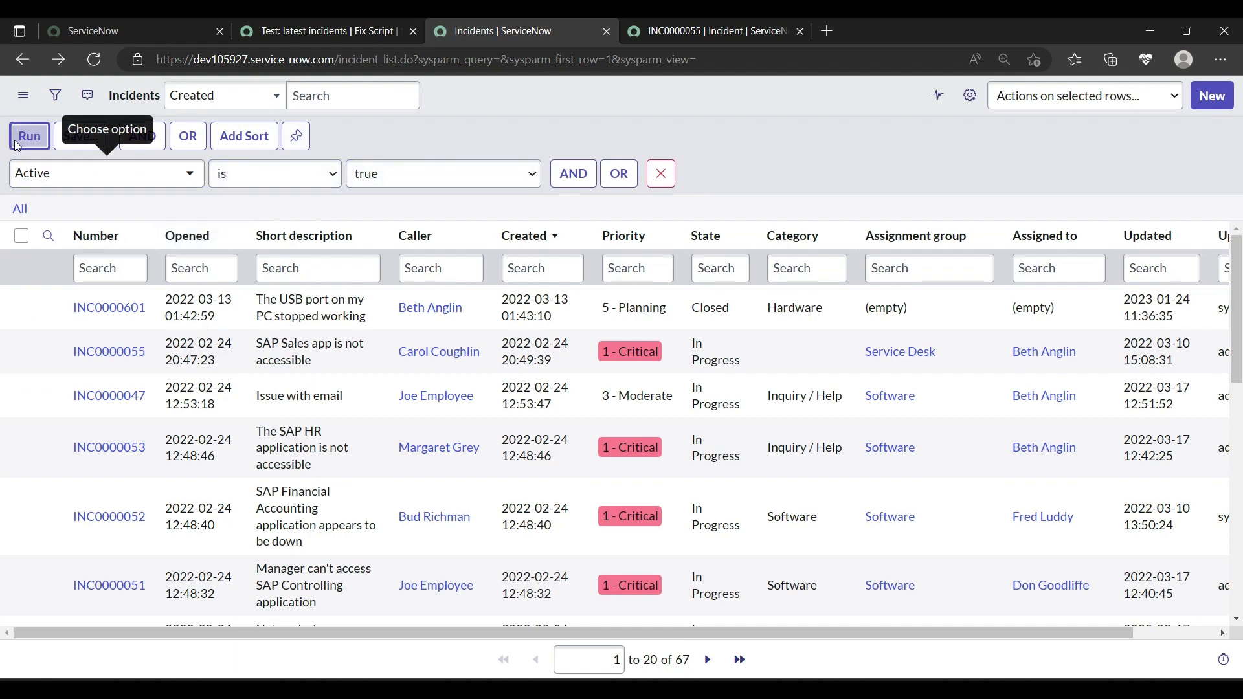
pyautogui.click(29, 136)
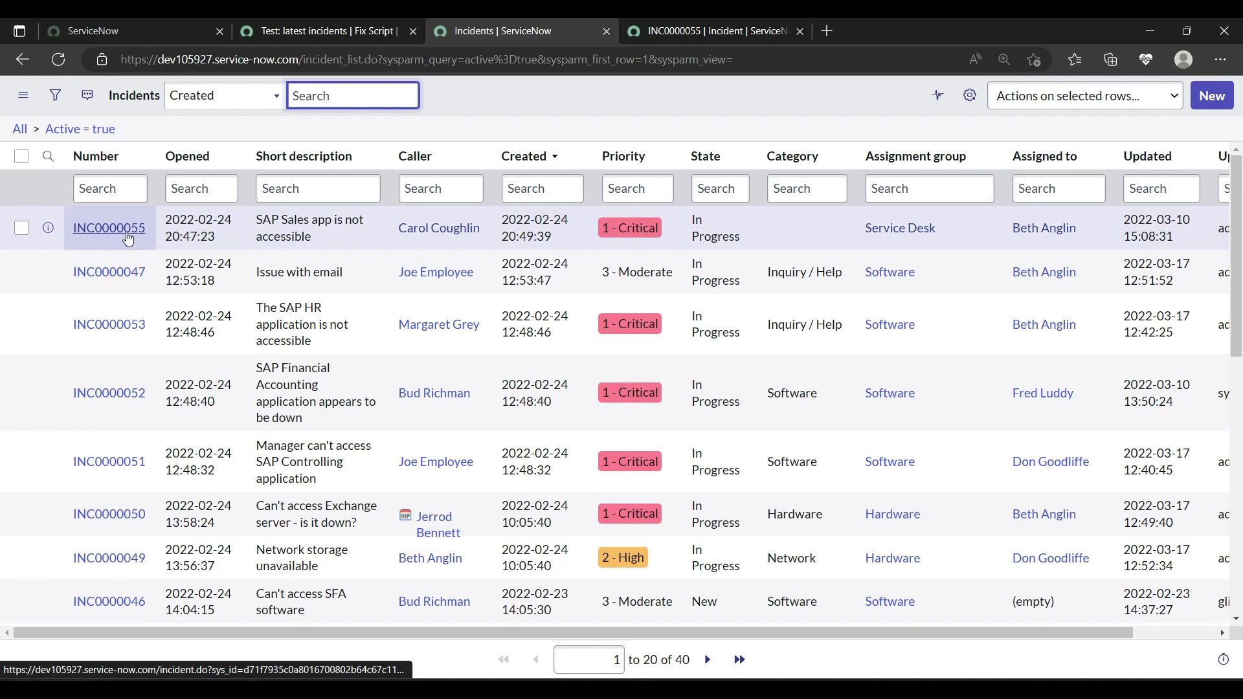
pyautogui.click(325, 31)
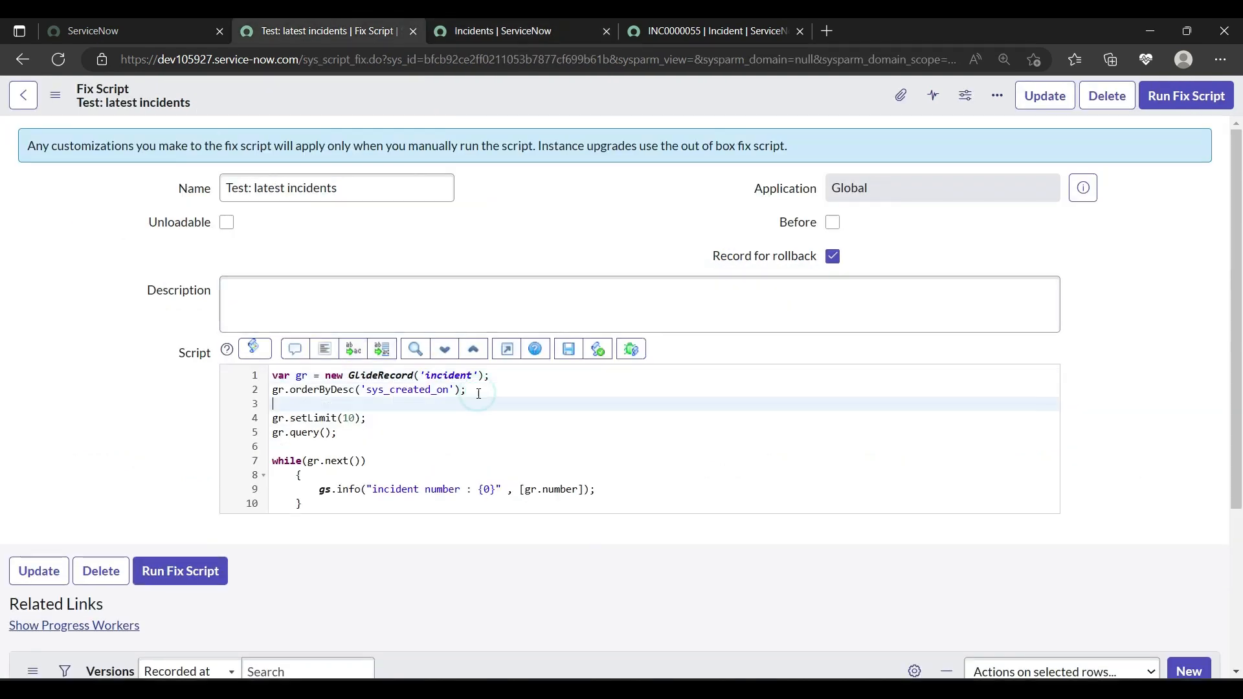
# Step: Add gr.addQuery('active','true'); via autocomplete and save the script
pyautogui.write('gr')
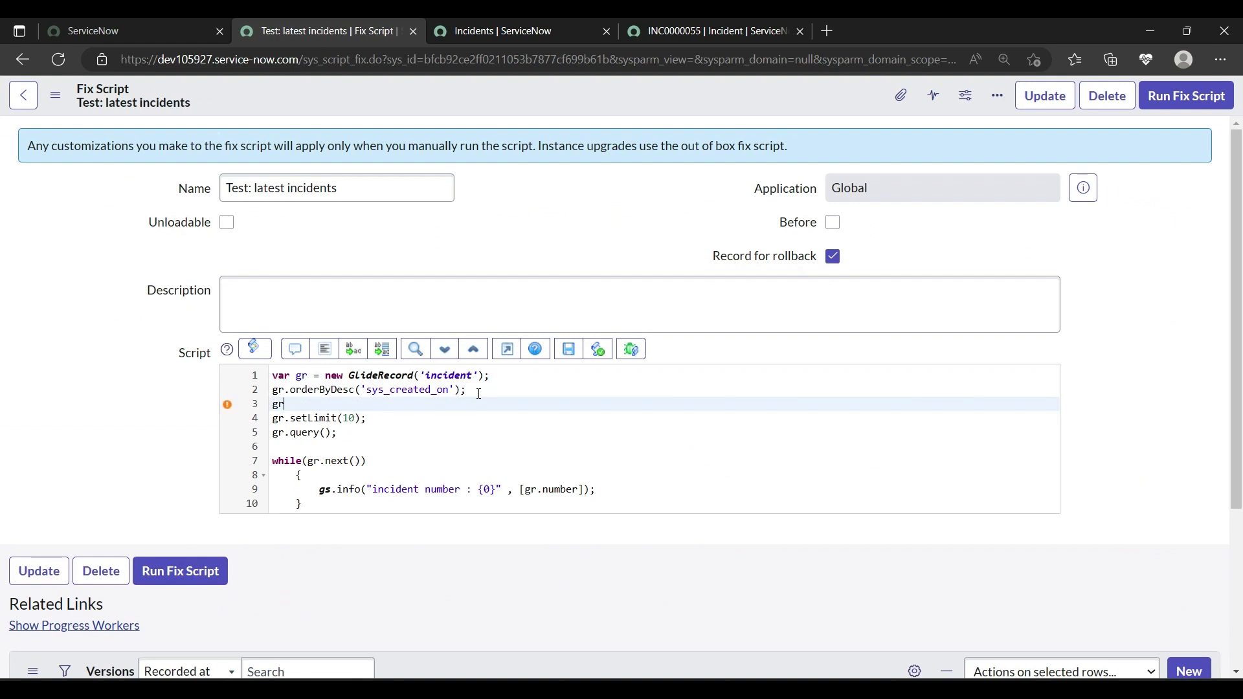
pyautogui.write('add')
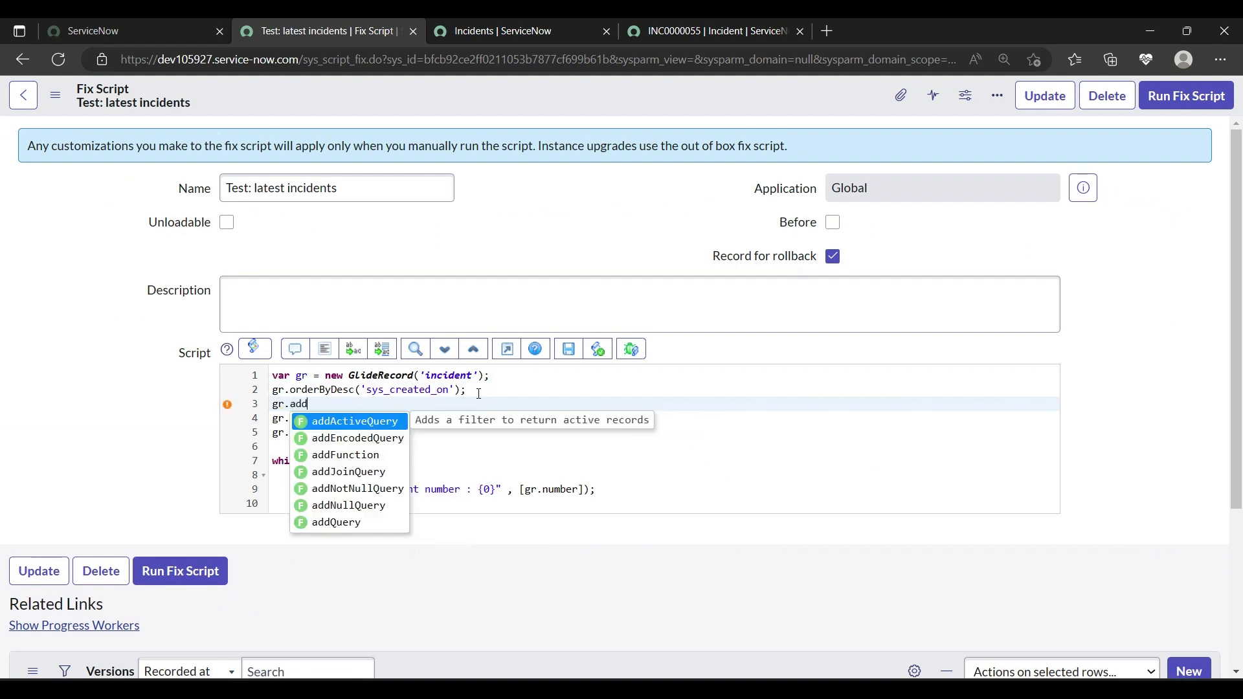
pyautogui.click(334, 522)
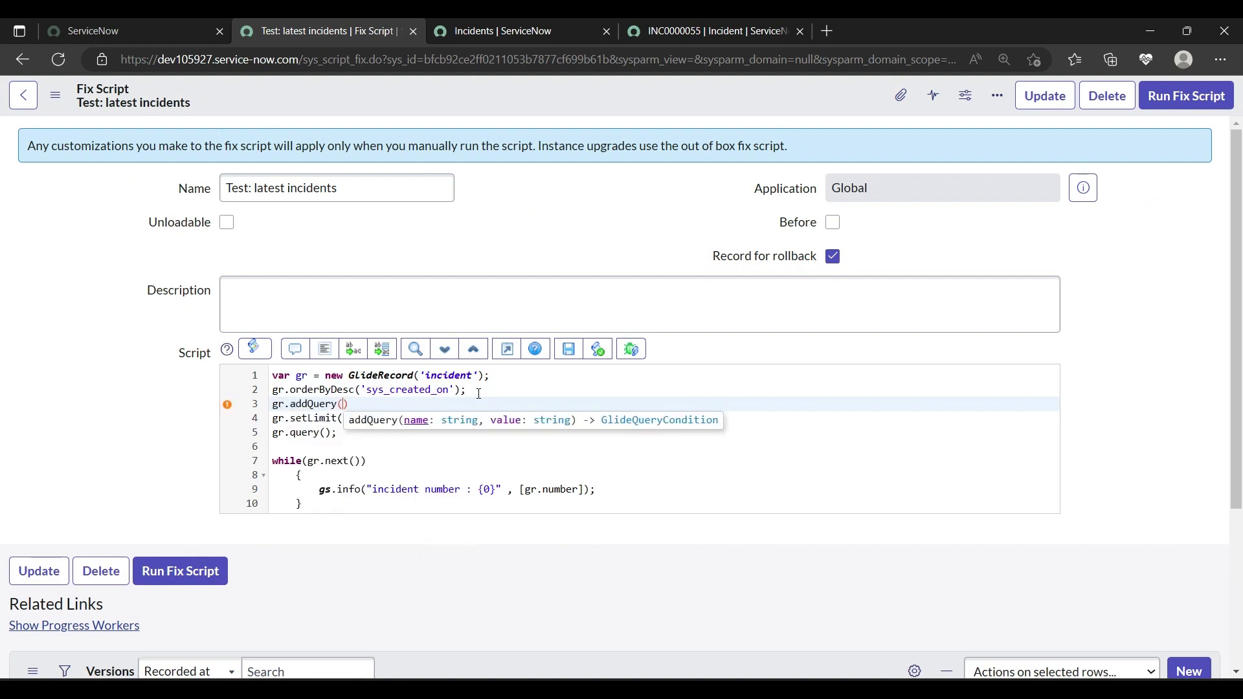
pyautogui.write("''")
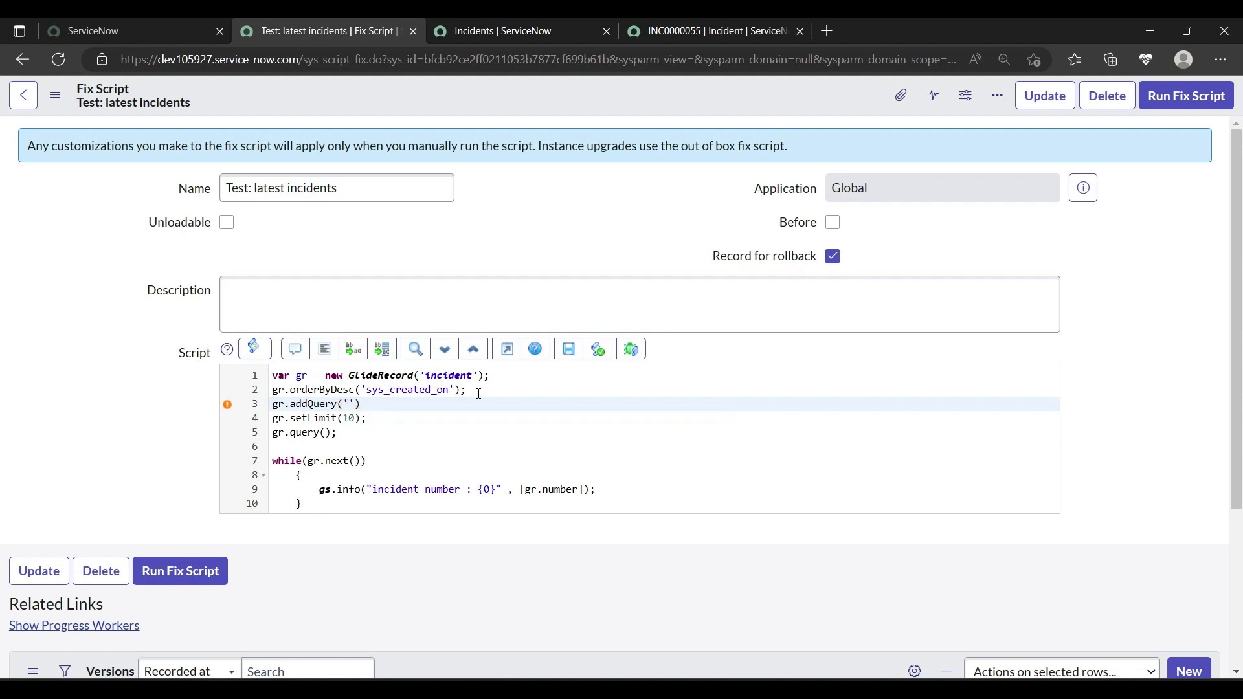
pyautogui.write('activ')
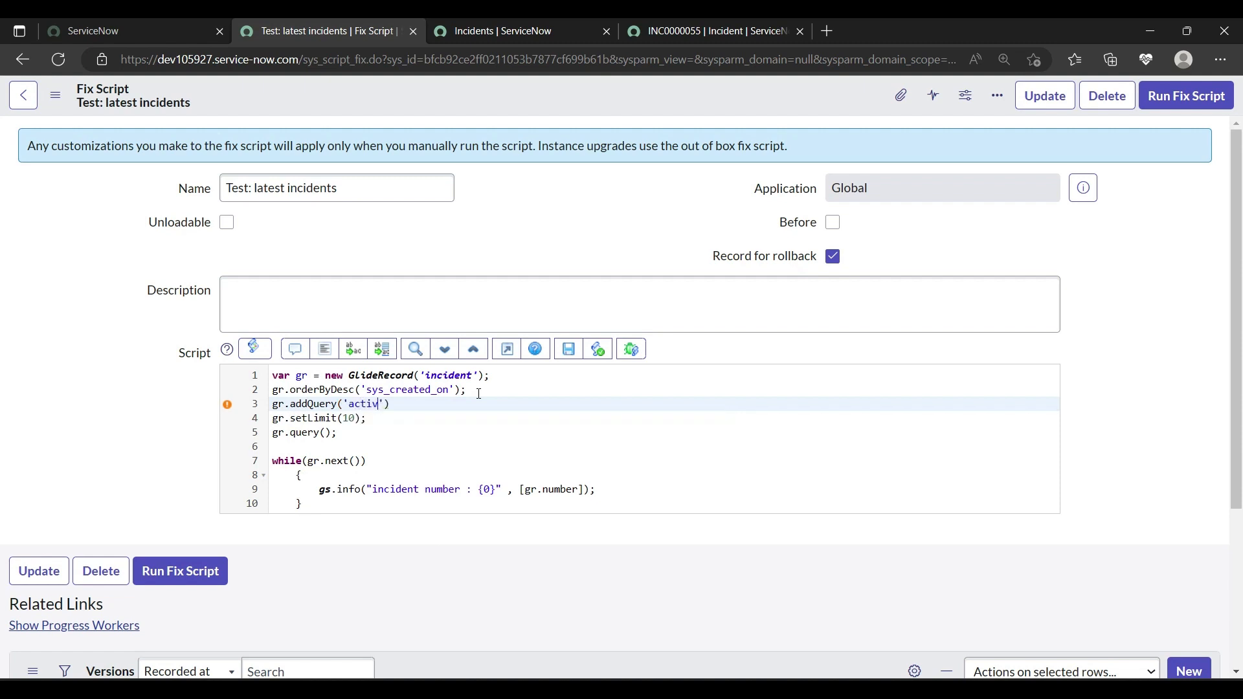
pyautogui.write("e','")
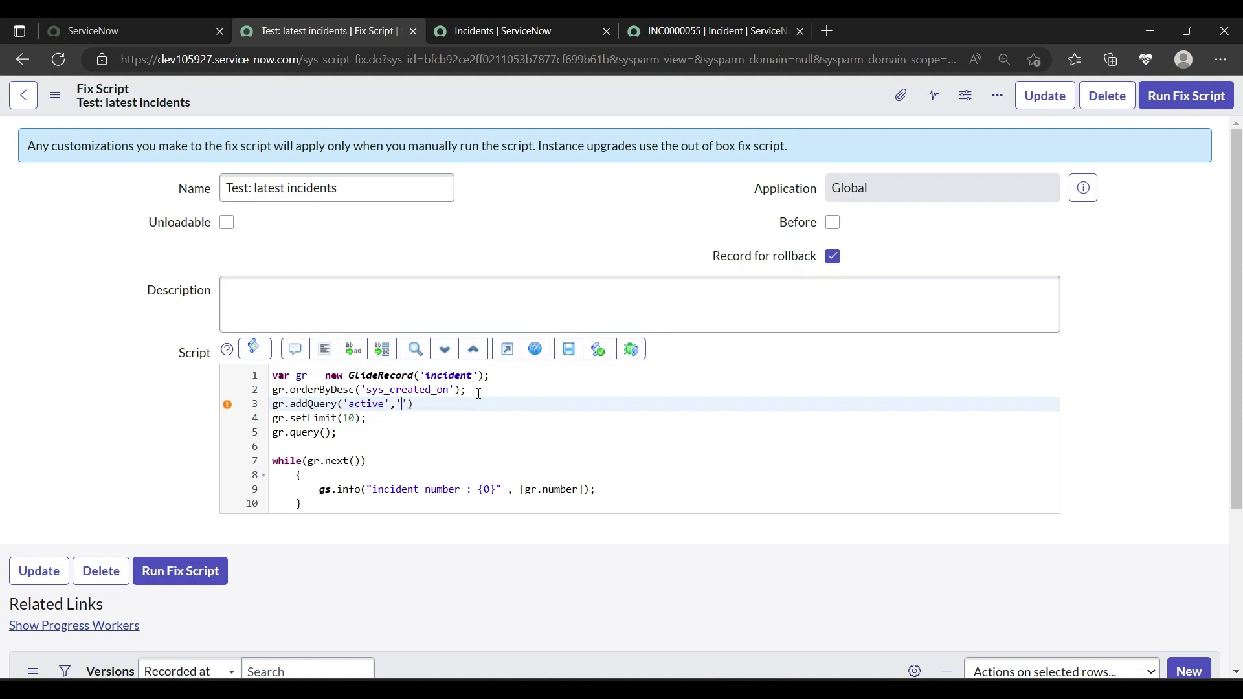
pyautogui.write('true')
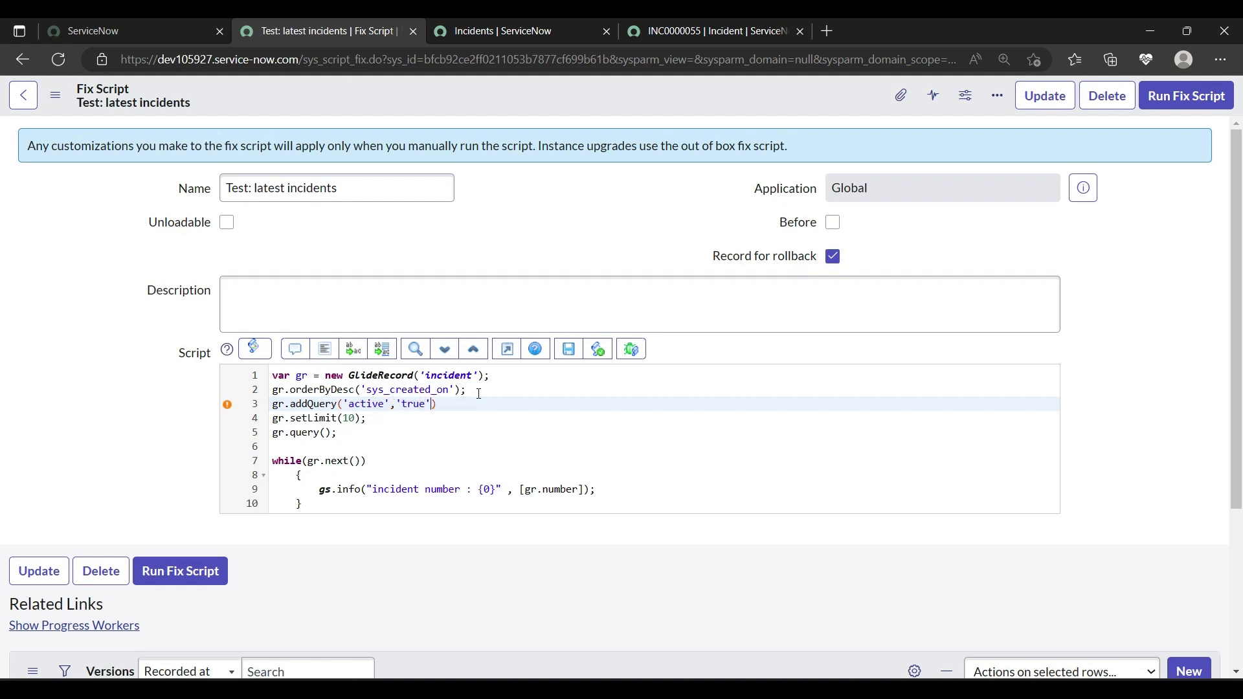
pyautogui.write(';')
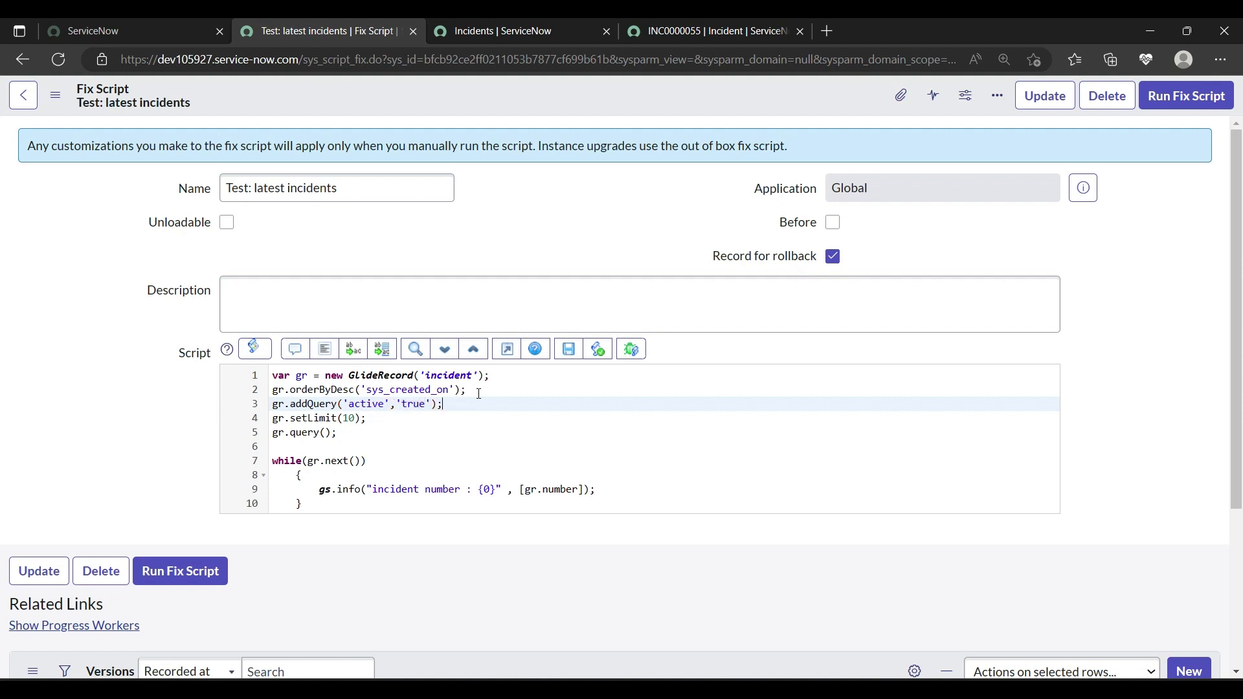
pyautogui.moveTo(568, 348)
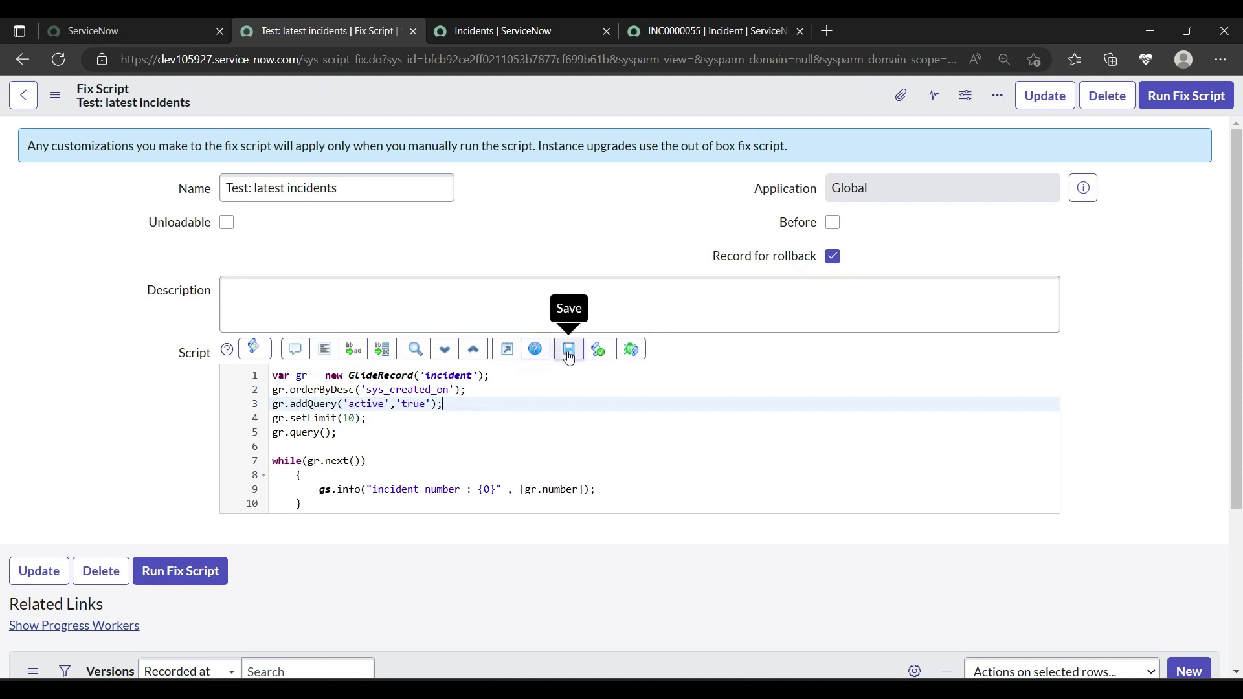
pyautogui.click(568, 349)
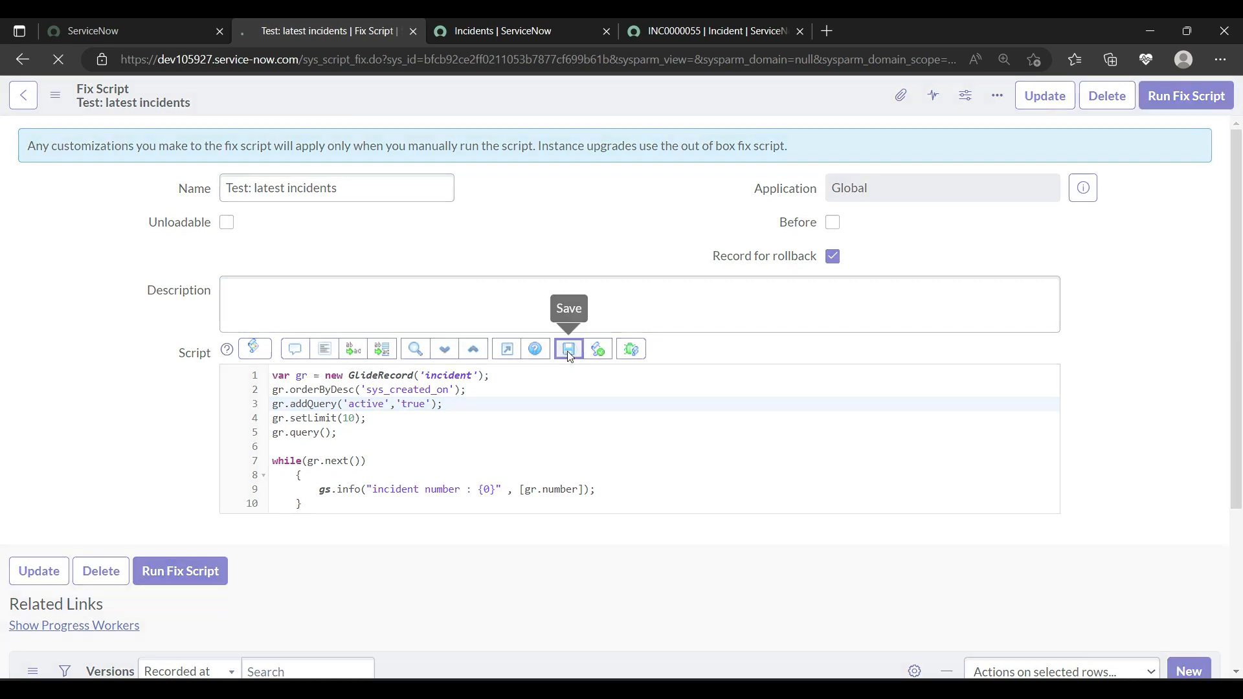
# Step: Rerun the script with Proceed, review ten active incidents INC0000055 to INC0000041, and close the results
pyautogui.click(568, 348)
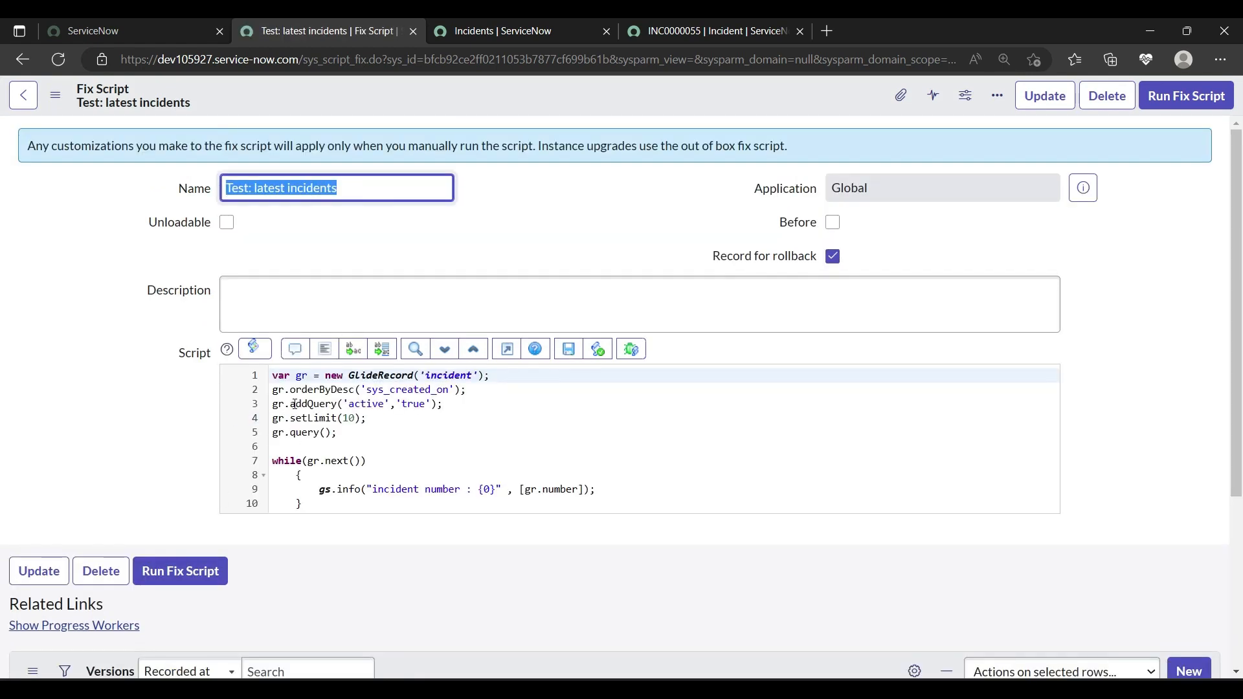
pyautogui.moveTo(180, 571)
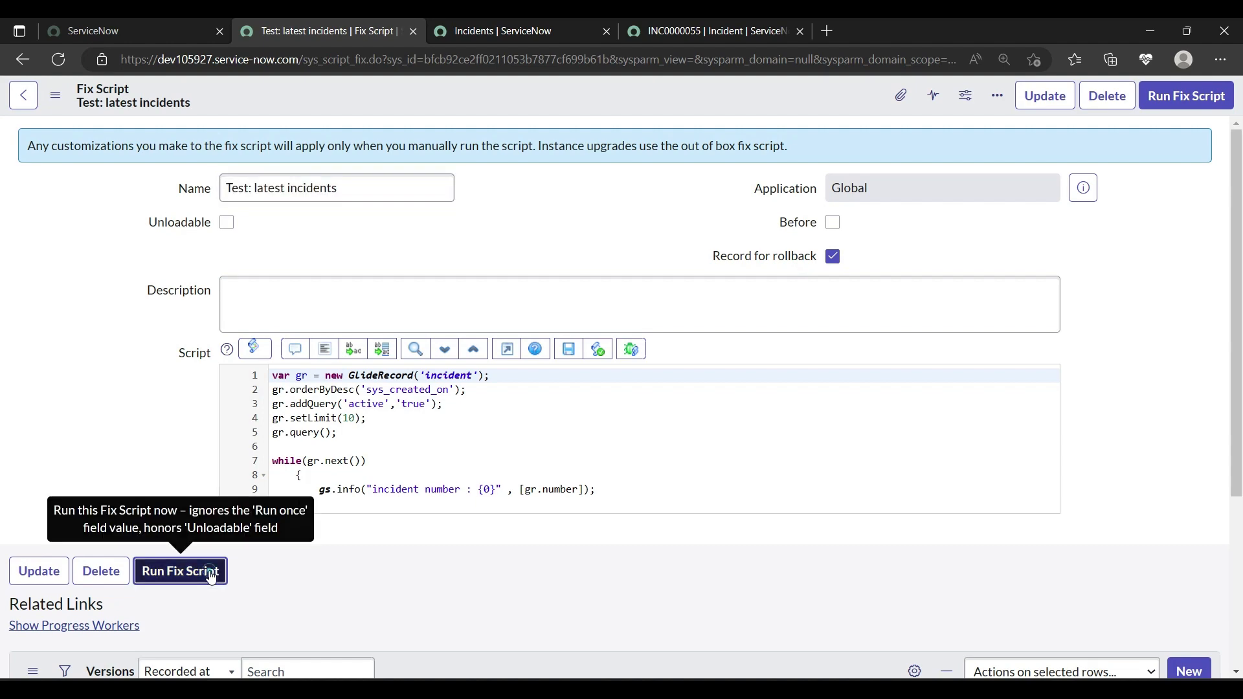
pyautogui.click(180, 571)
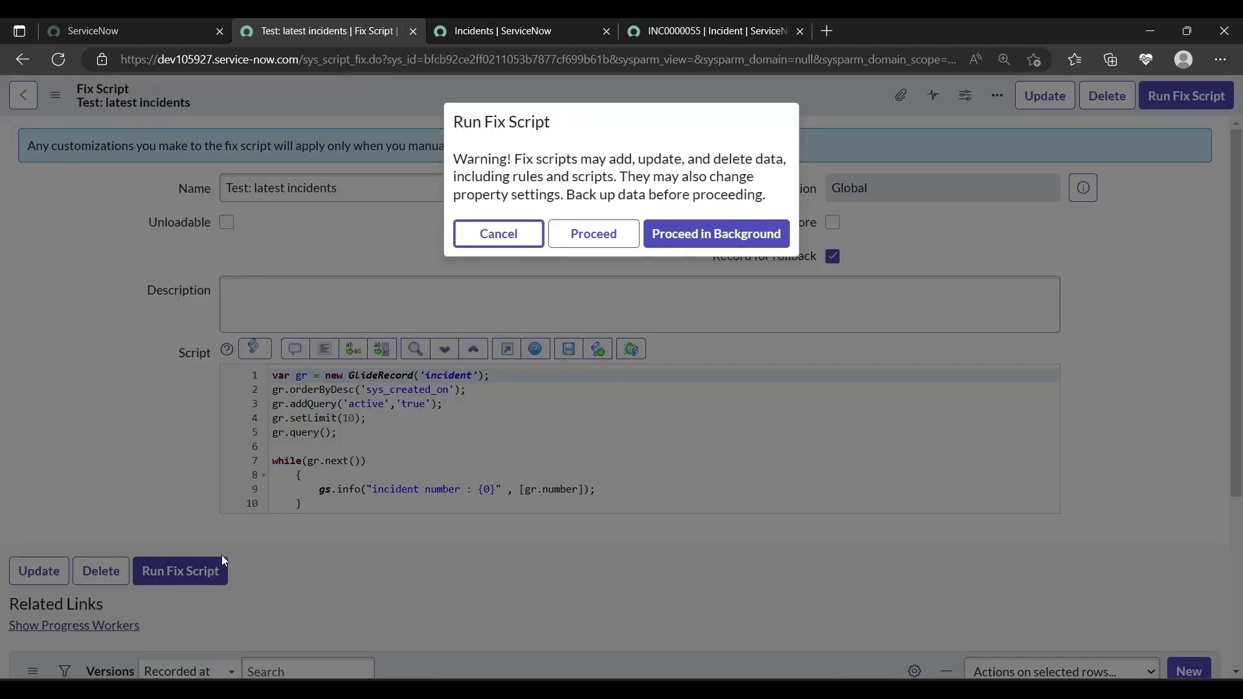
pyautogui.click(497, 233)
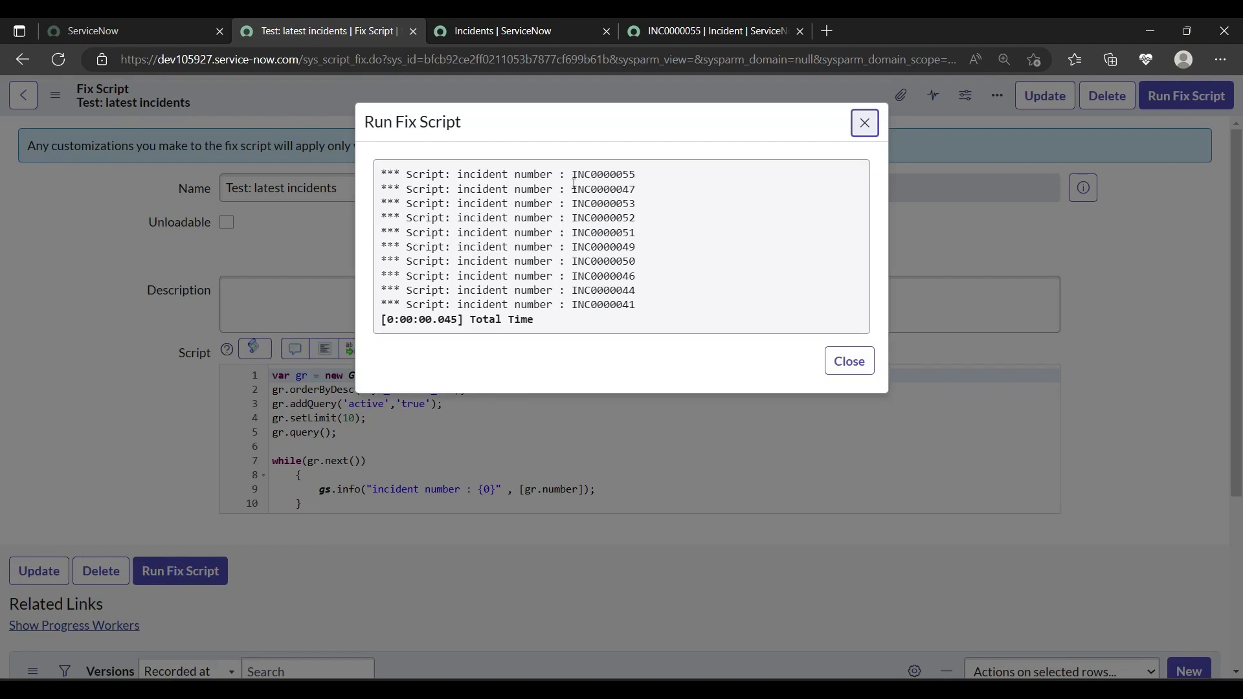
pyautogui.moveTo(619, 173); pyautogui.dragTo(482, 189)
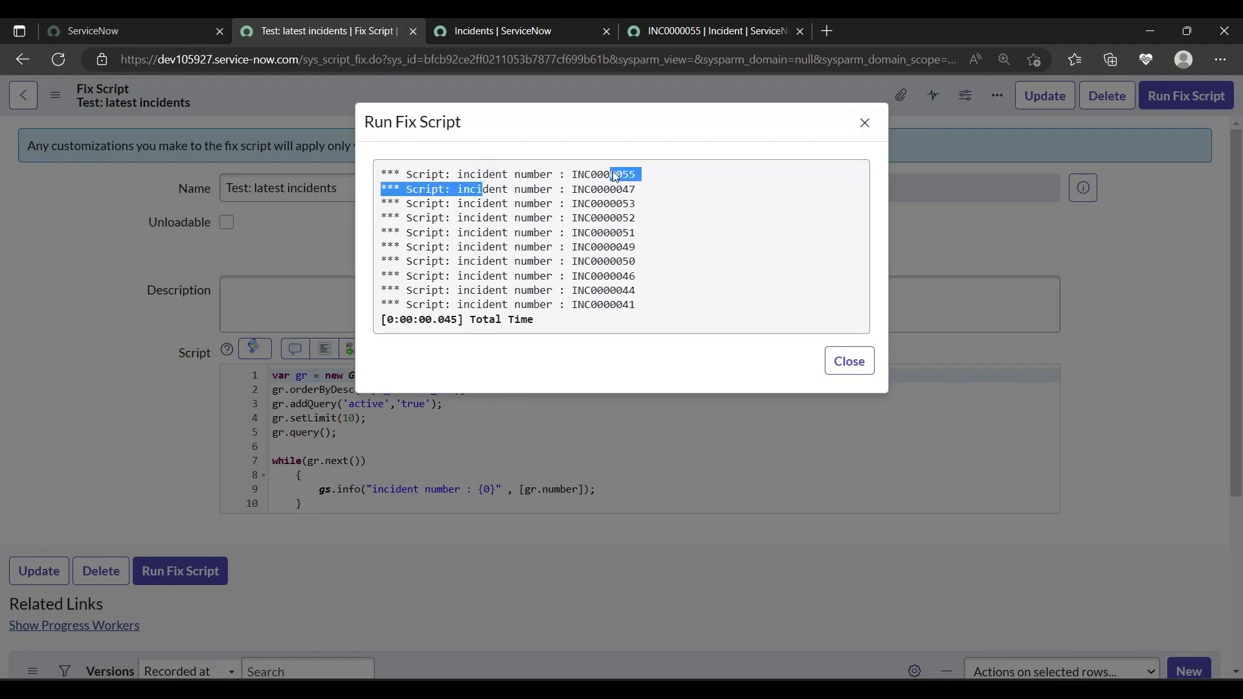
pyautogui.click(847, 361)
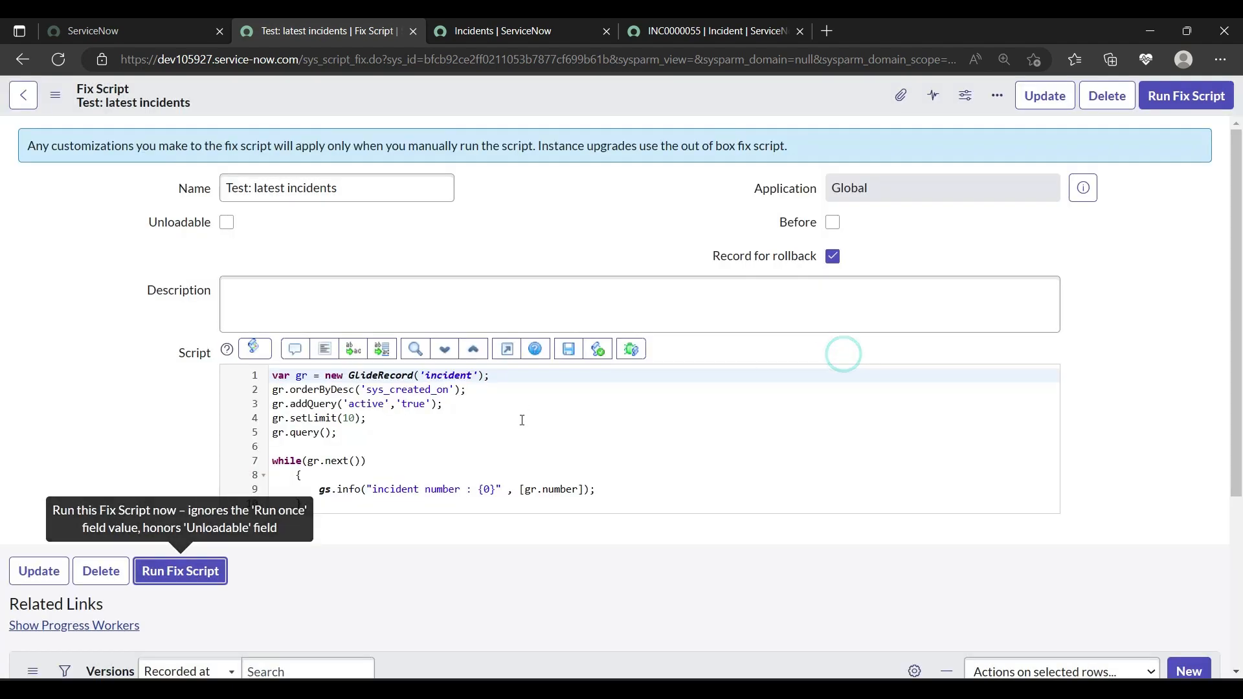
pyautogui.scroll(-3)
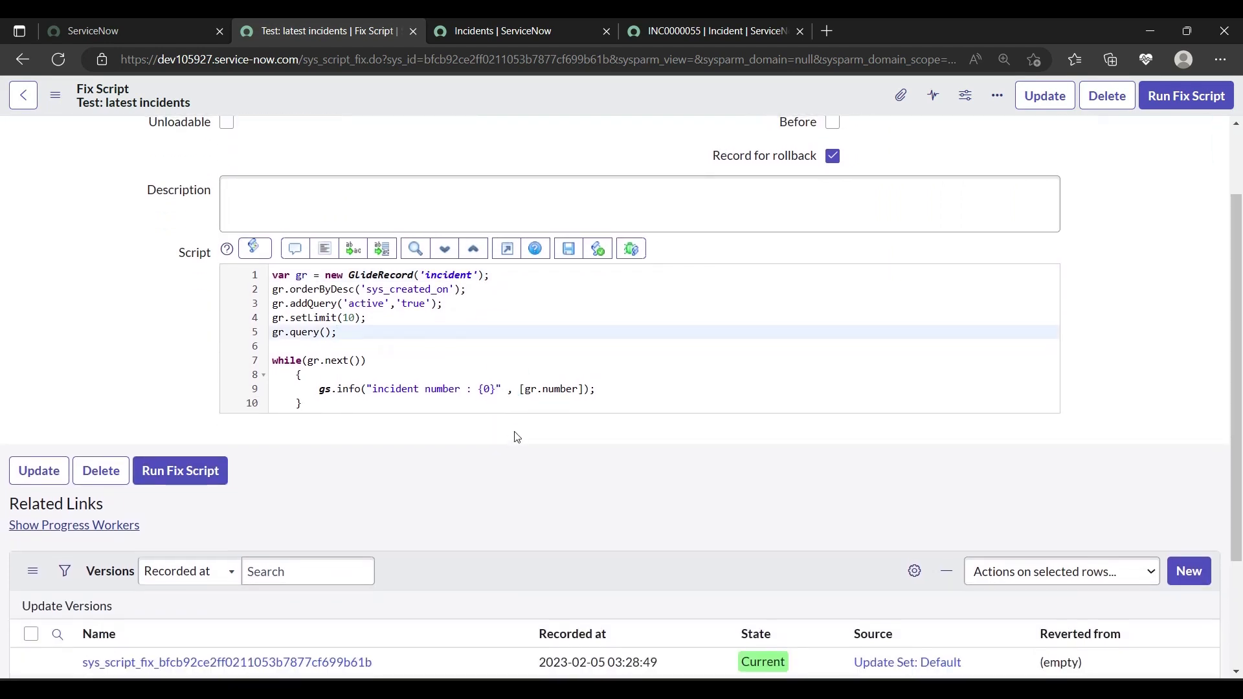